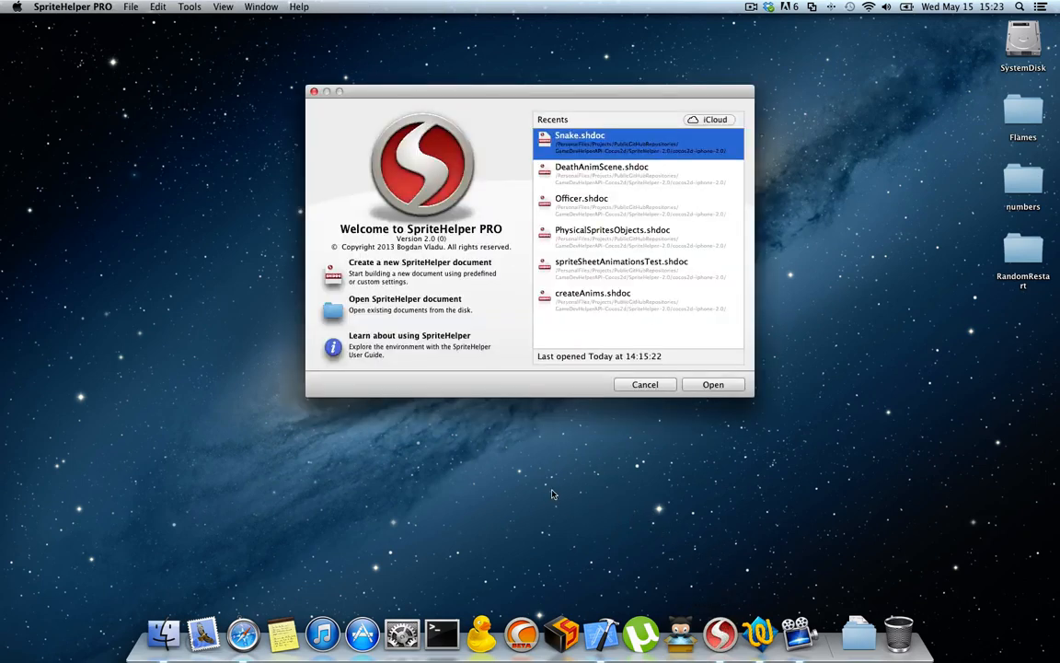
mouse_move(435, 288)
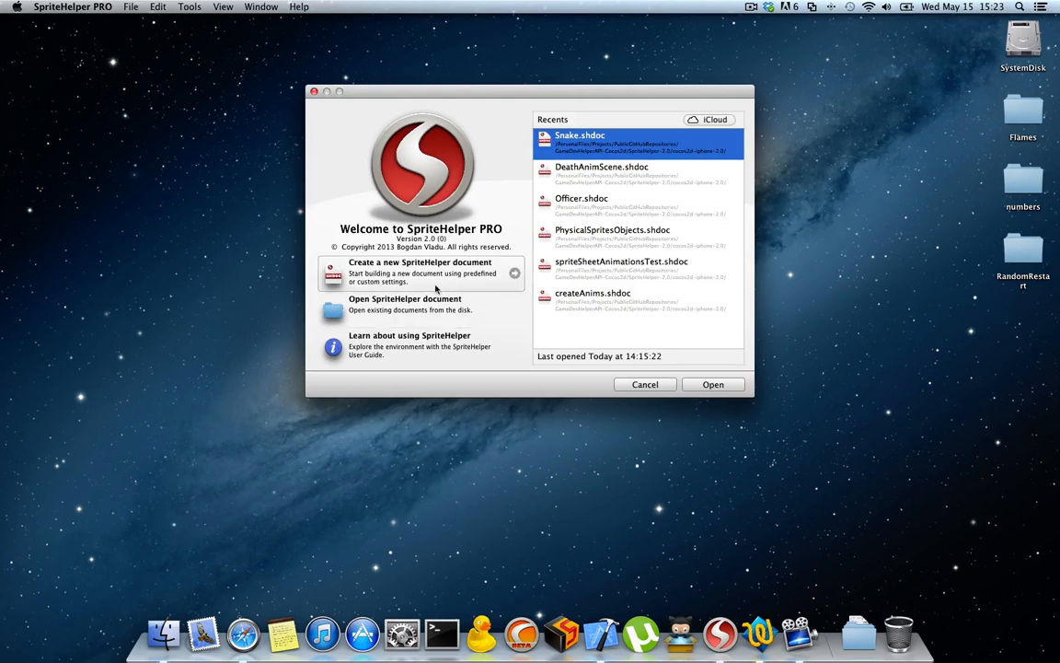
Create a new Cocos2d document from the Welcome screen using the iOS Universal preset
left_click(420, 272)
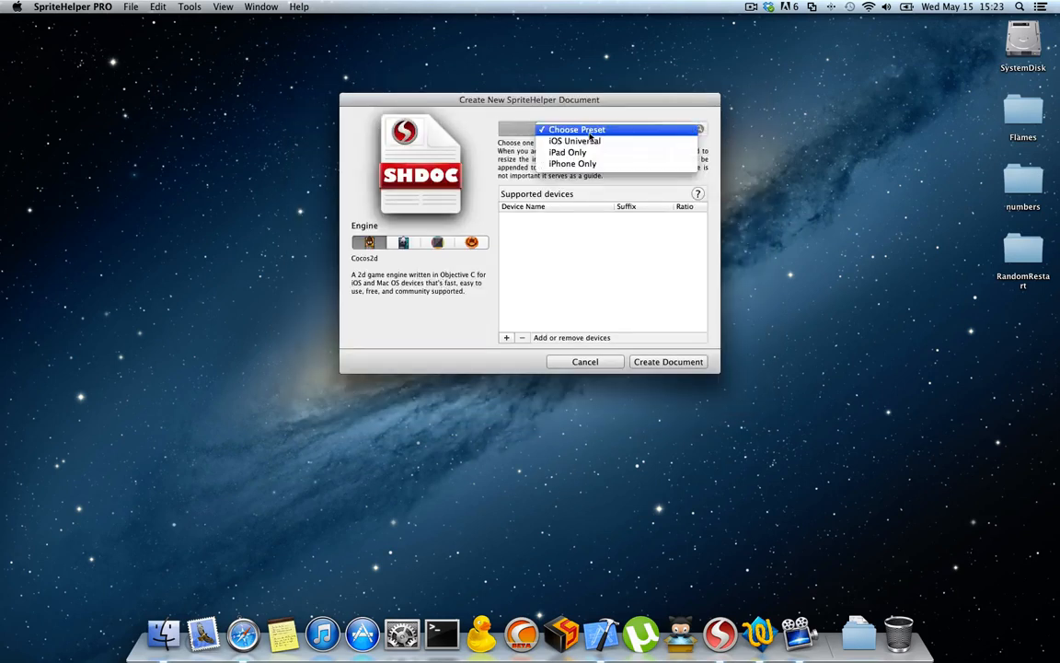
mouse_move(575, 140)
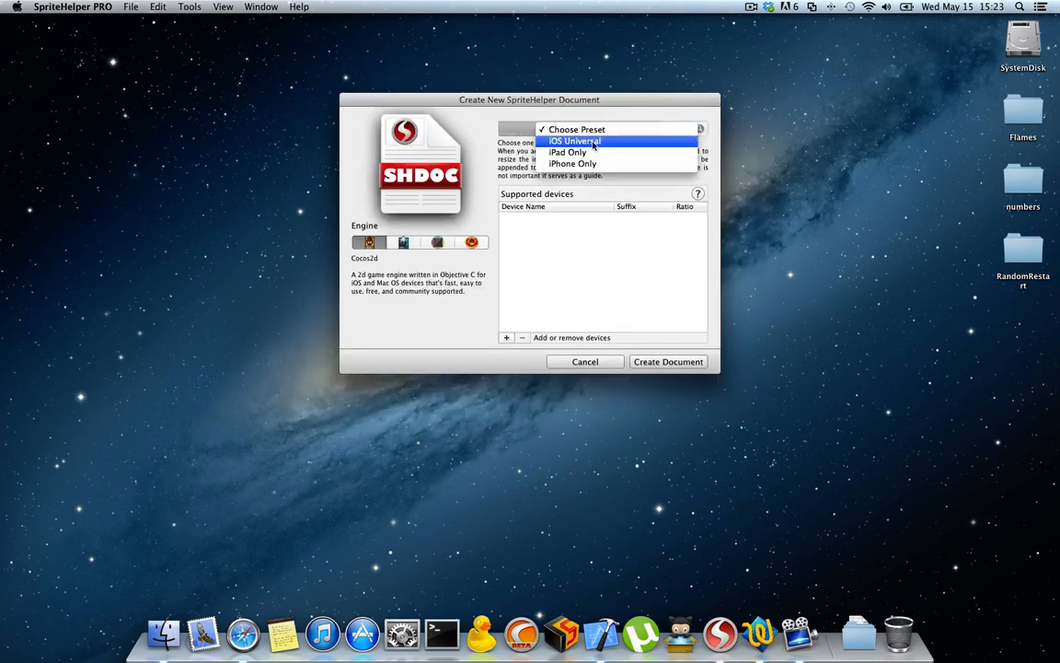
left_click(574, 141)
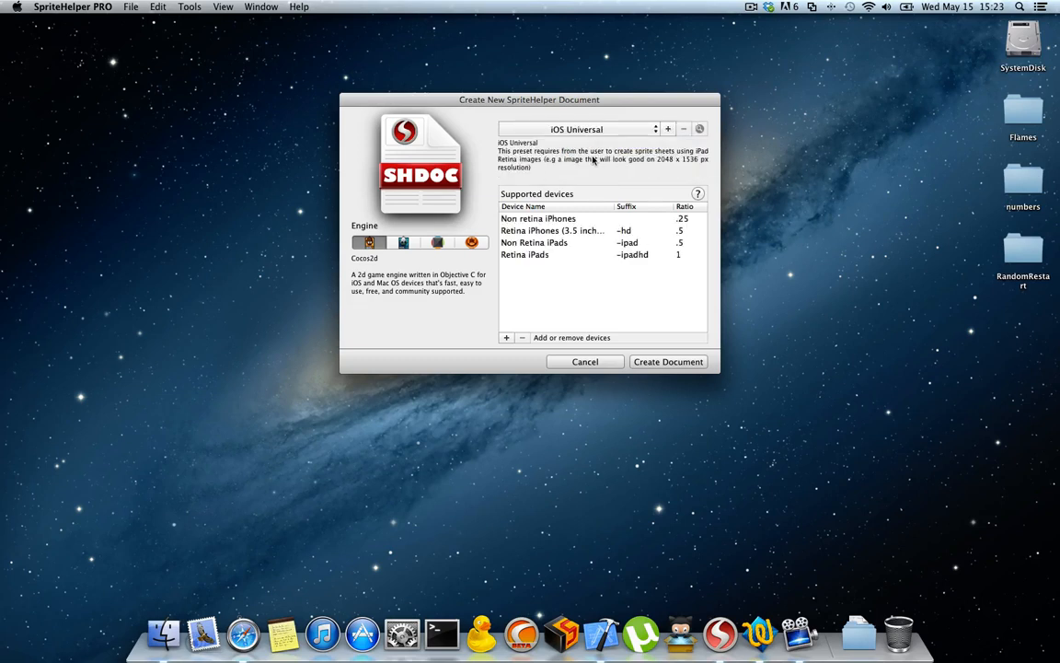
mouse_move(593, 180)
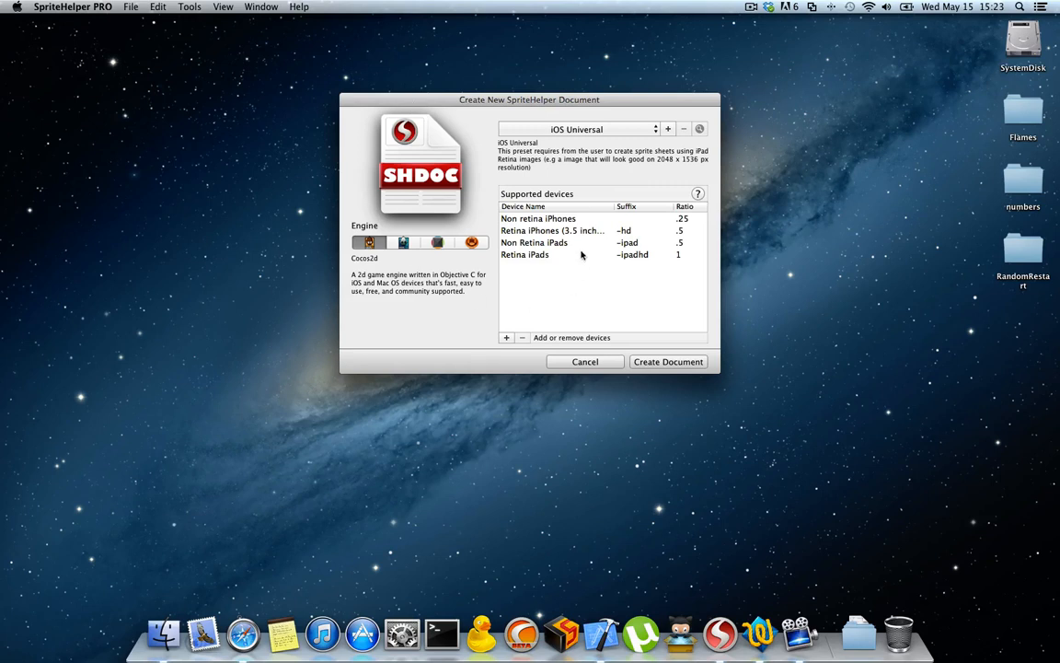
mouse_move(585, 193)
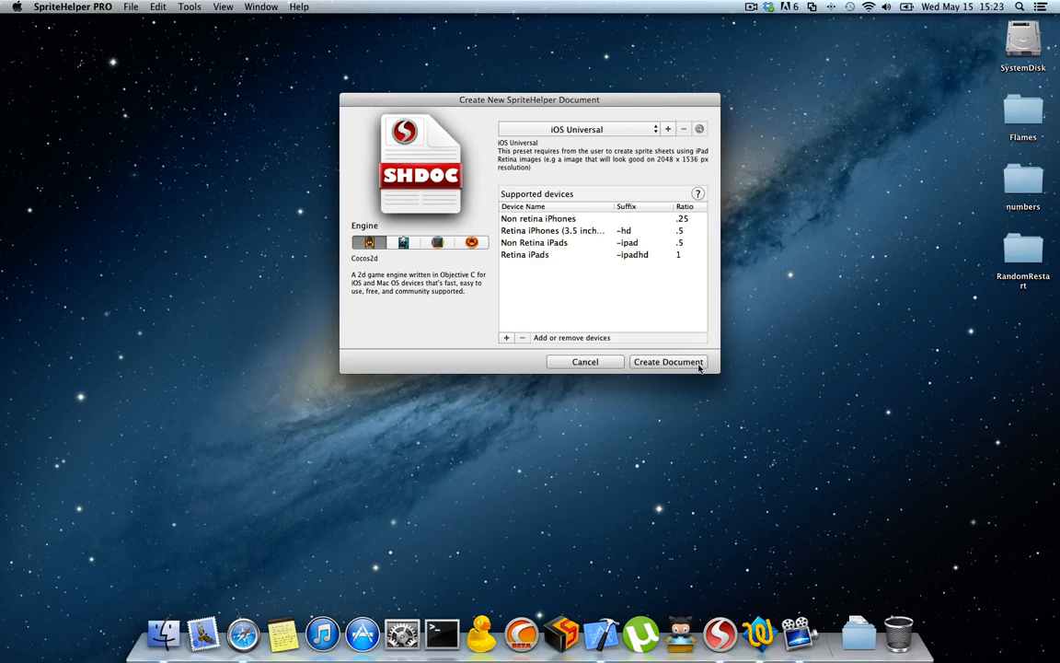
left_click(668, 361)
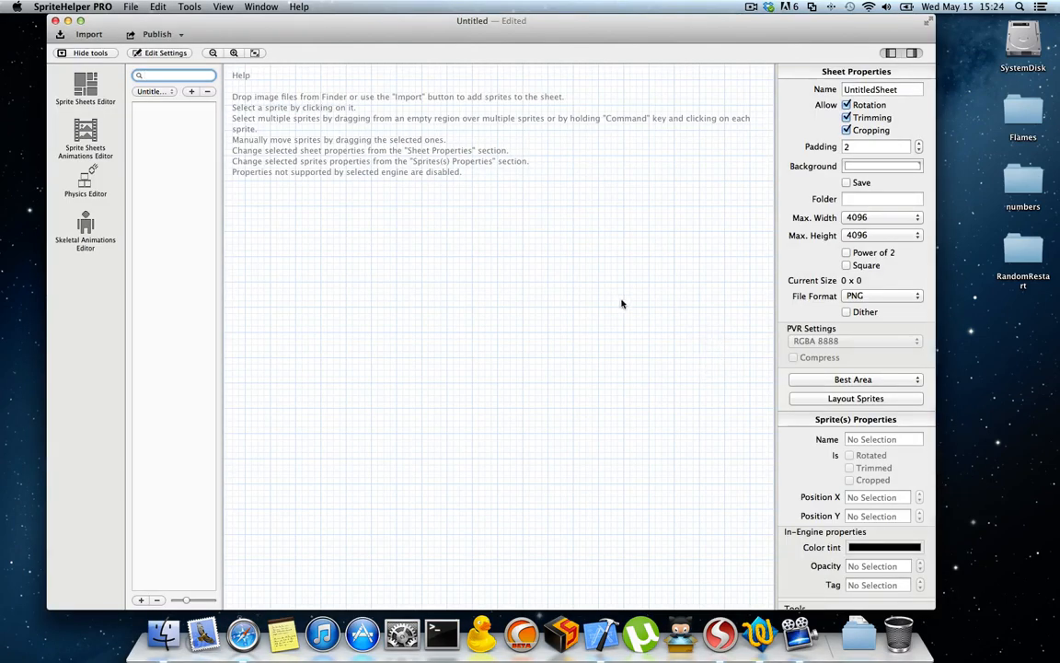
left_click(84, 138)
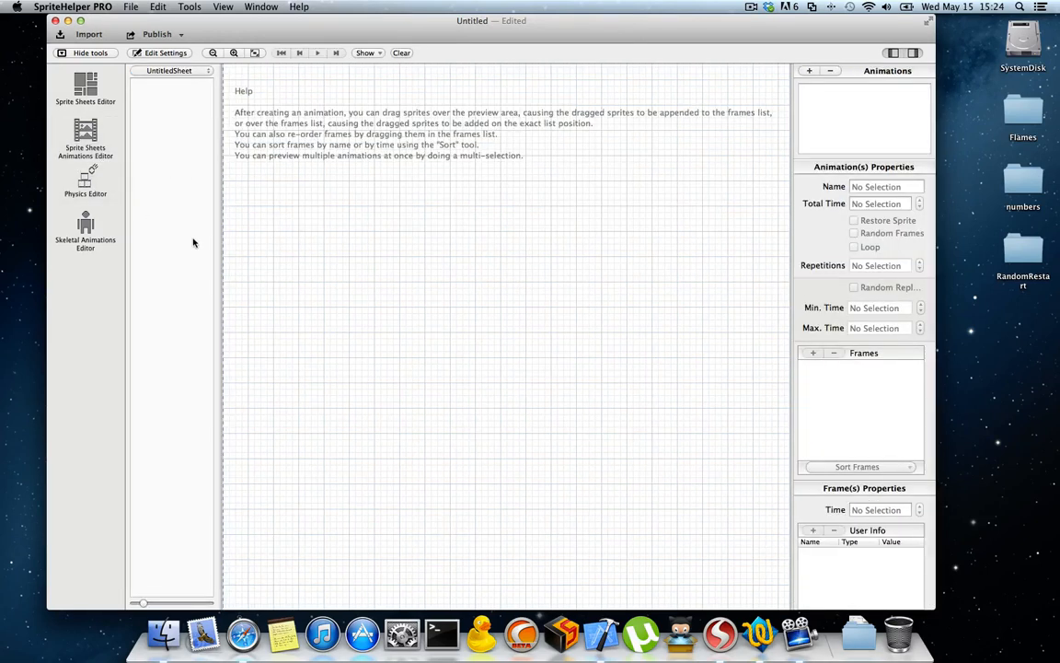
mouse_move(147, 304)
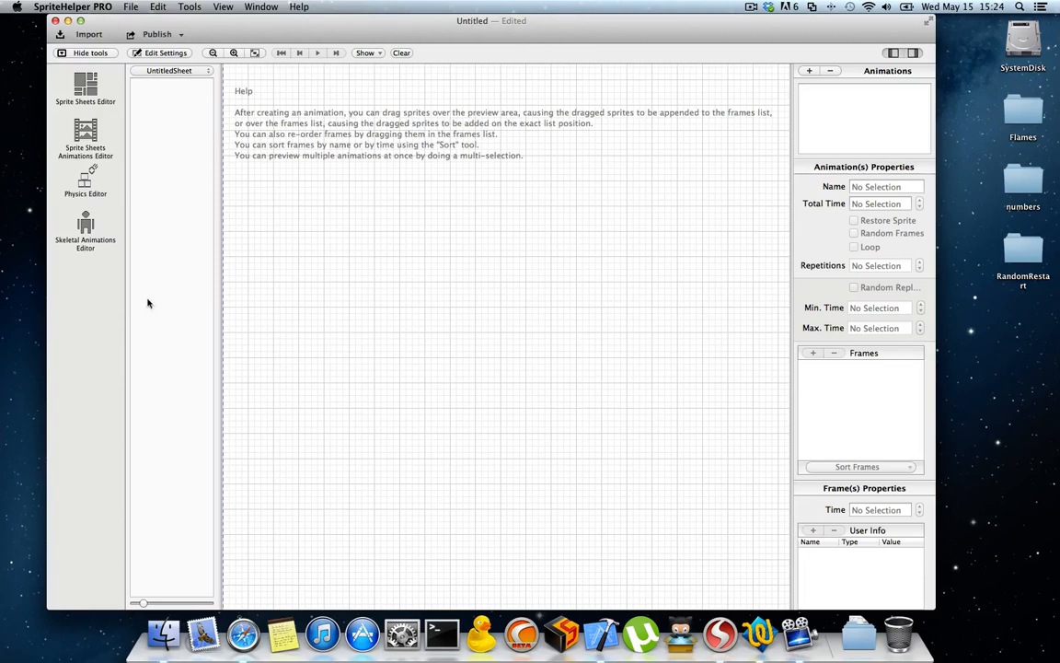
mouse_move(228, 102)
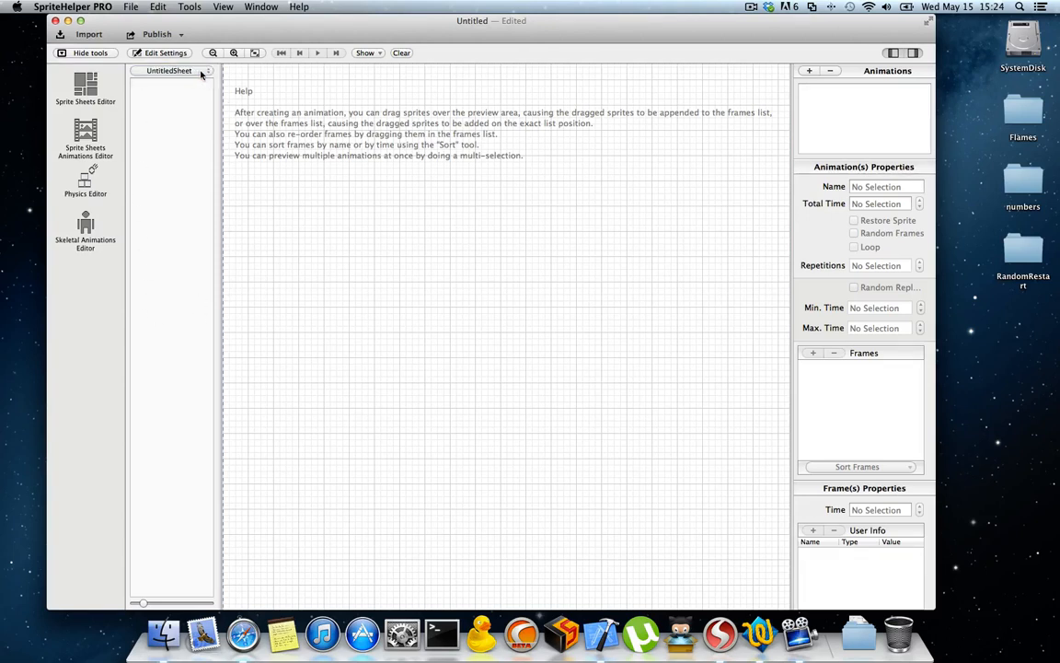
mouse_move(813, 300)
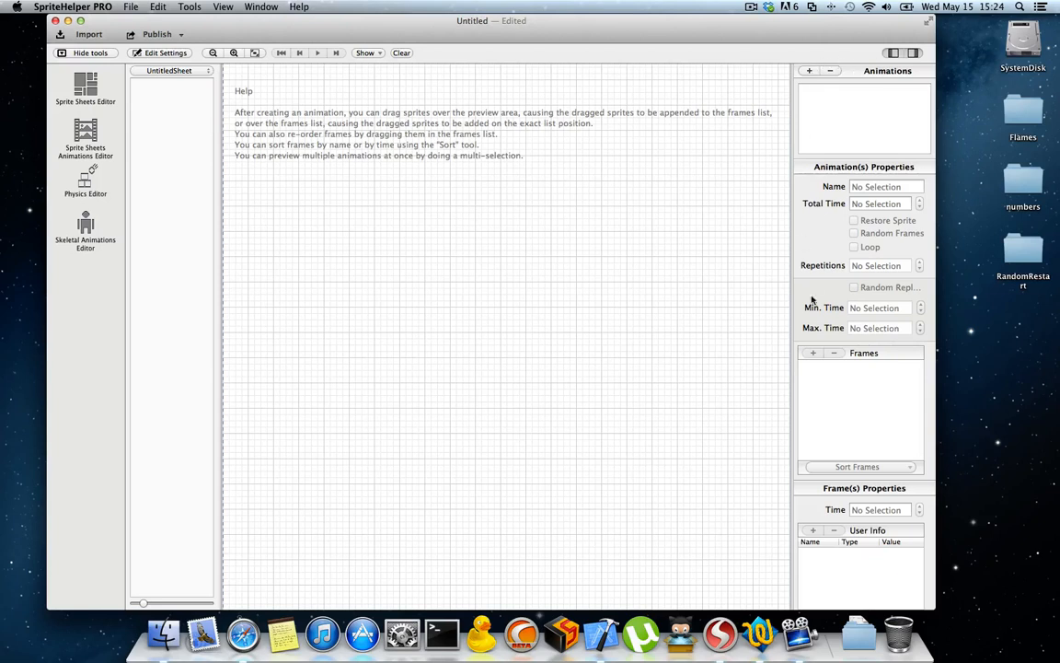
mouse_move(835, 308)
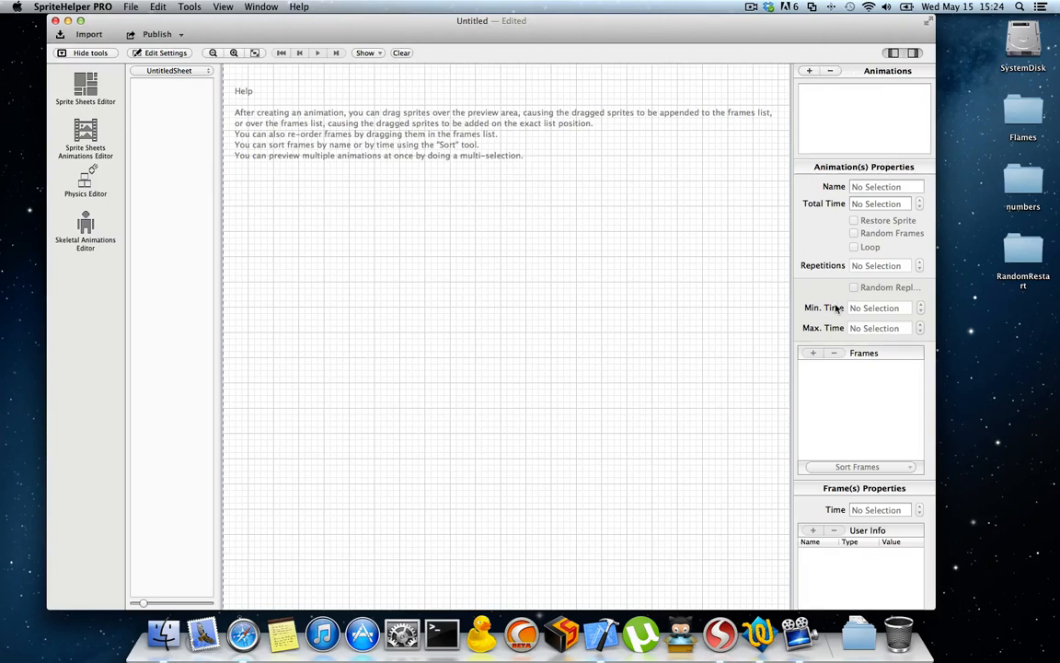
left_click(84, 87)
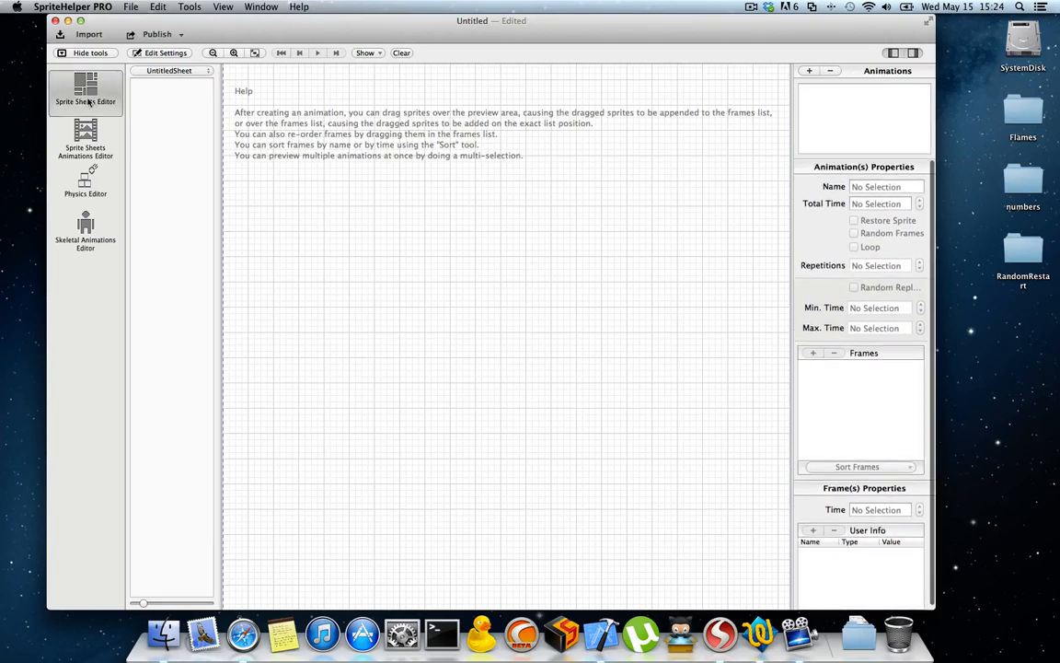
left_click(84, 87)
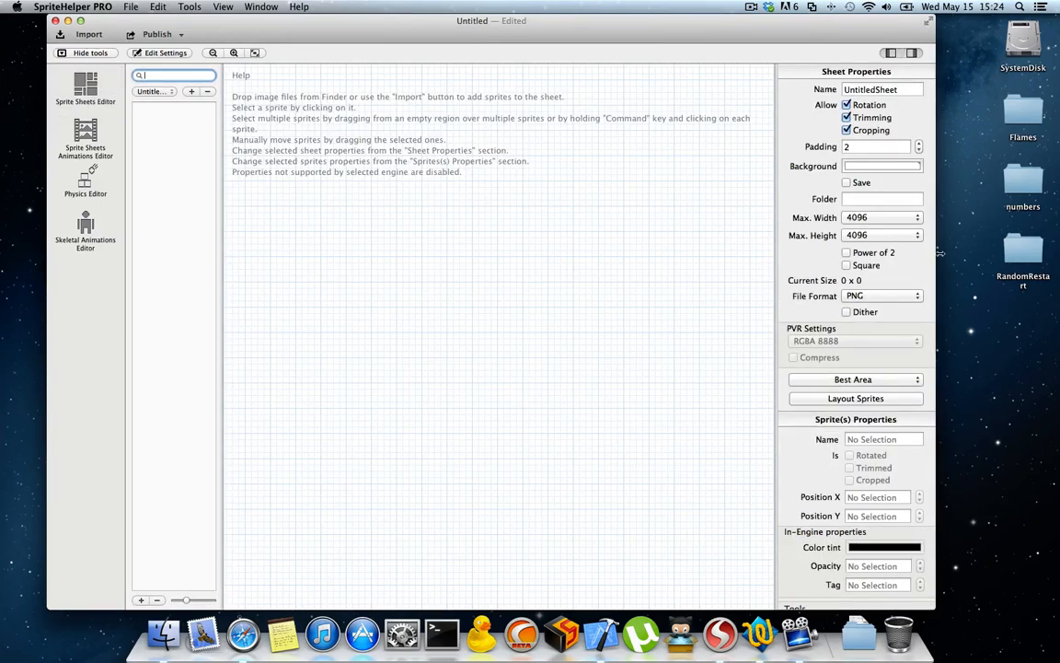
Import the numbers folder's digit images 0–9 and switch to the Animations Editor
left_click(89, 34)
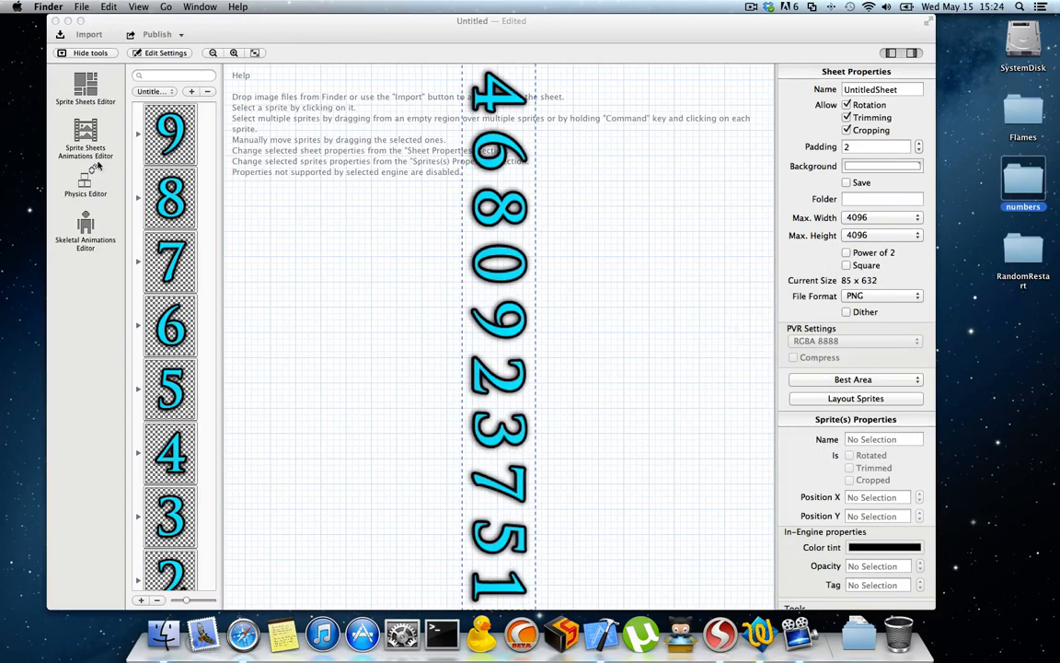
left_click(85, 134)
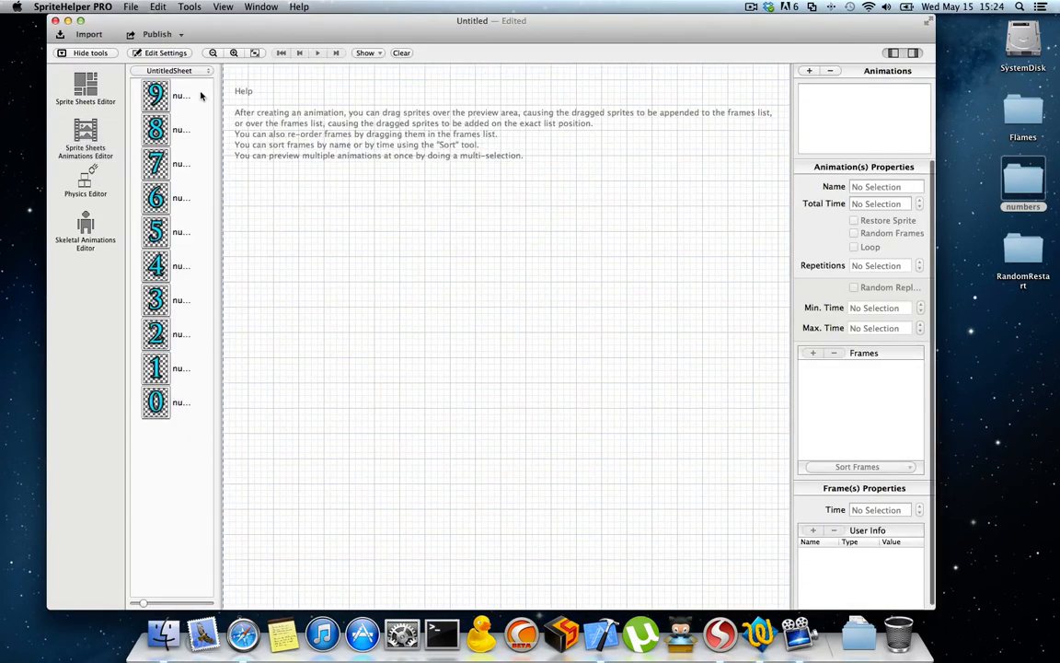
mouse_move(177, 397)
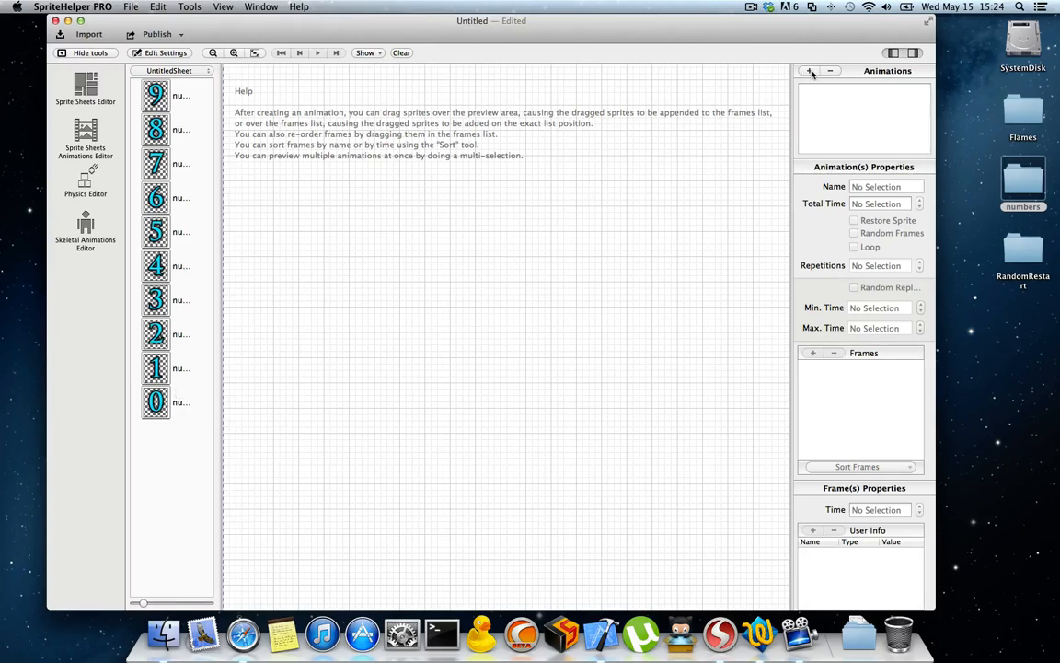
Add a new animation and name it 'numbers'
left_click(809, 71)
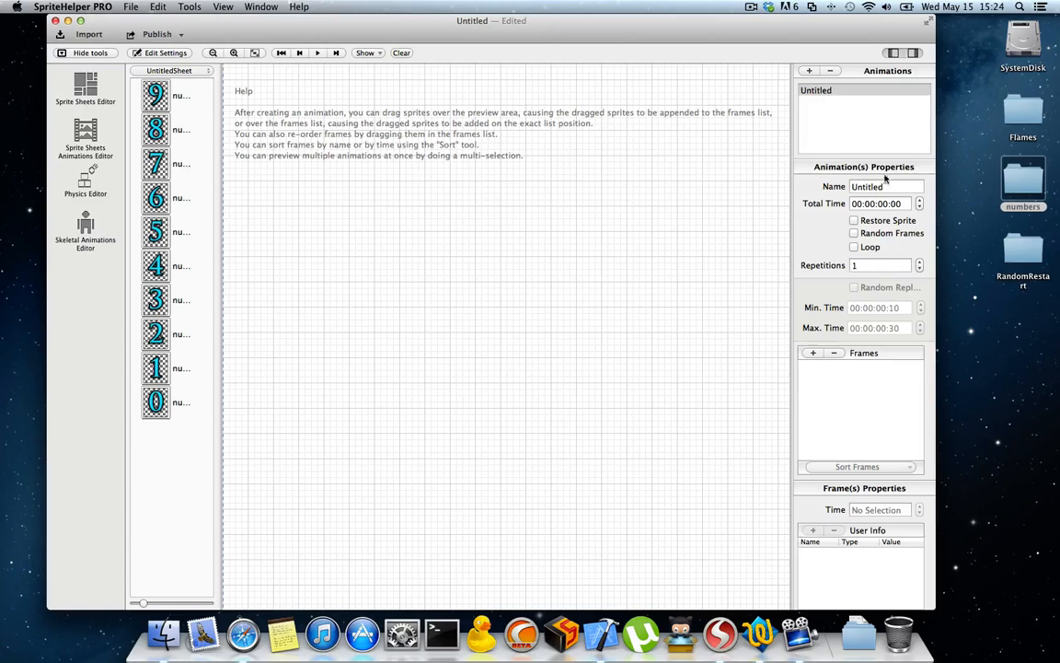
left_click(884, 186)
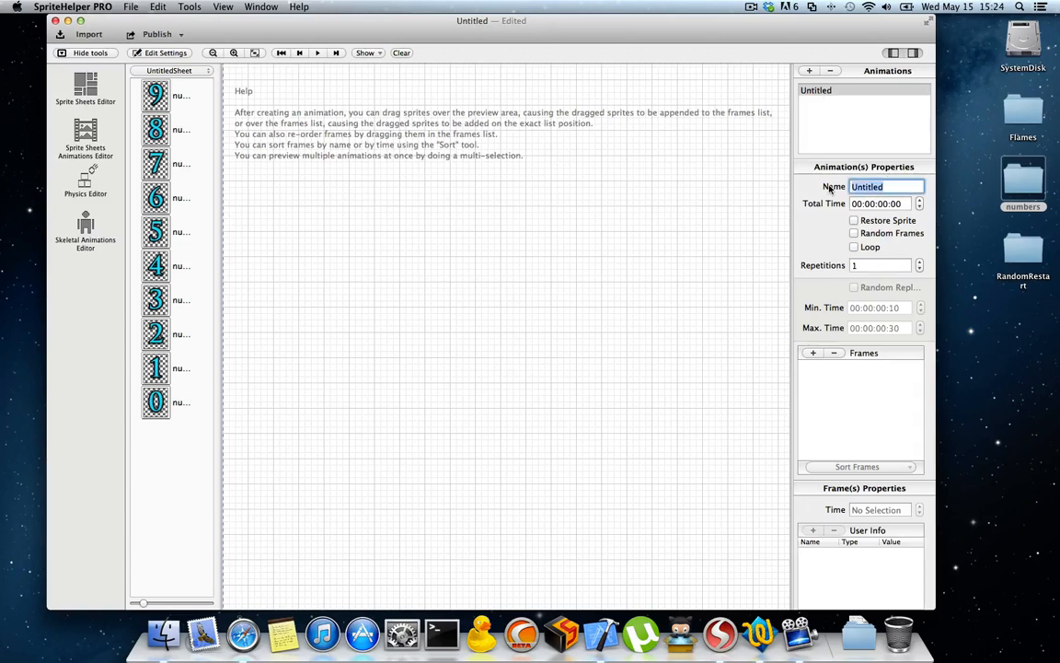
type("numbers")
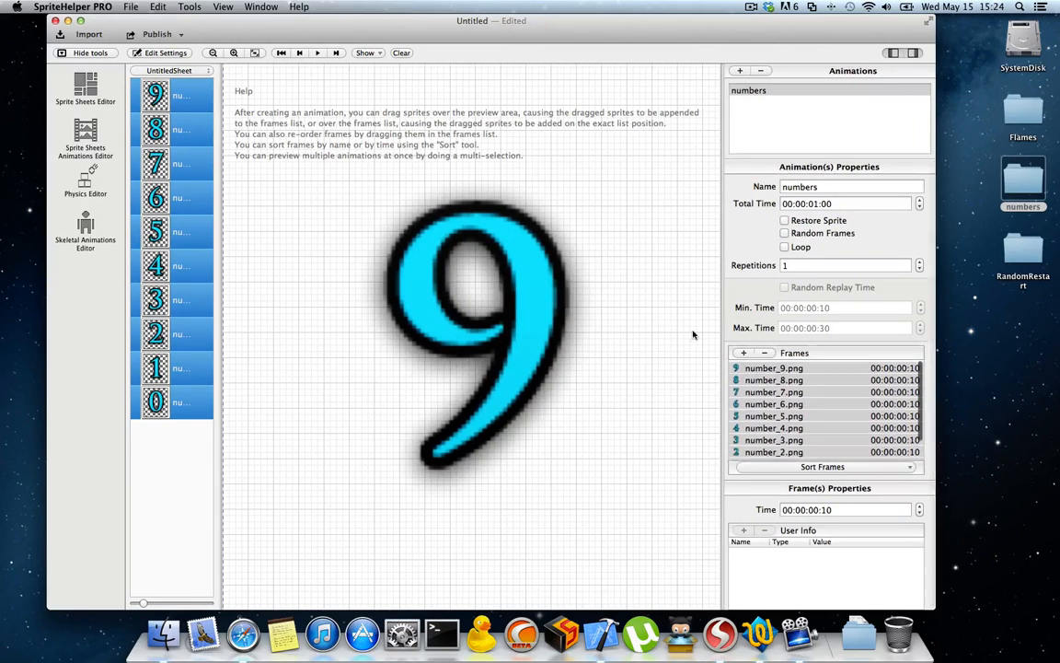
Sort the numbers animation's frames by name in ascending order
scroll("down", 3)
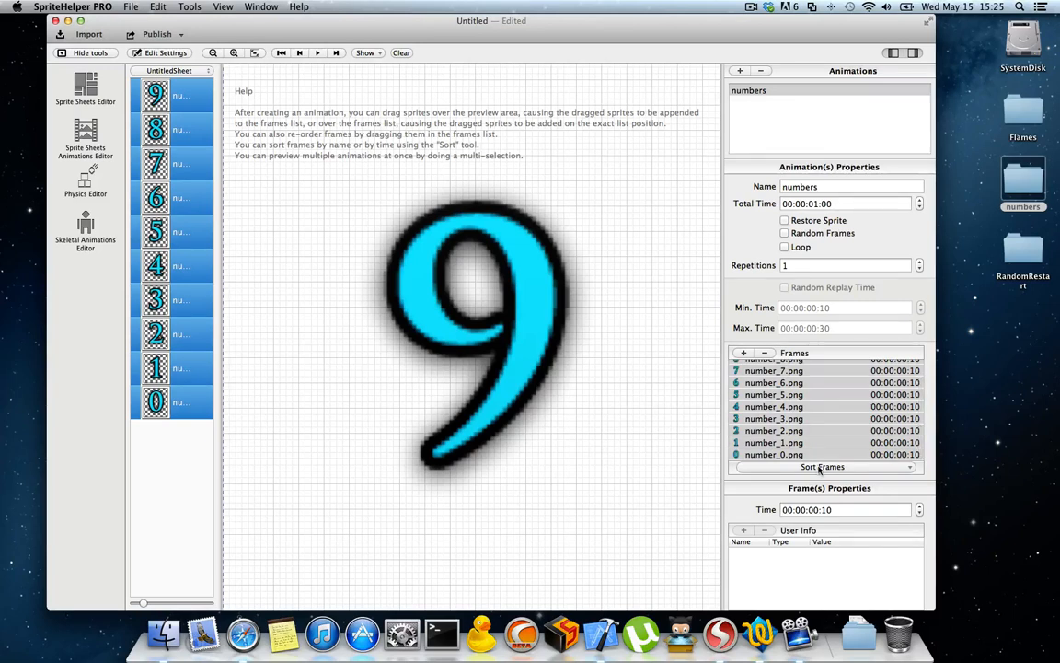
left_click(822, 466)
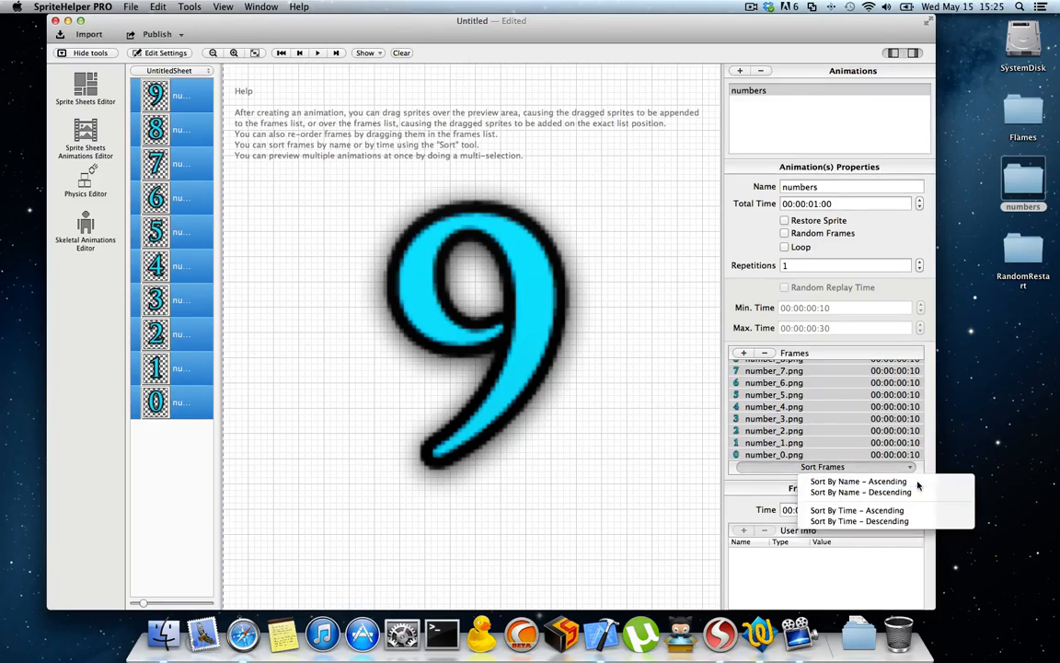
left_click(858, 481)
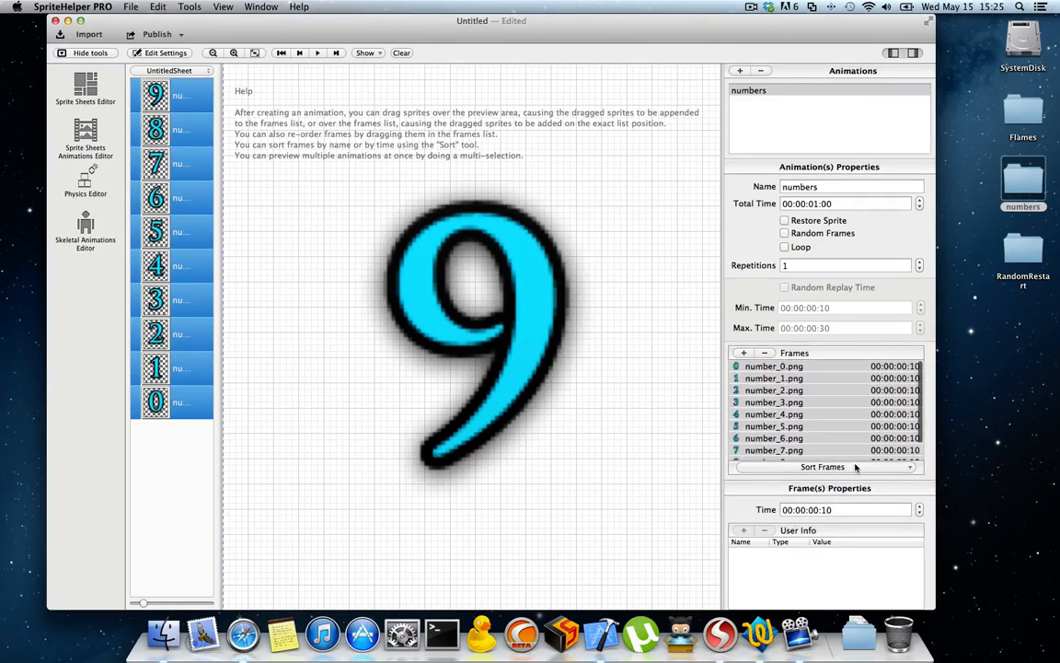
left_click(823, 467)
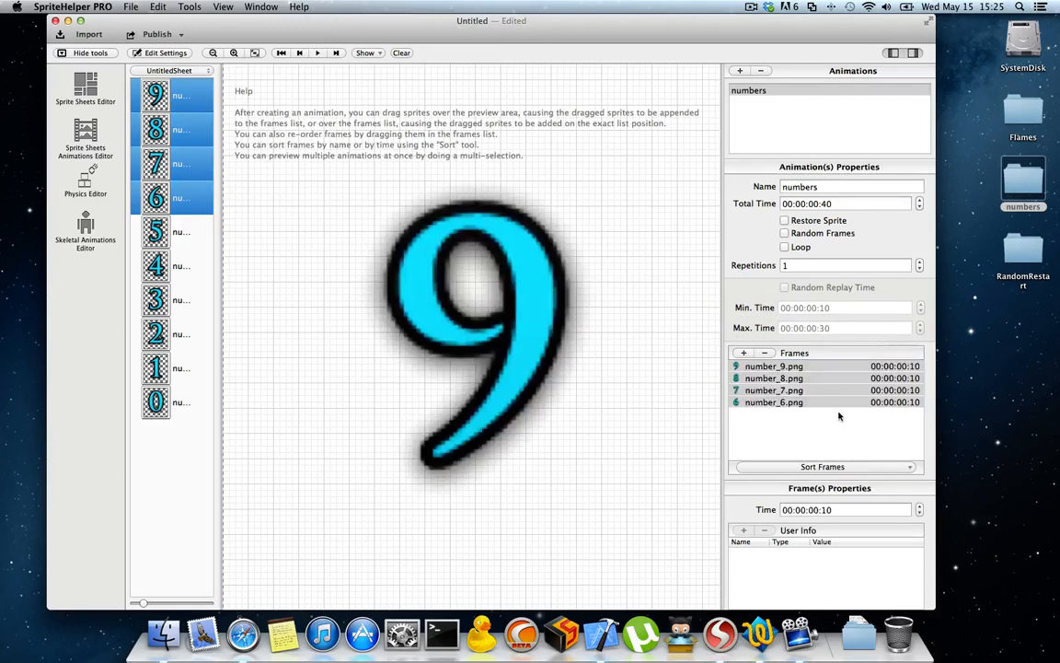
Re-sort the four frames by name from 6 to 9 and begin selecting sprites 0–5
left_click(822, 466)
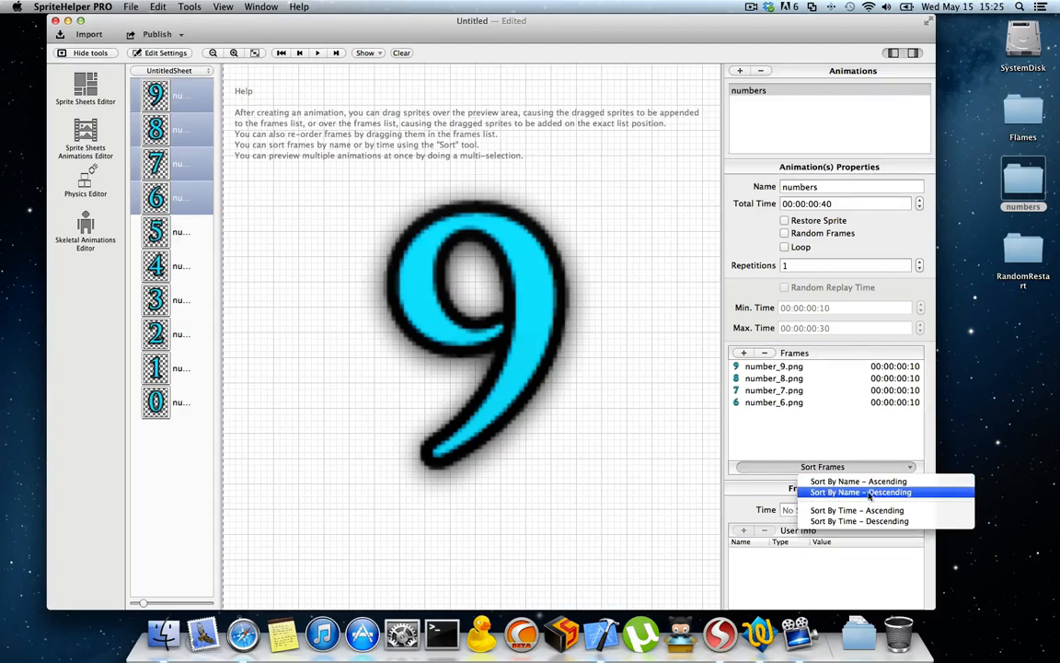
left_click(857, 481)
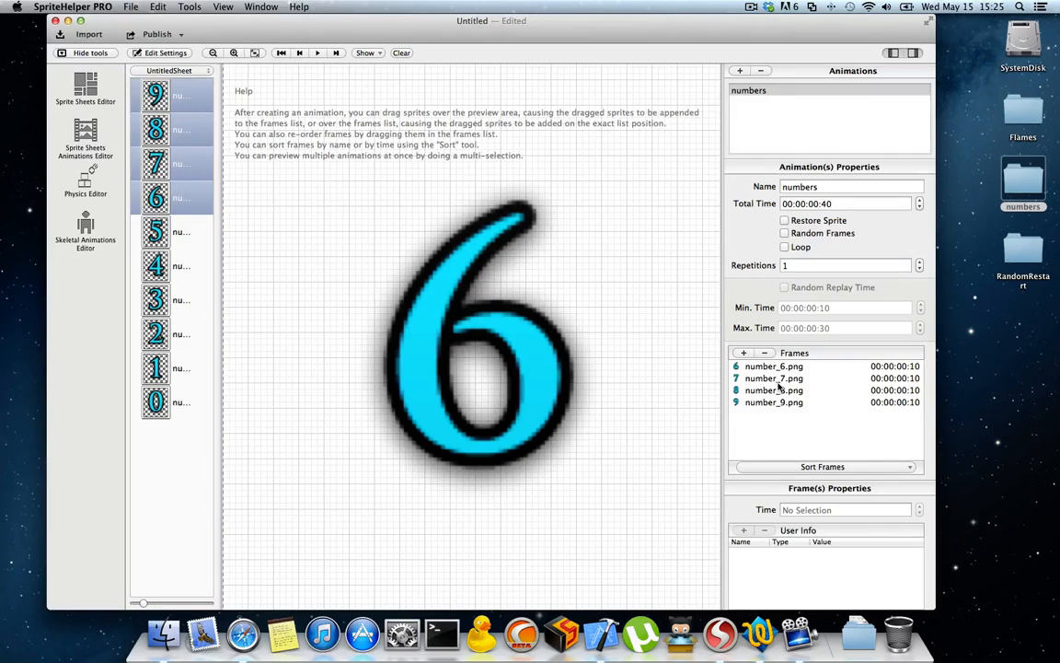
left_click(155, 231)
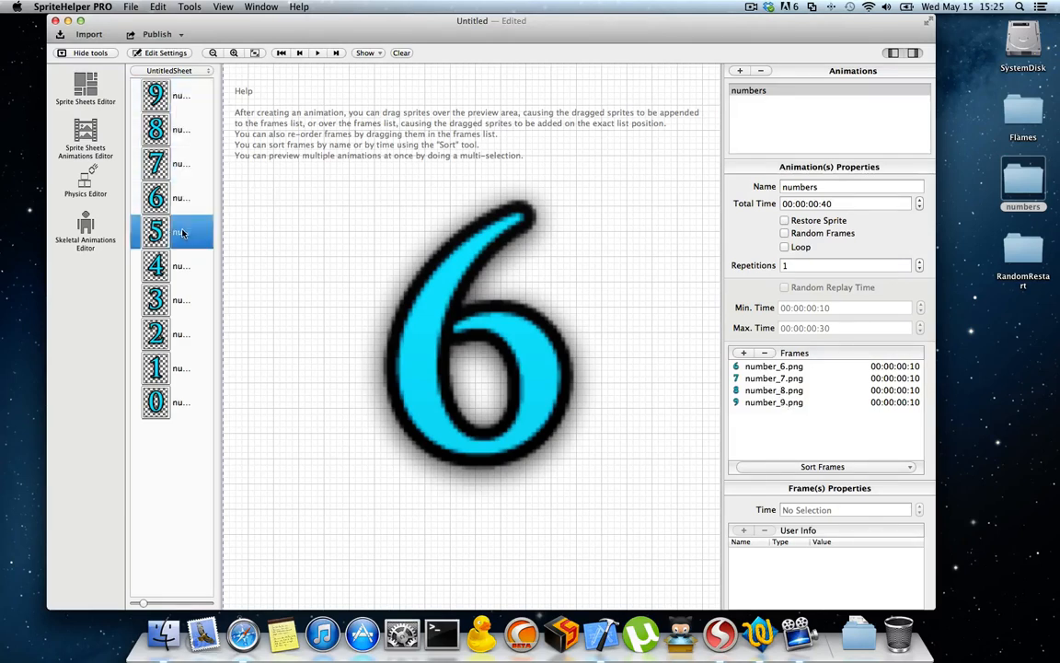
mouse_move(170, 386)
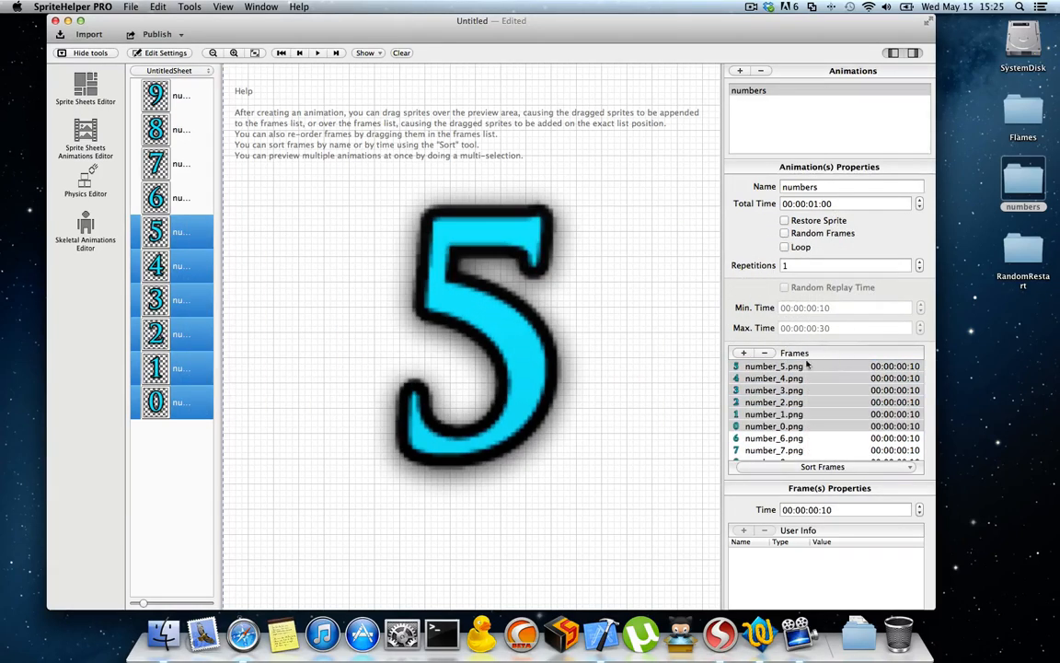
Sort frames, re-add digits 3–5 after number_2, and move number_3 above number_4
left_click(822, 465)
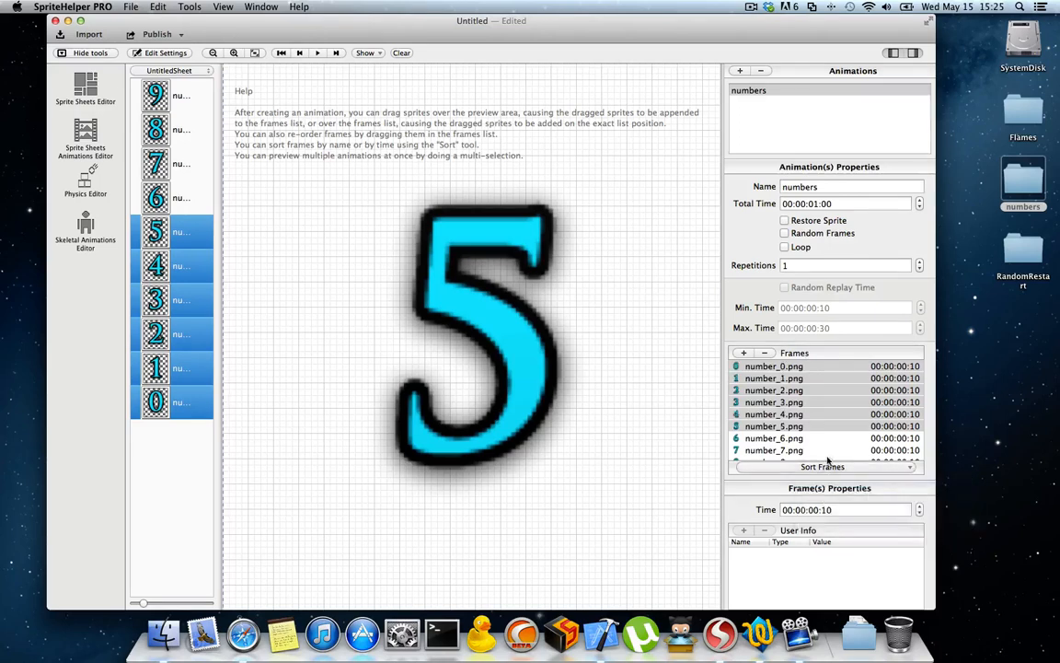
left_click(774, 403)
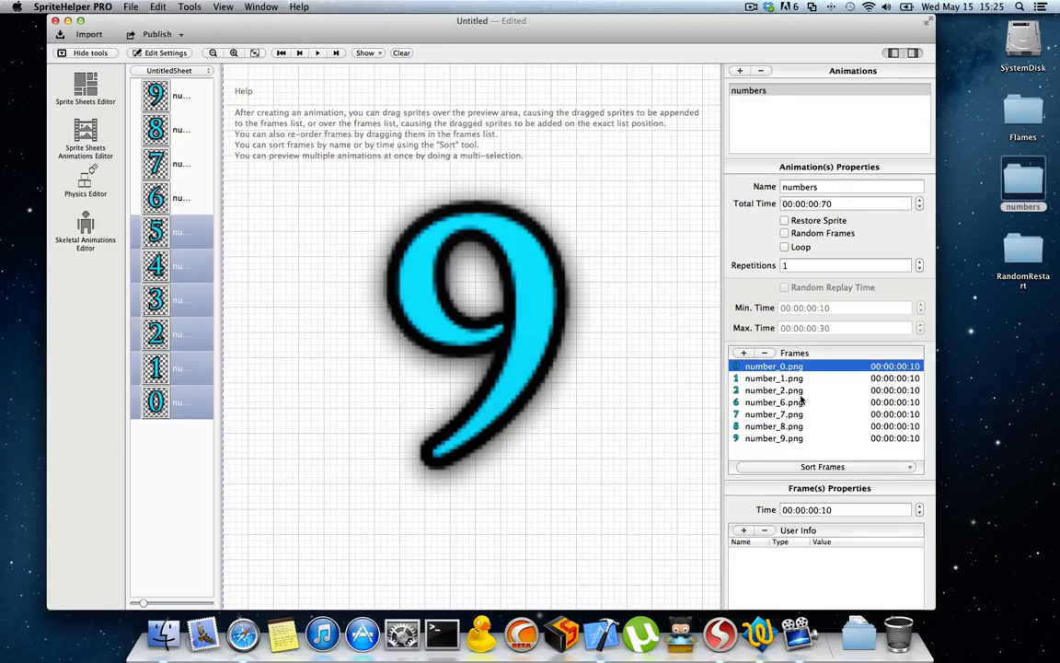
left_click(774, 389)
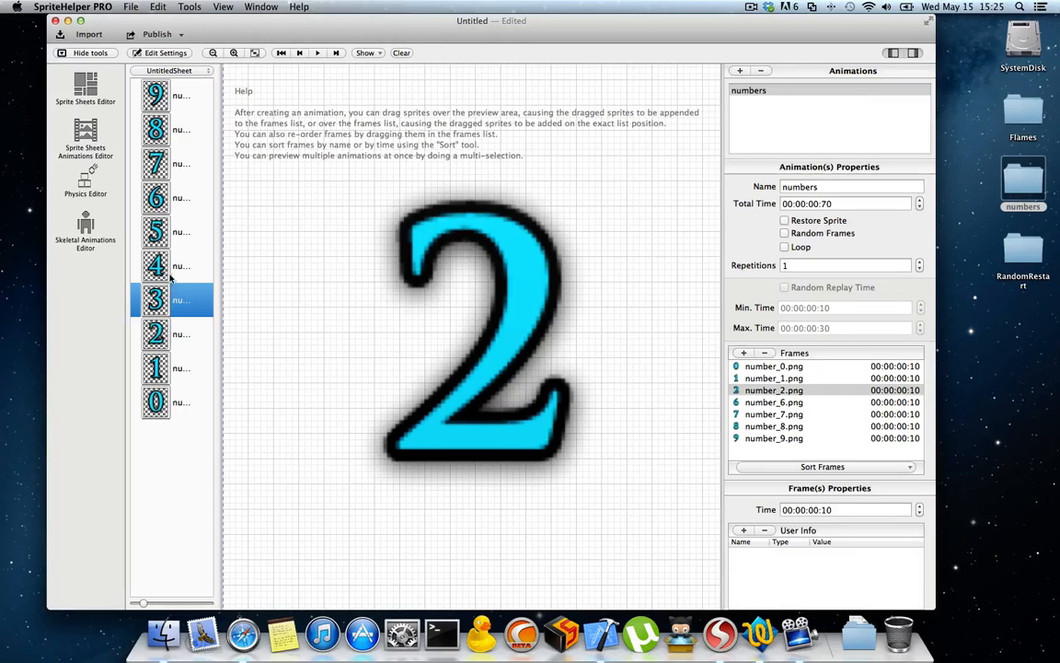
left_click(154, 232)
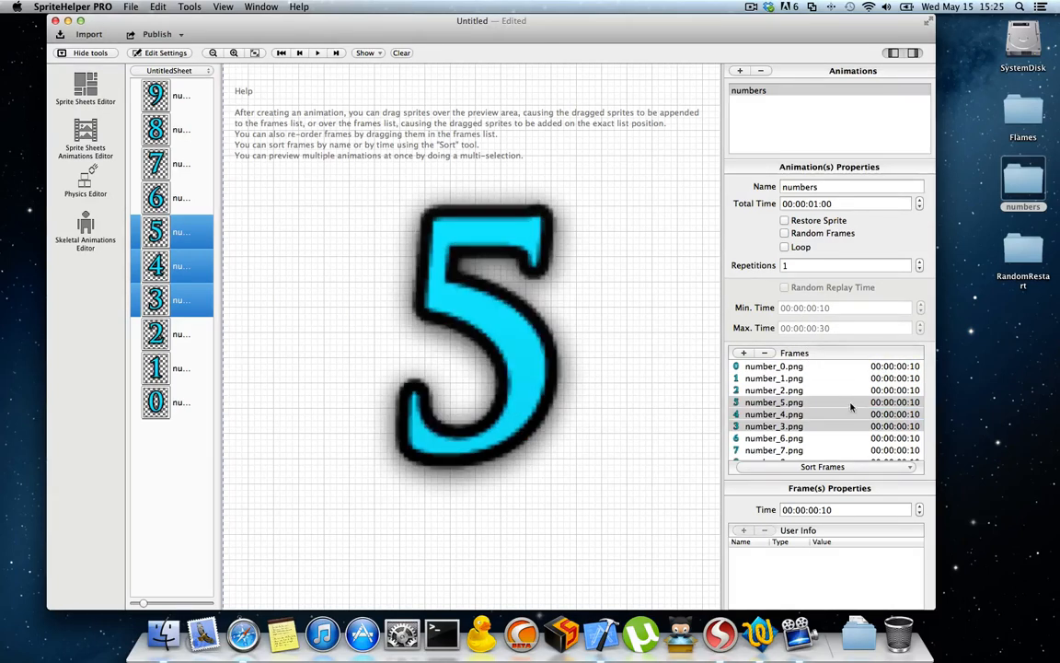
left_click(774, 426)
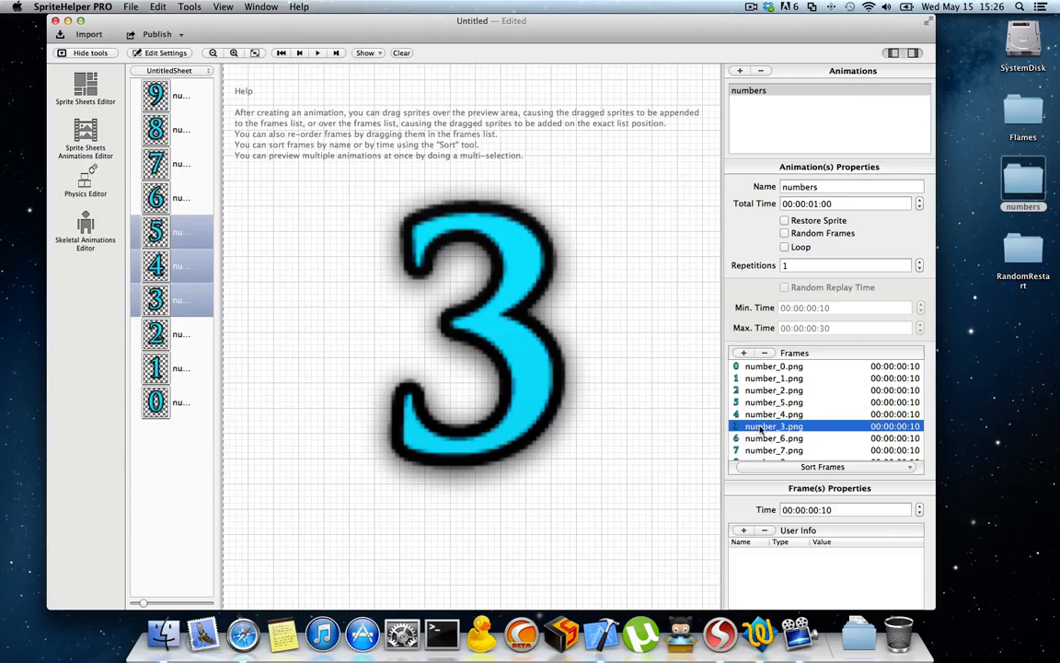
left_click(774, 413)
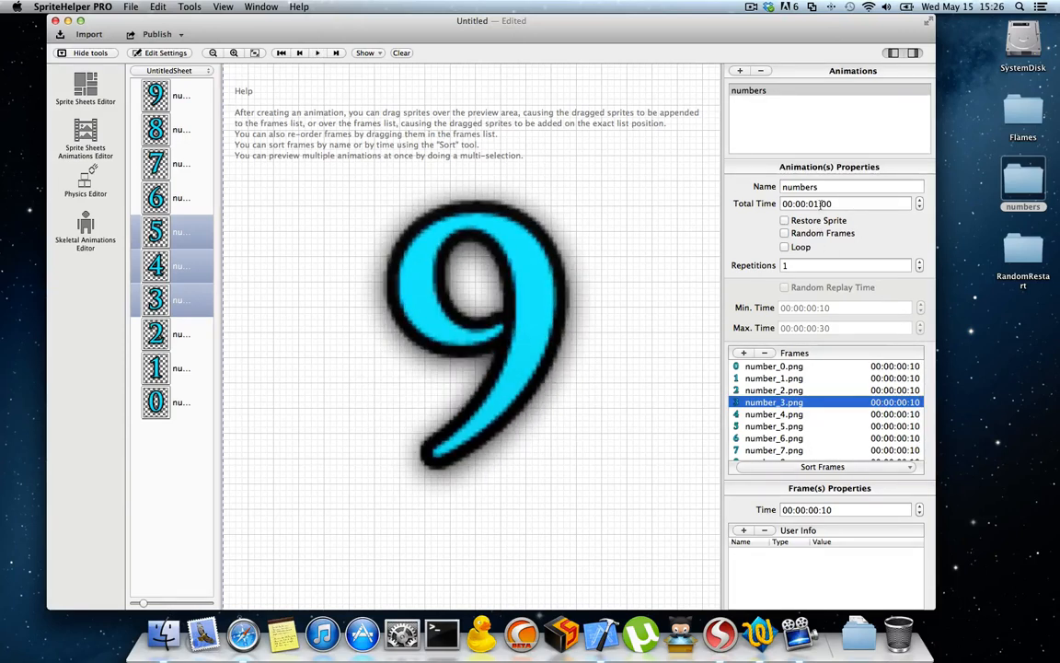
Set the numbers animation's total time to 00:00:10:00 and repetitions to 2
left_click(845, 203)
type("1")
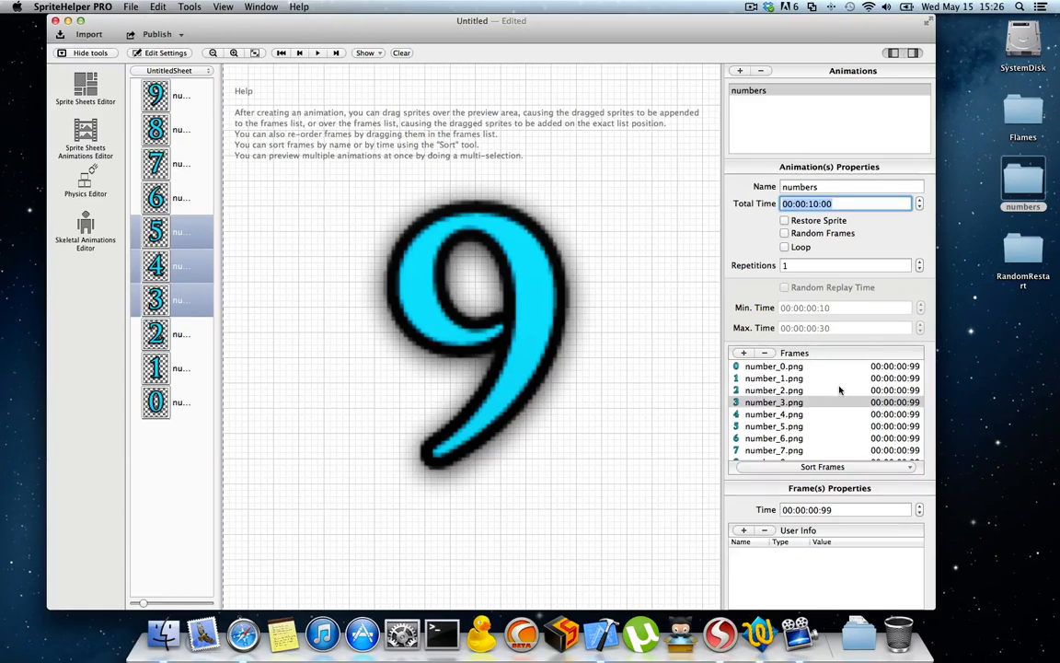
scroll("down", 3)
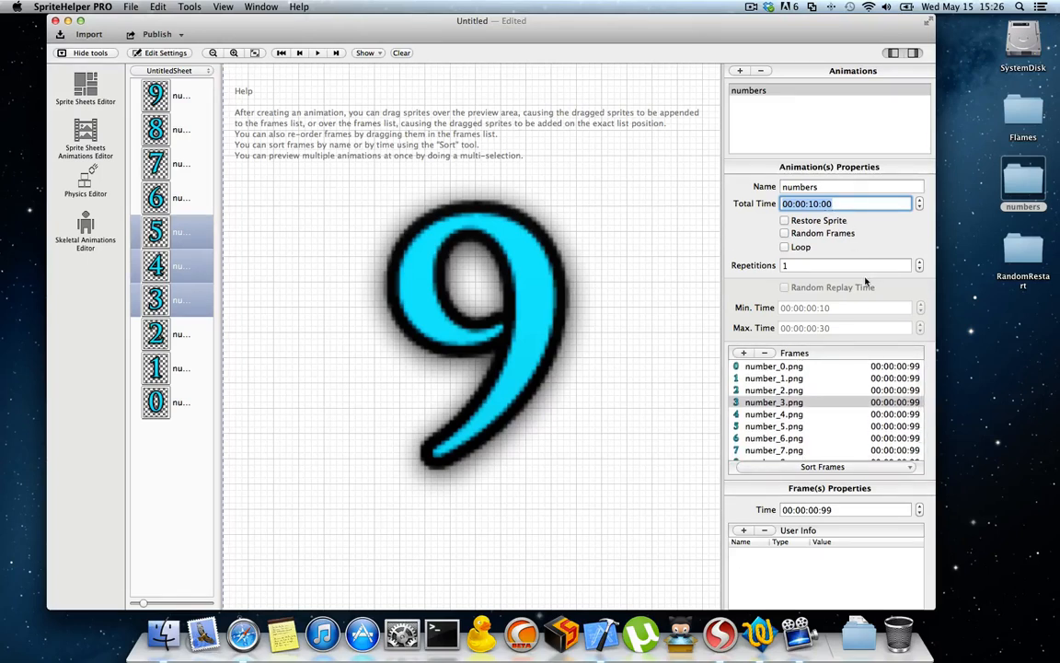
left_click(317, 52)
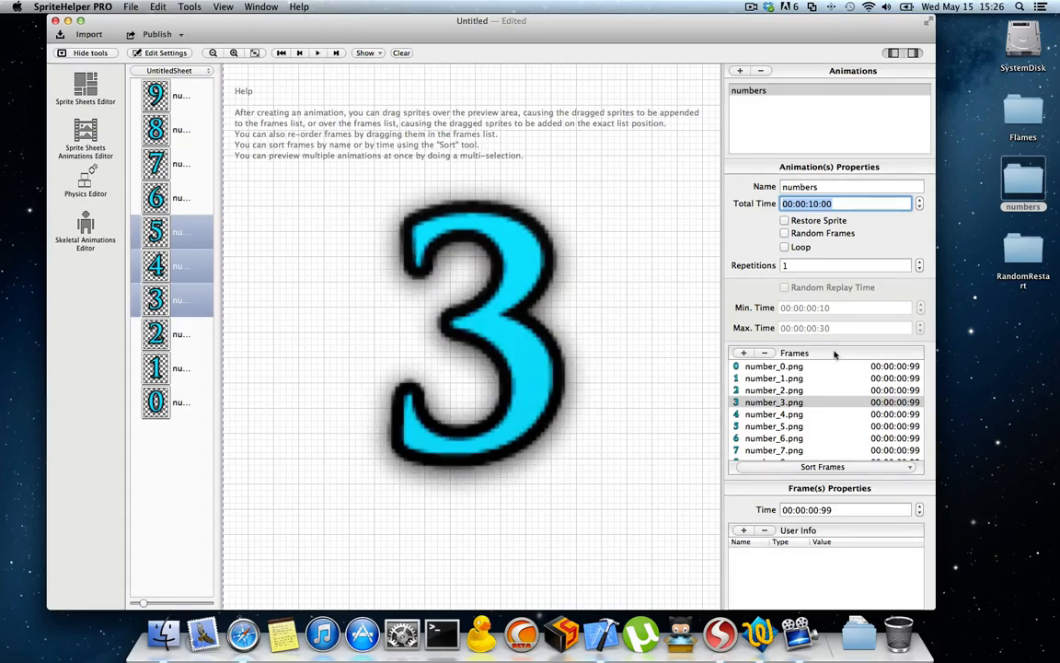
left_click(784, 247)
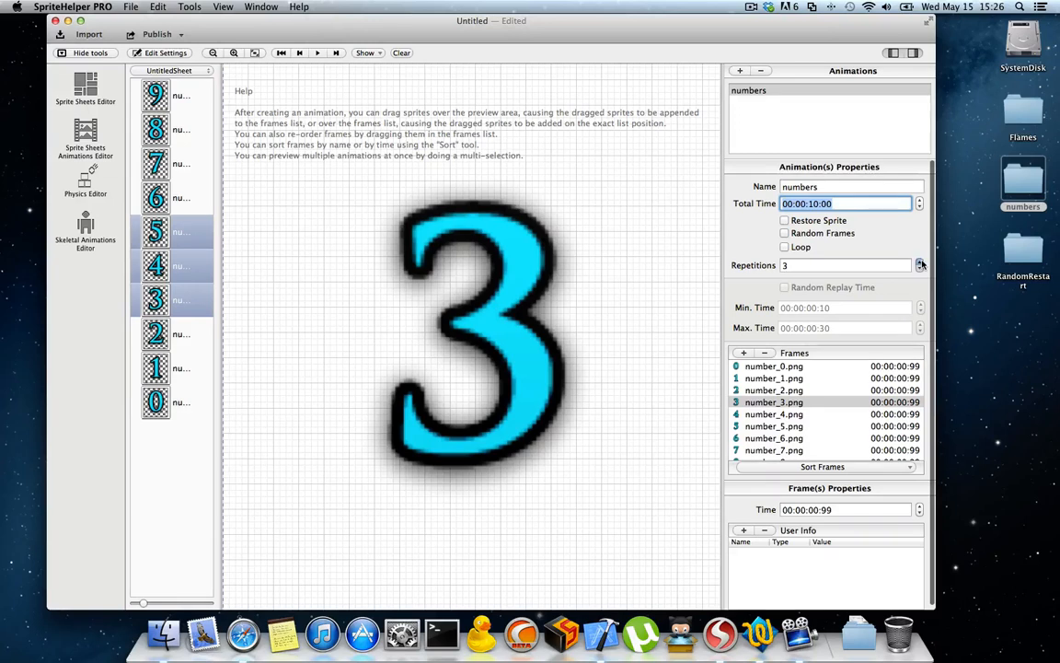
left_click(919, 268)
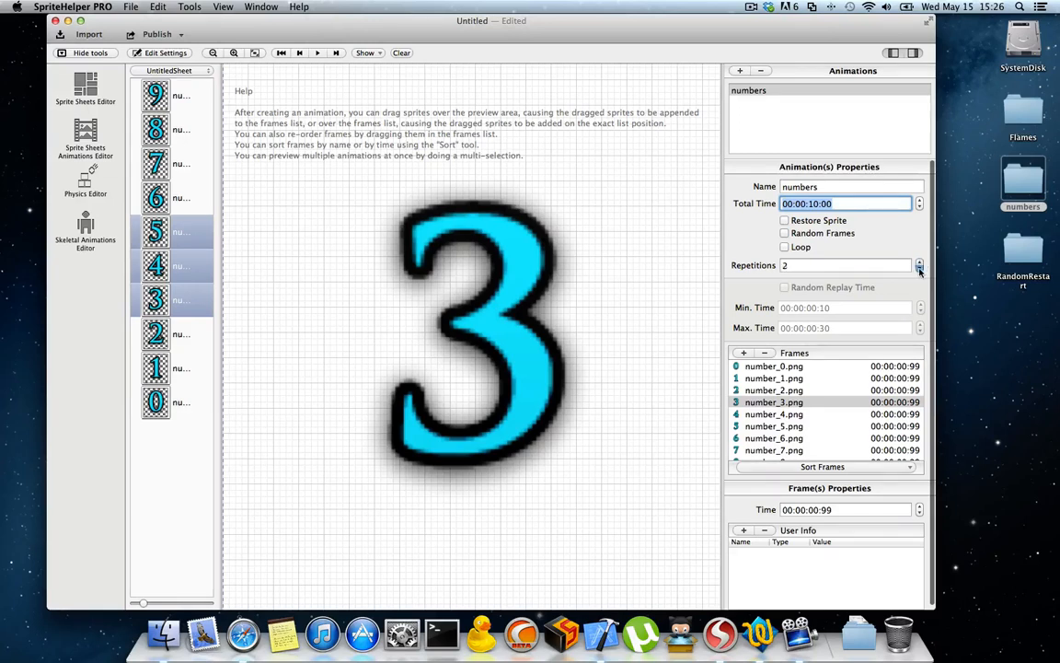
mouse_move(815, 403)
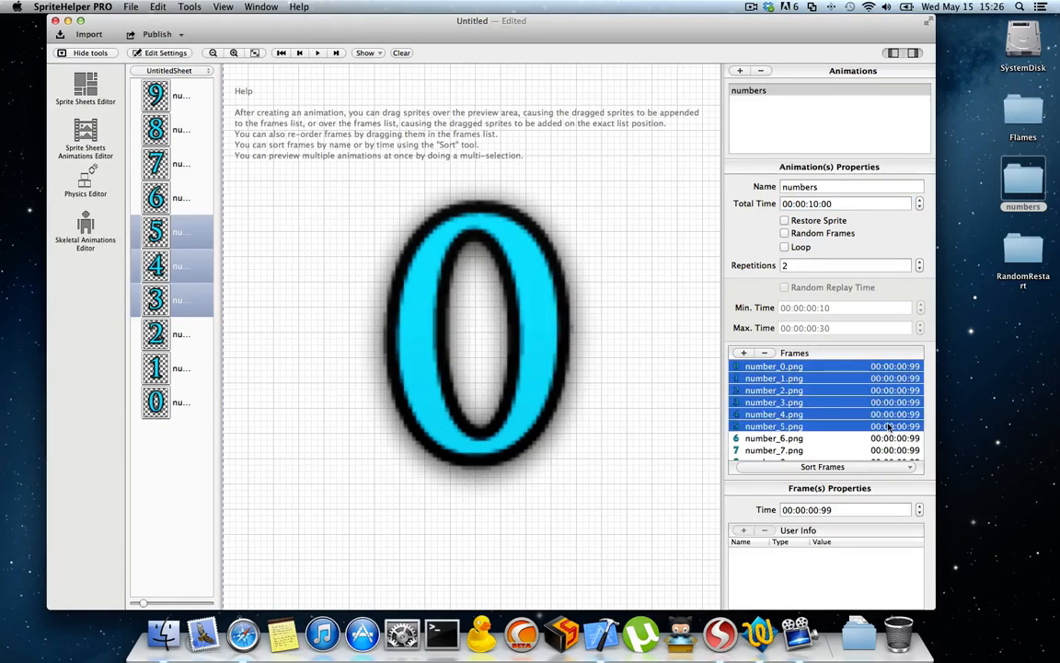
Set the selected frames 0–5 to 00:00:00:10 each and preview the animation
left_click(844, 509)
type("10")
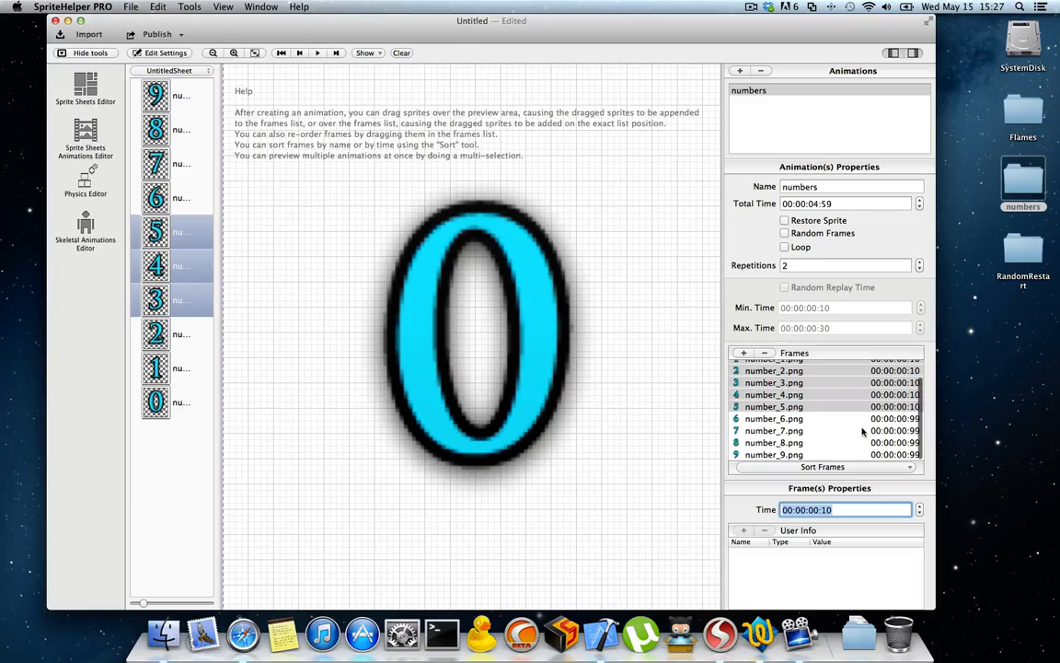
left_click(316, 52)
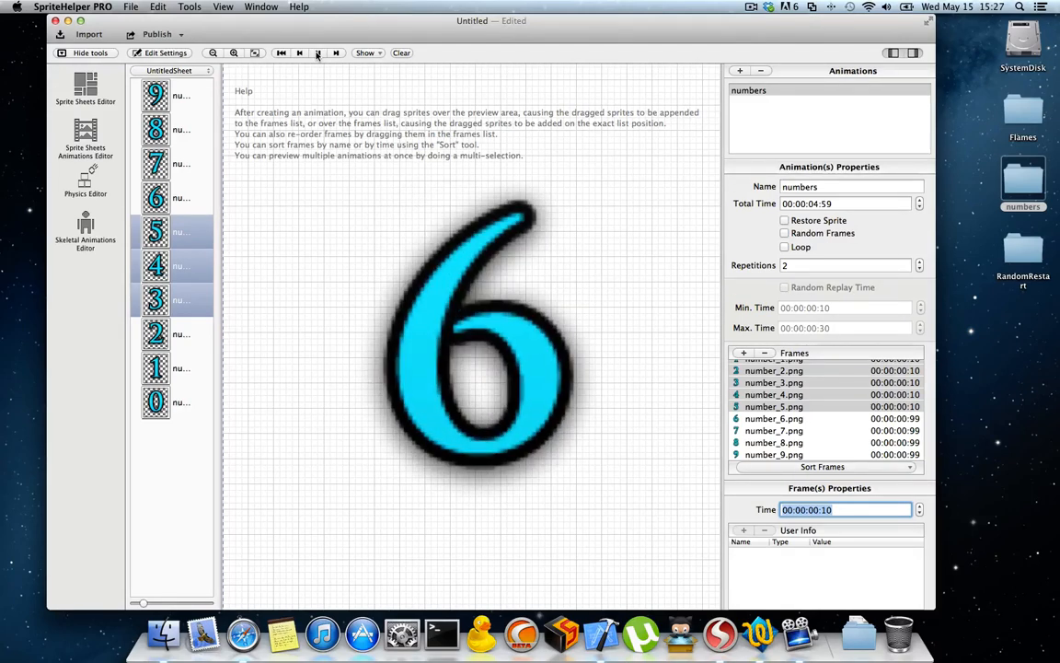
left_click(318, 53)
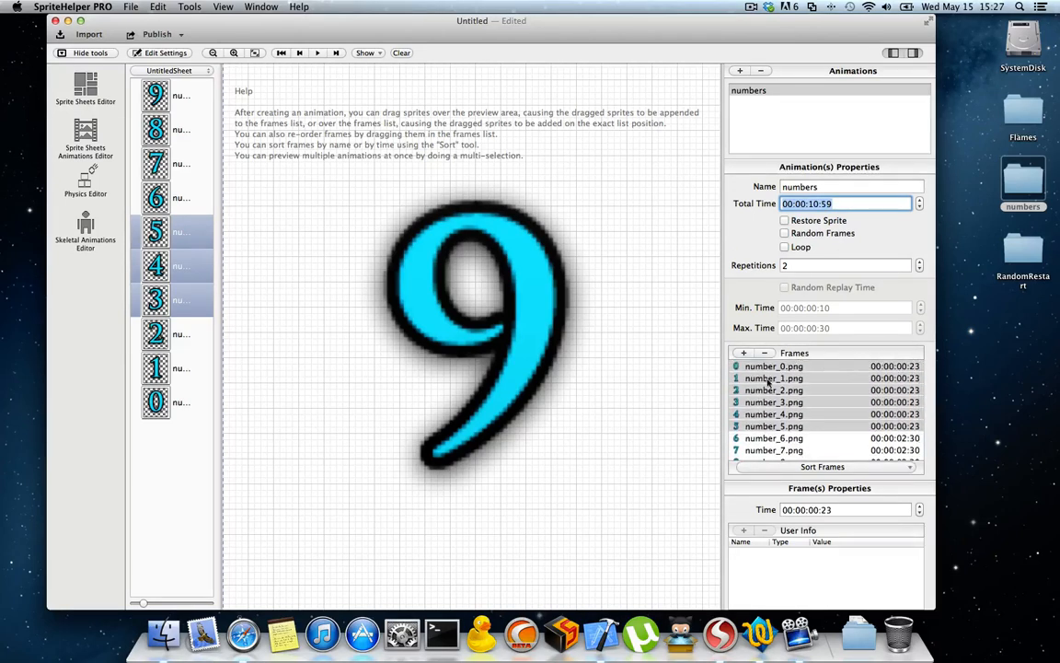
Stop the preview and adjust the numbers animation's total time to 10.59 s
scroll("down", 3)
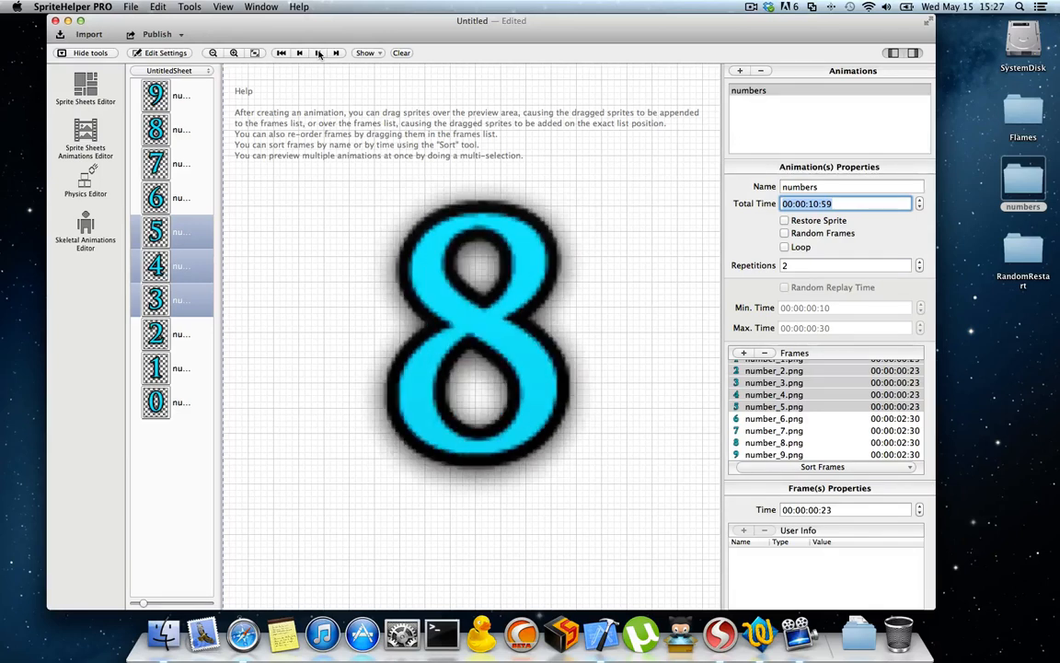
left_click(317, 53)
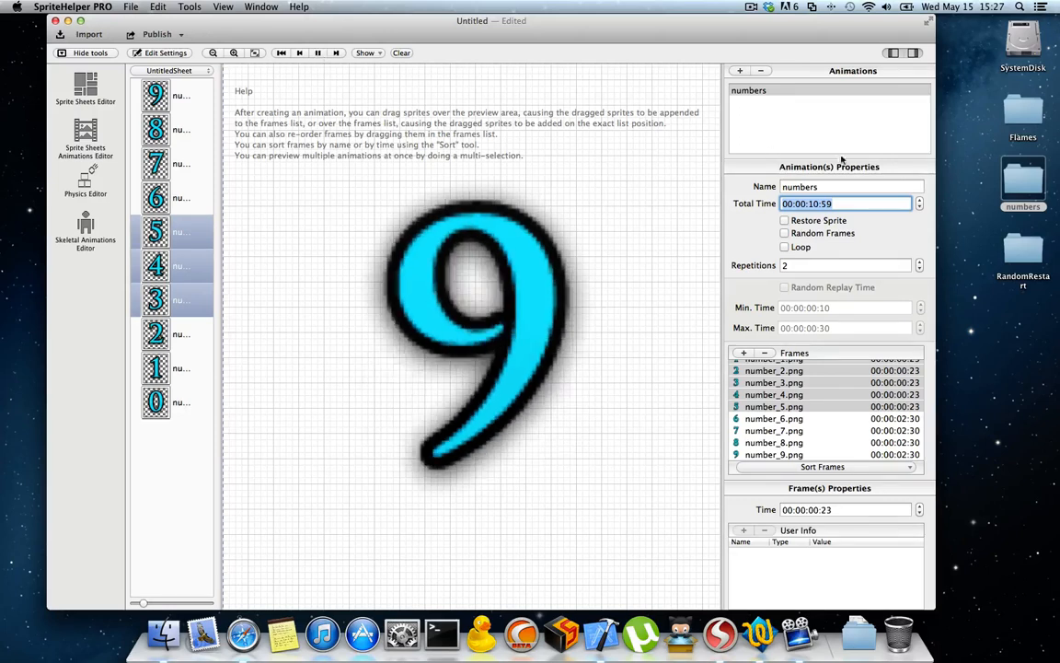
left_click(920, 207)
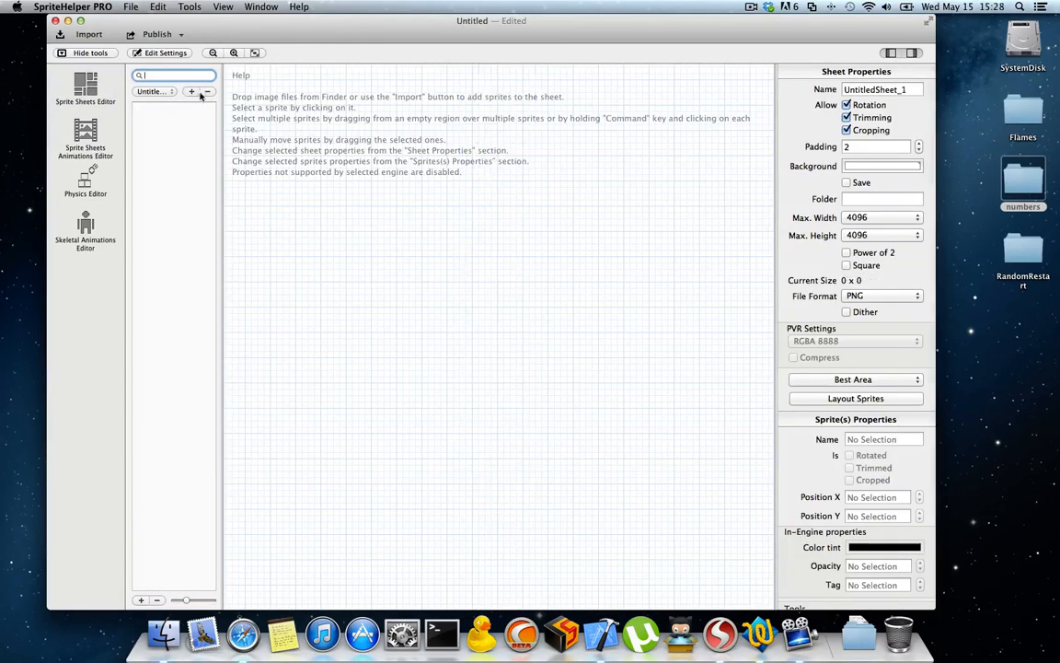
Add flame0–flame7 from the Flames folder, then deselect the numbers animation in the Animations Editor
double_click(1024, 110)
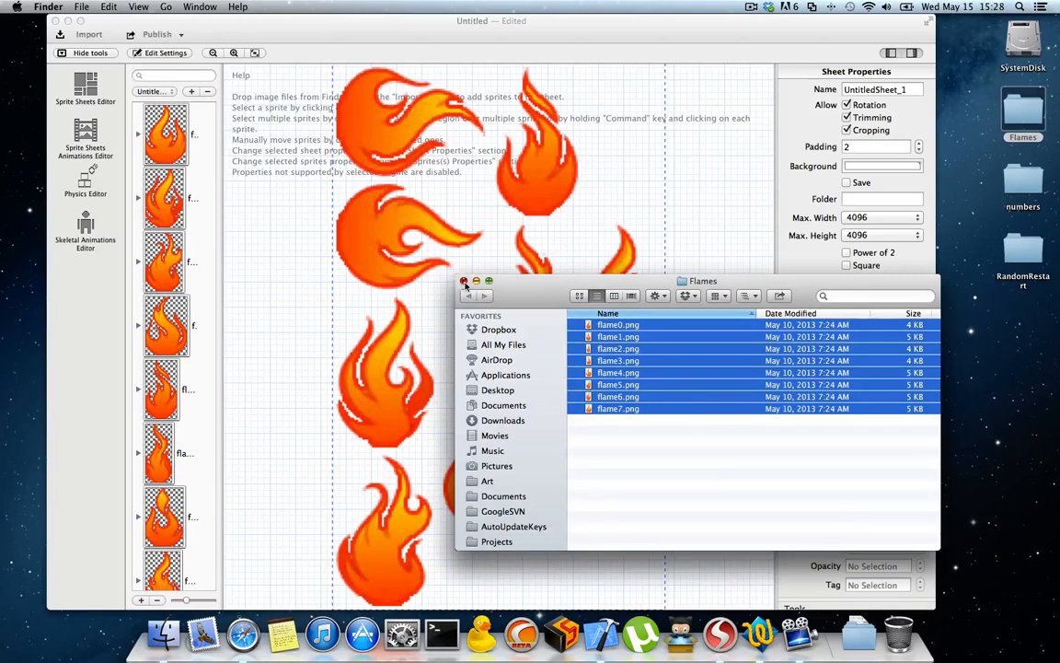
left_click(84, 138)
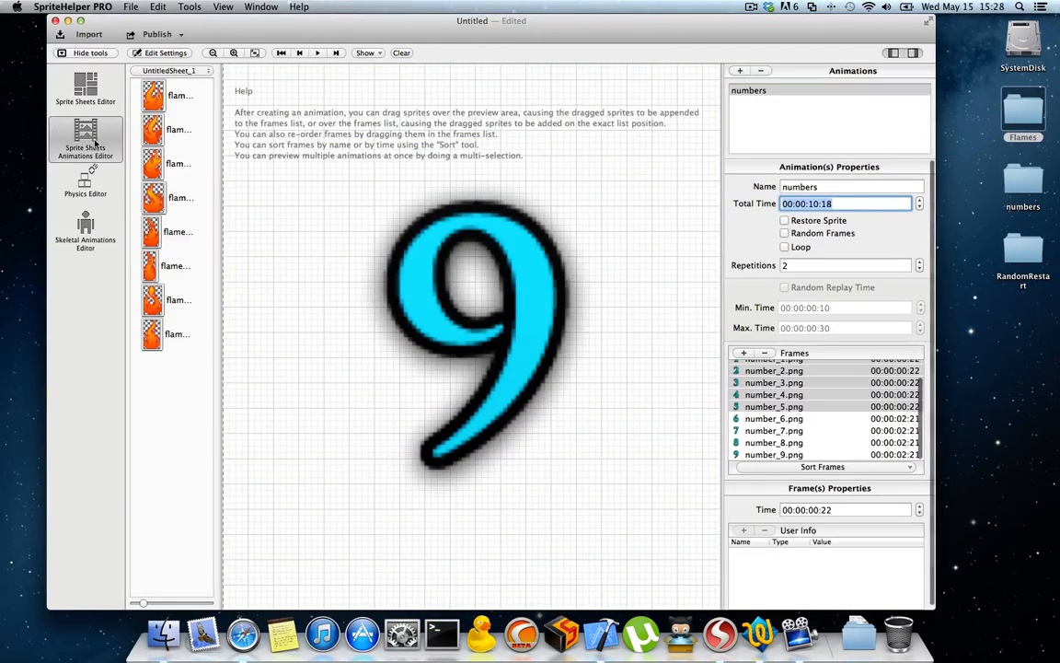
left_click(170, 70)
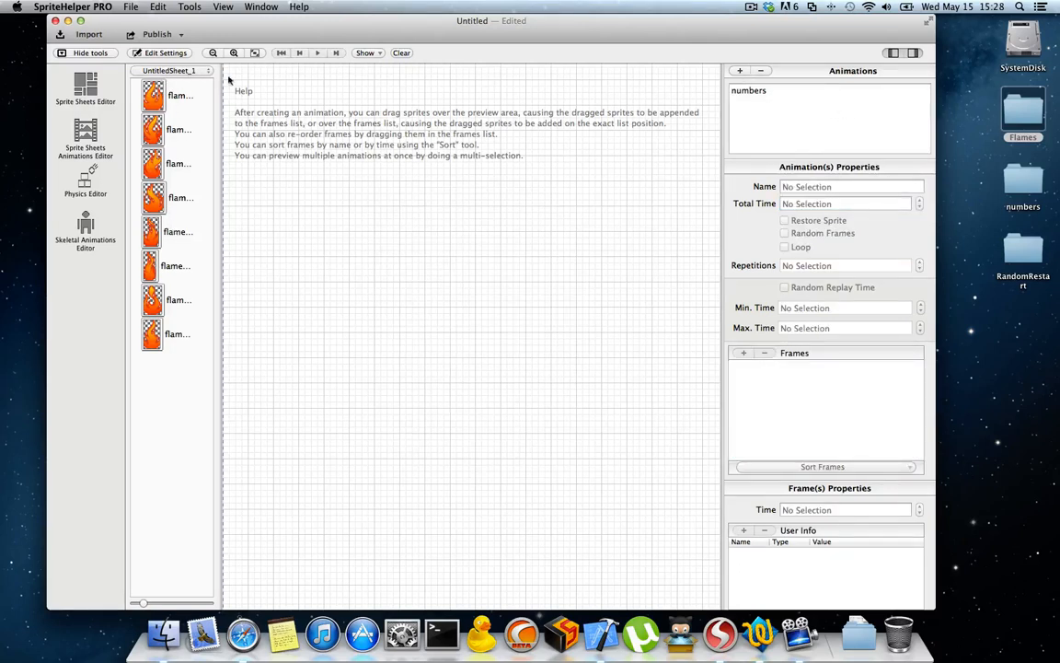
Add a 'fire' animation and sort its flame frames by name
left_click(740, 70)
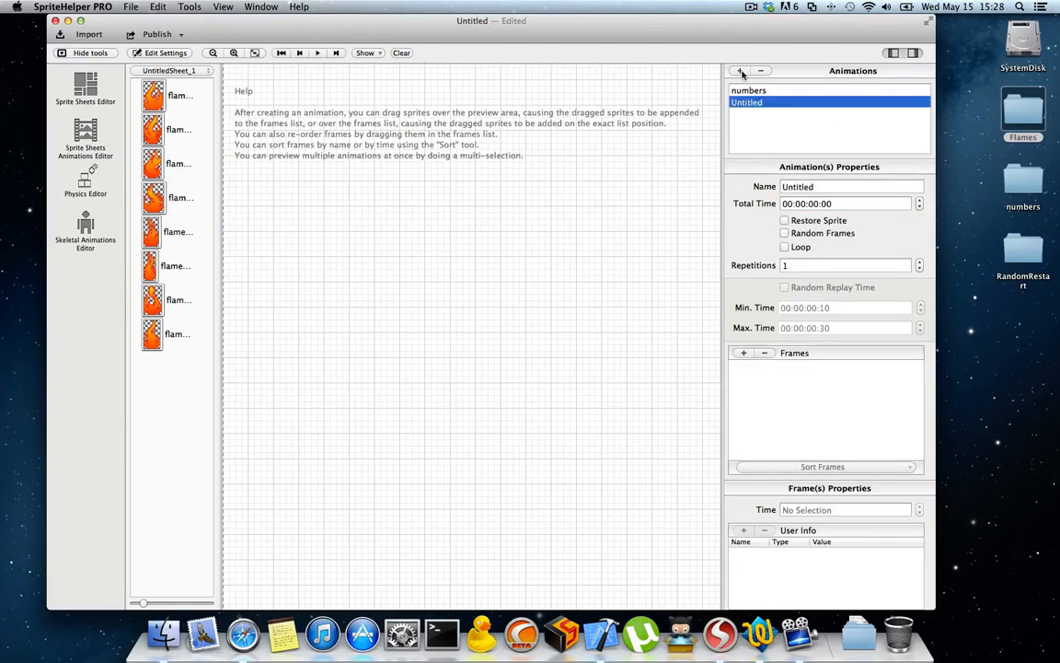
type("fire")
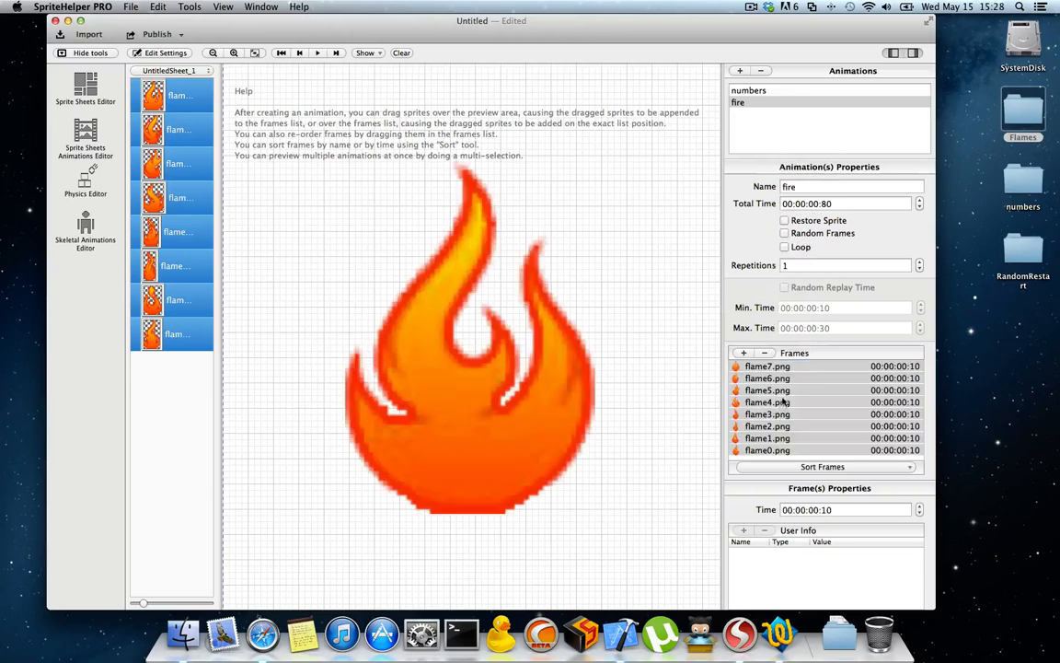
left_click(822, 466)
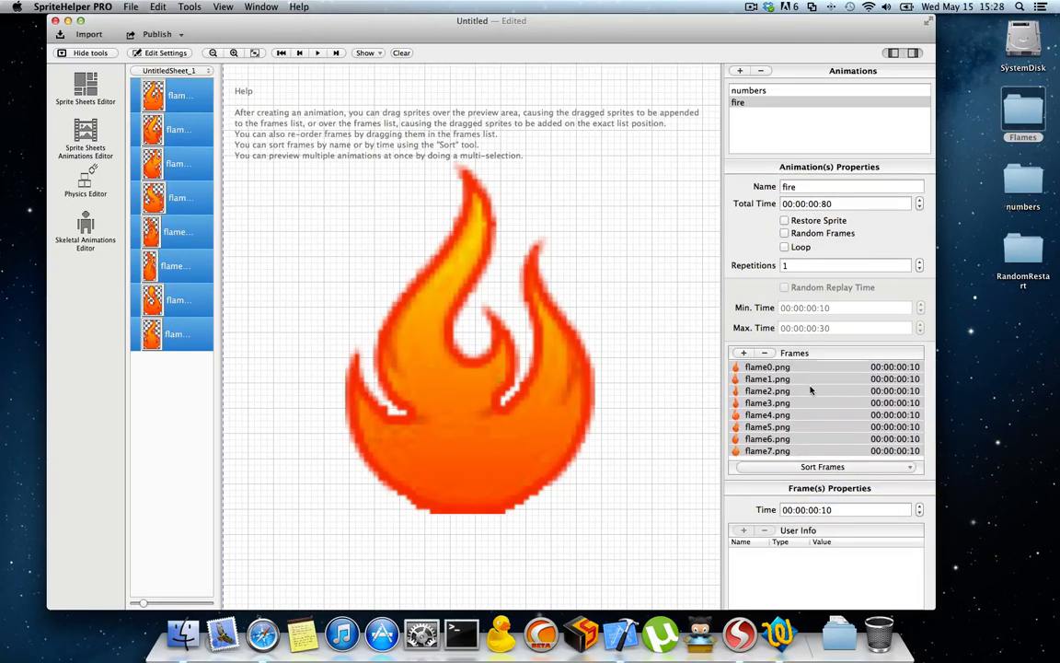
Make fire loop, preview it, and raise its total time to 00:00:02:00
left_click(785, 247)
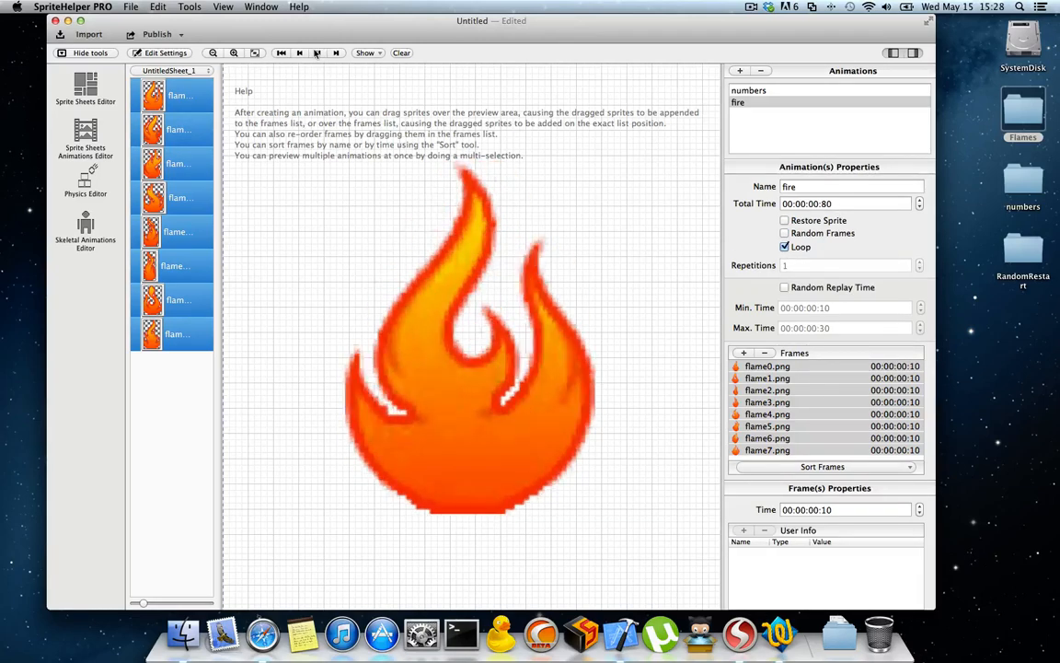
left_click(318, 53)
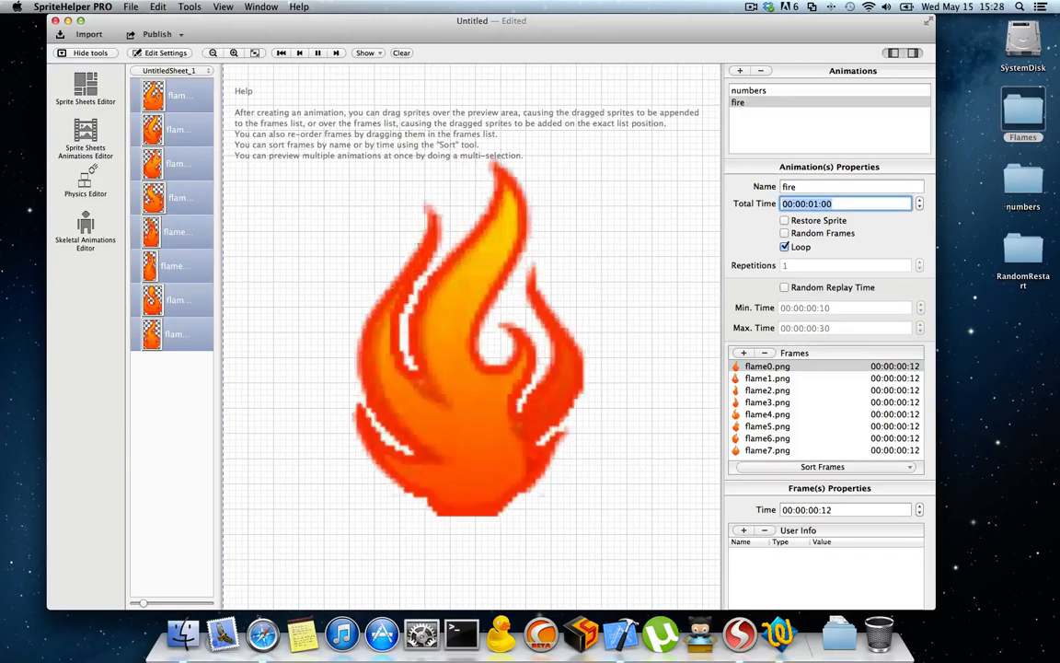
left_click(919, 203)
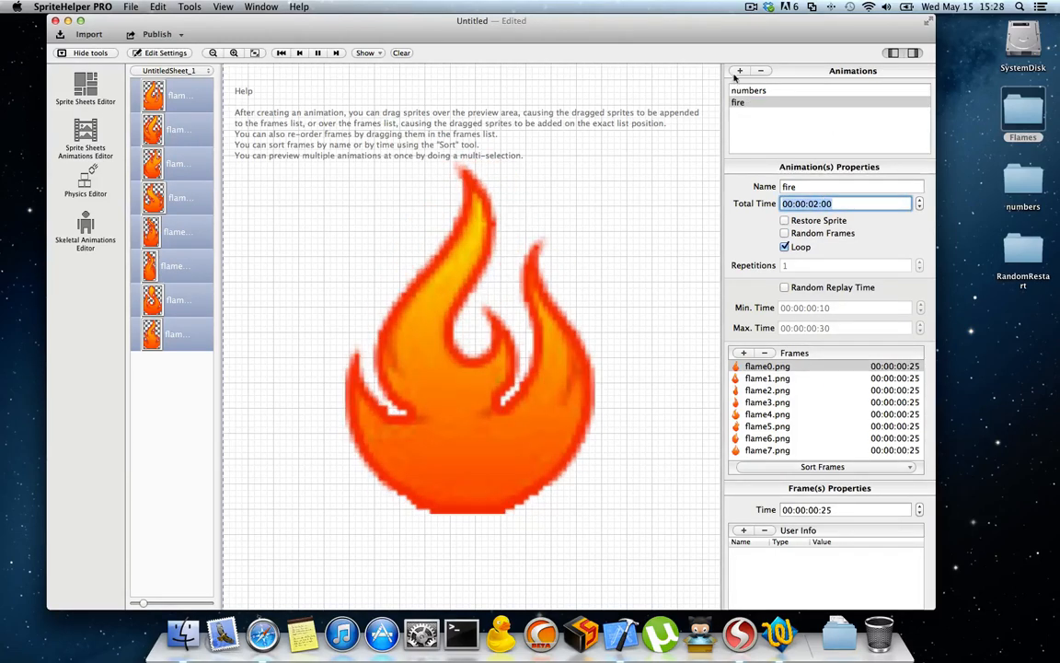
Add a non-looping fire2 animation of flame0–flame7 sorted by name, and preview it with fire
left_click(739, 71)
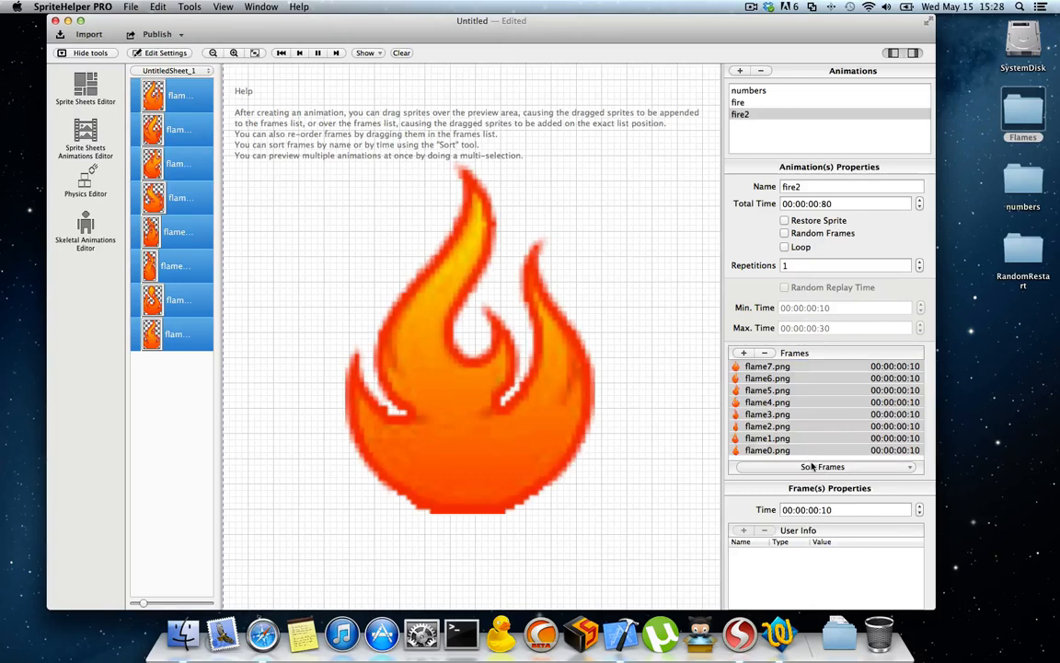
left_click(822, 466)
type("2:")
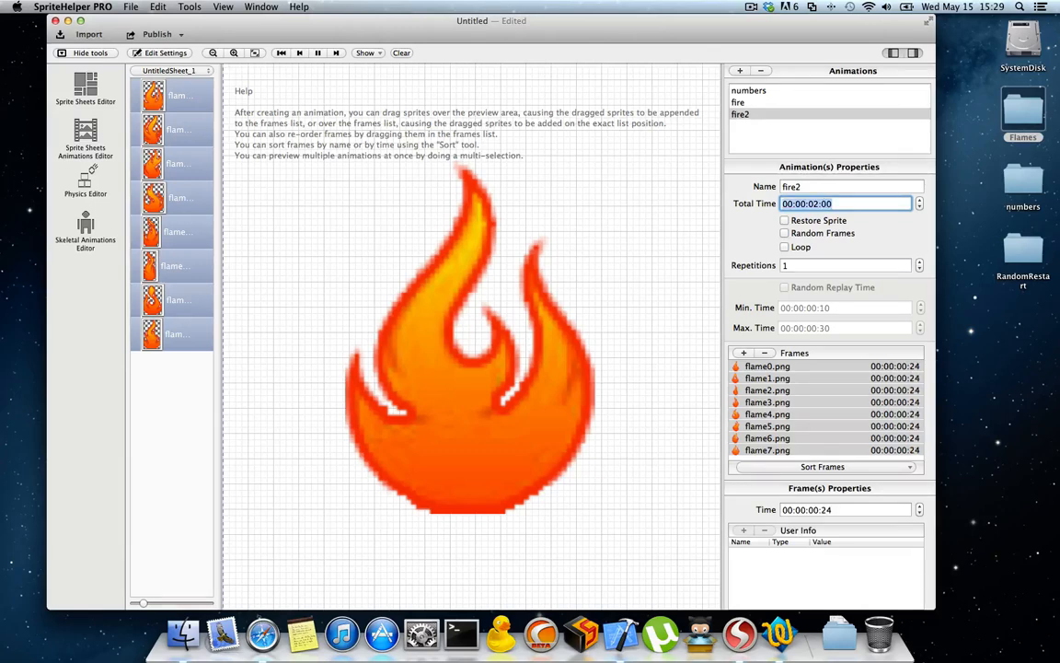
left_click(737, 102)
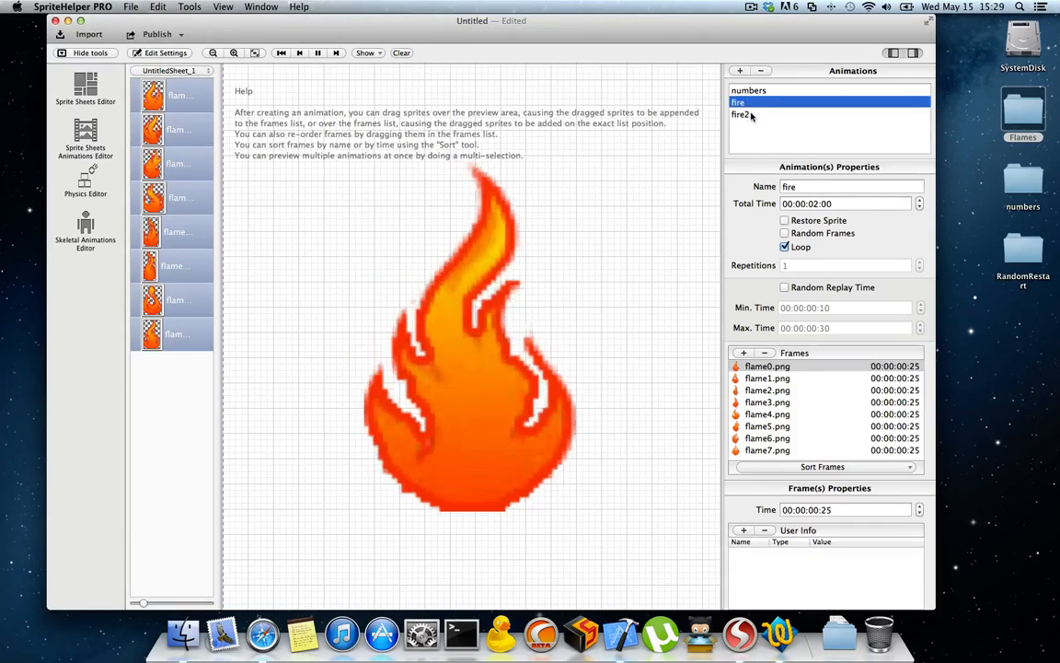
left_click(741, 115)
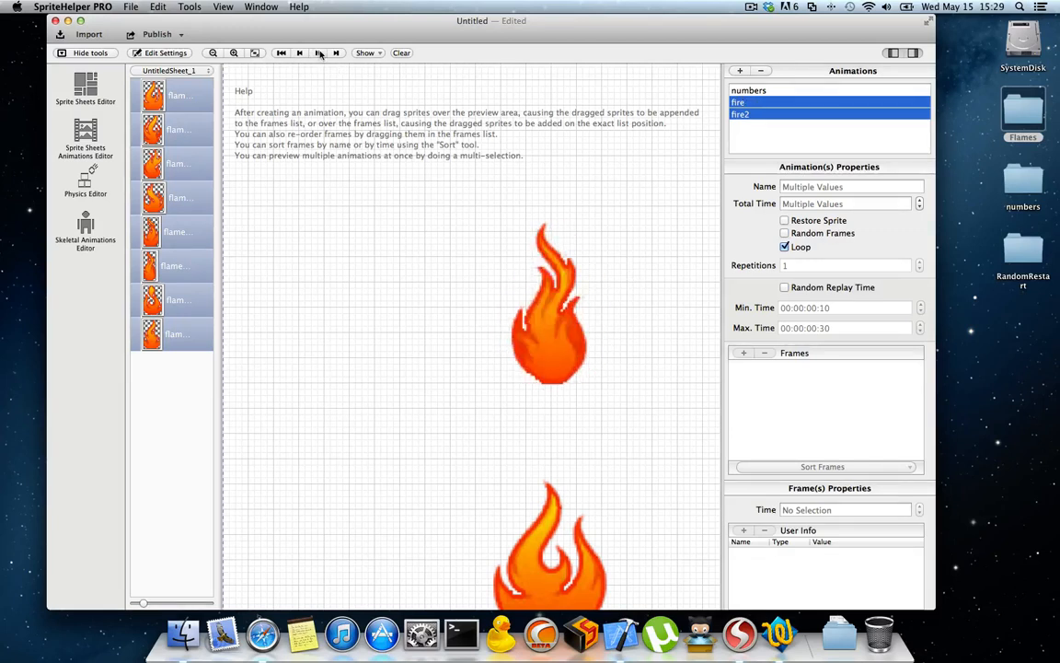
left_click(318, 53)
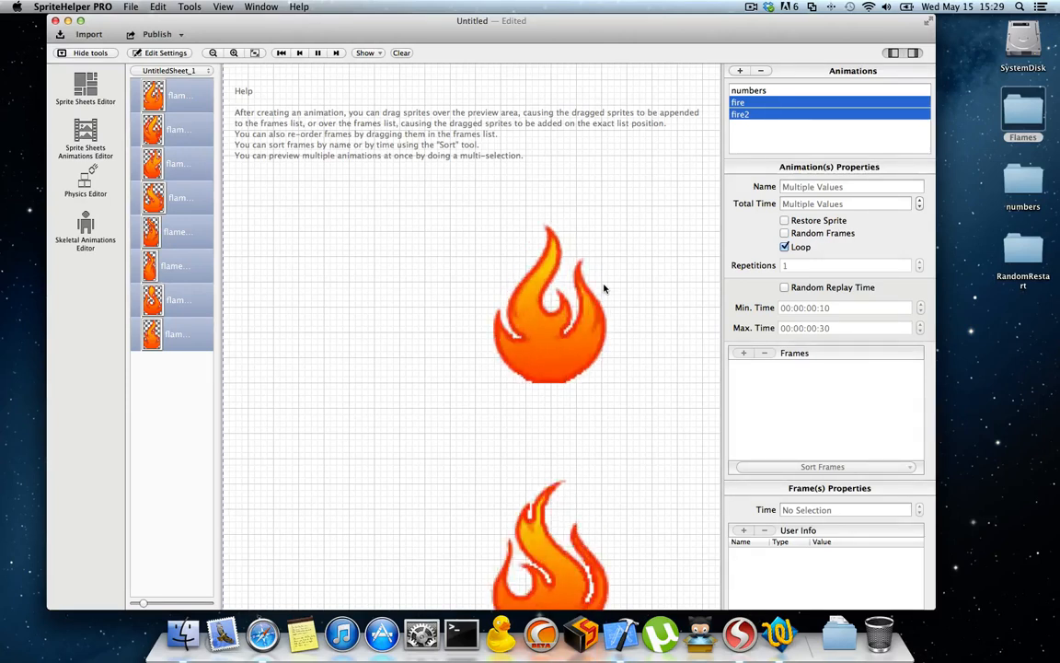
Select the fire animation and turn on Random Frames
left_click(749, 90)
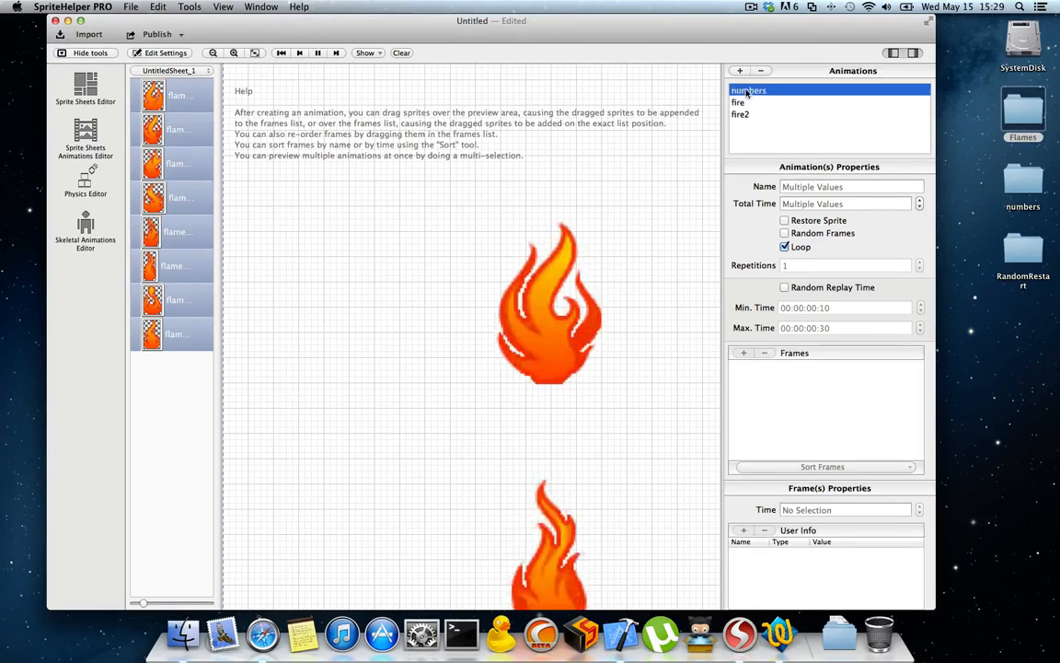
left_click(739, 102)
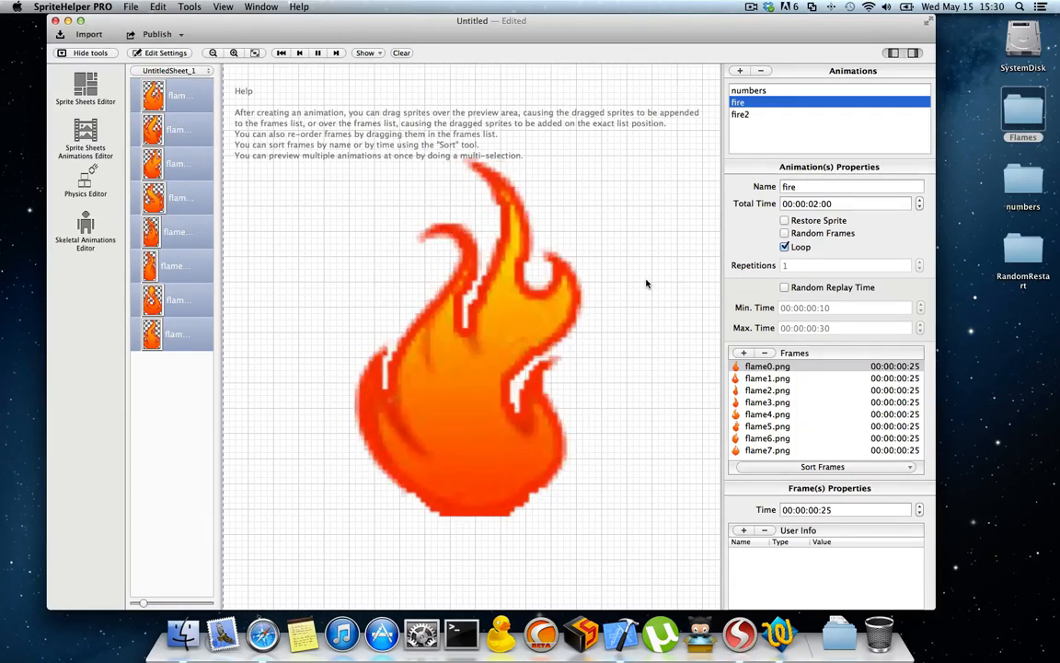
left_click(785, 233)
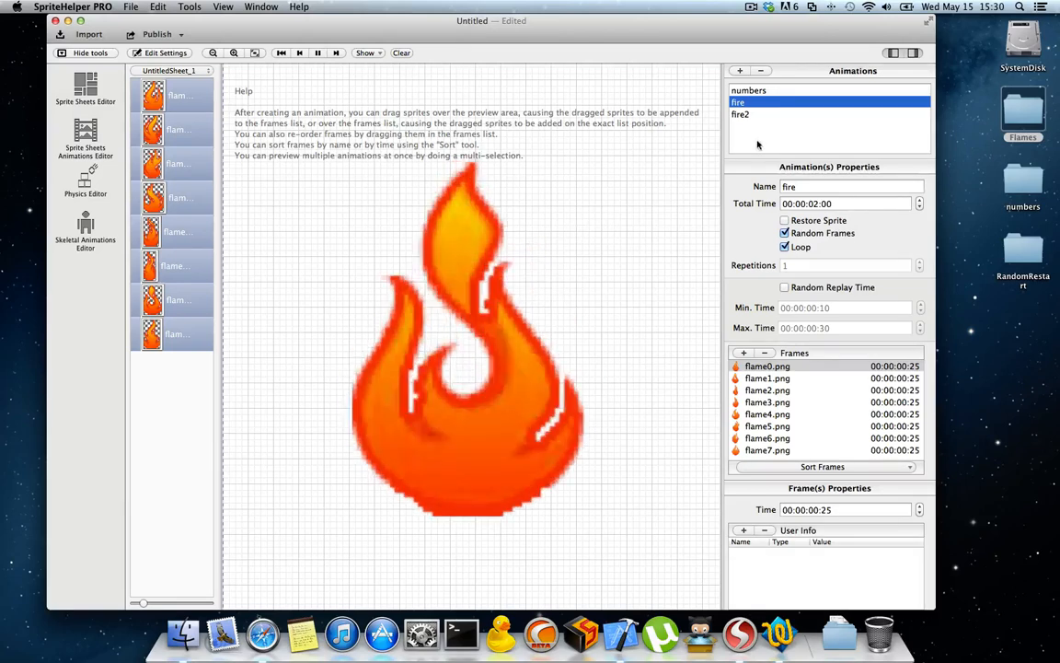
Delete fire2, add a sprite sheet with the two robot images, and return to the animations editor
left_click(748, 90)
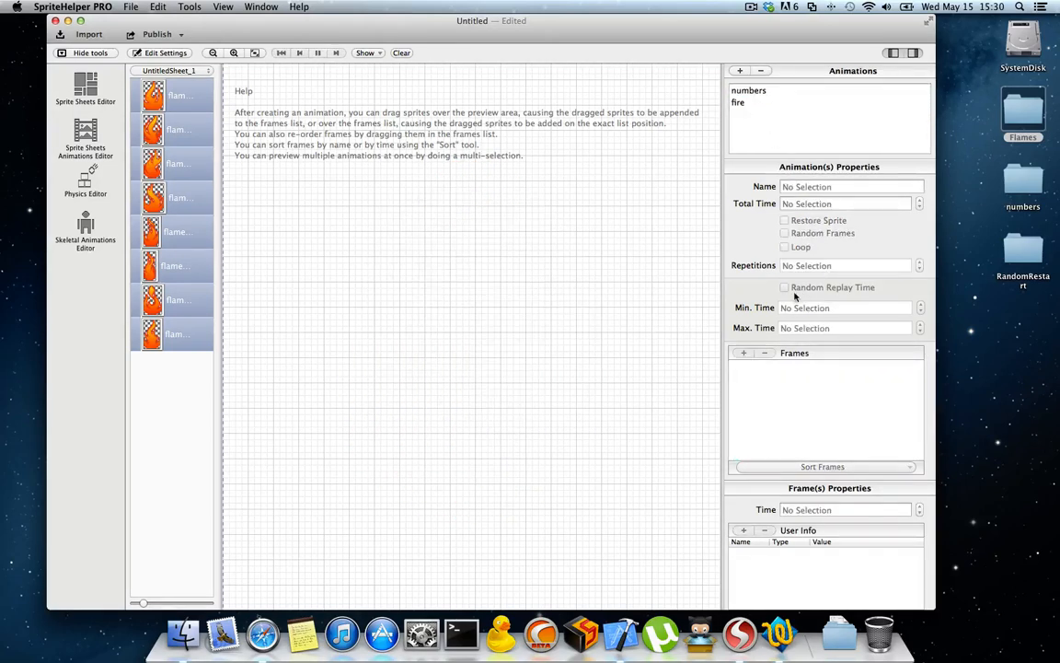
mouse_move(290, 153)
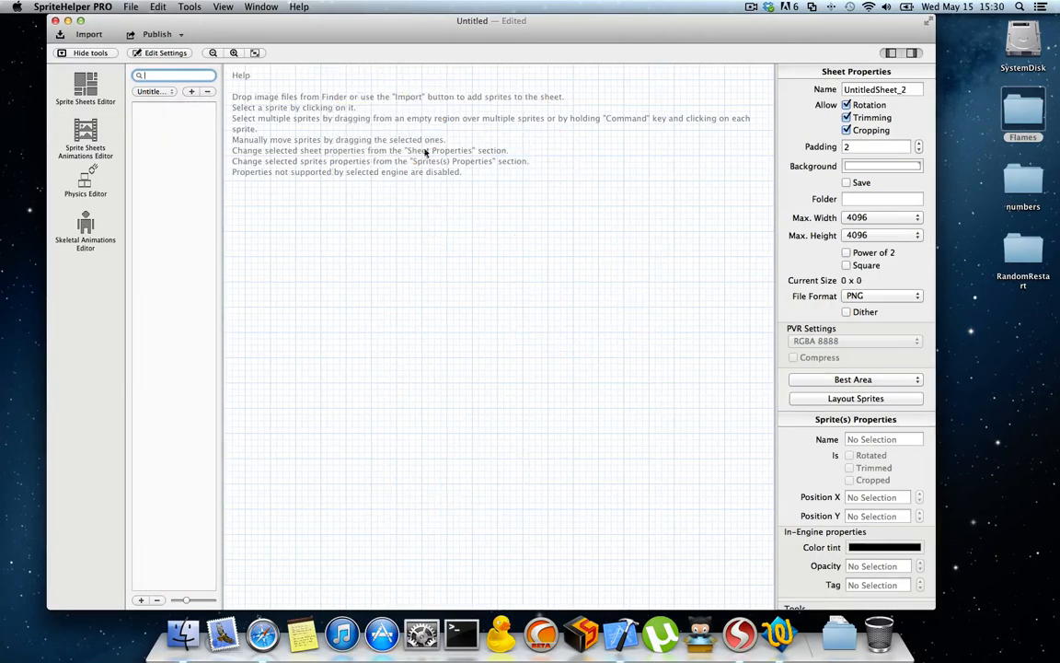
double_click(1023, 248)
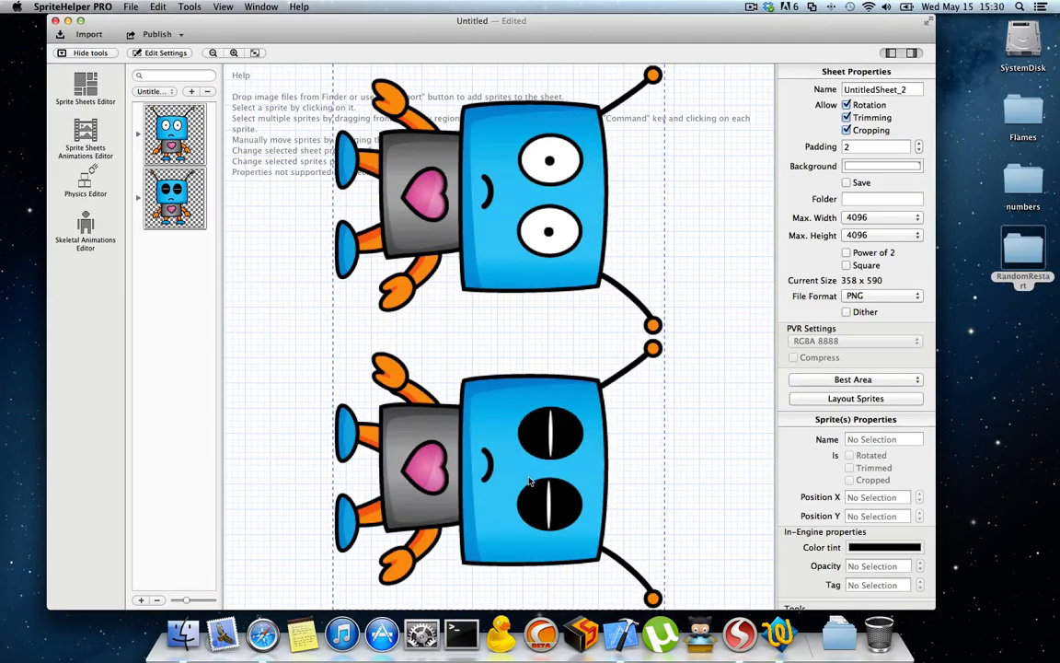
left_click(85, 136)
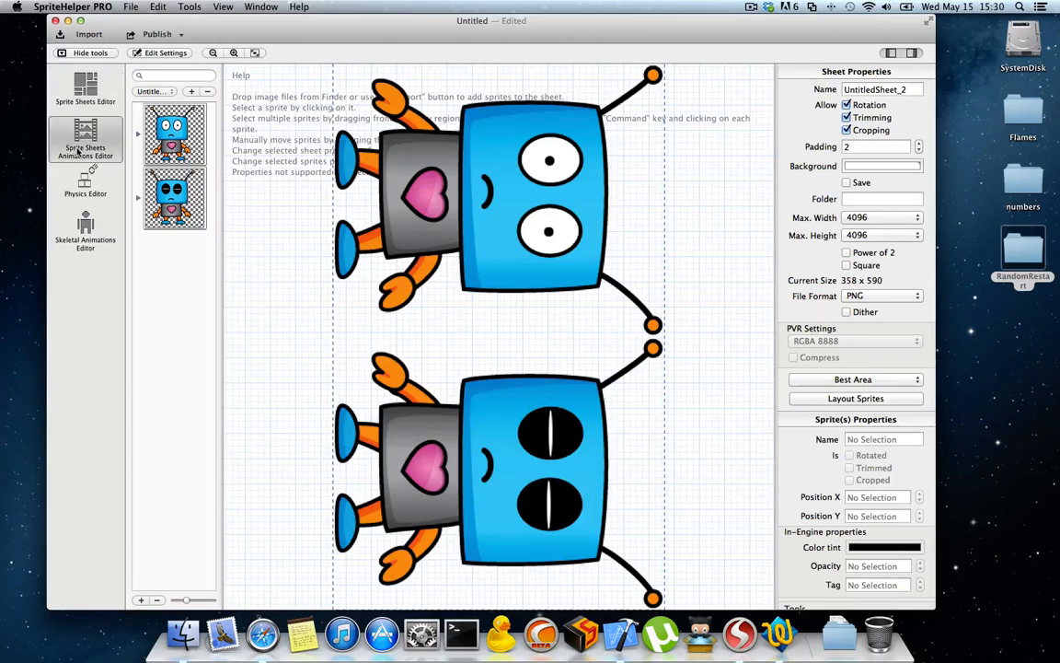
left_click(85, 138)
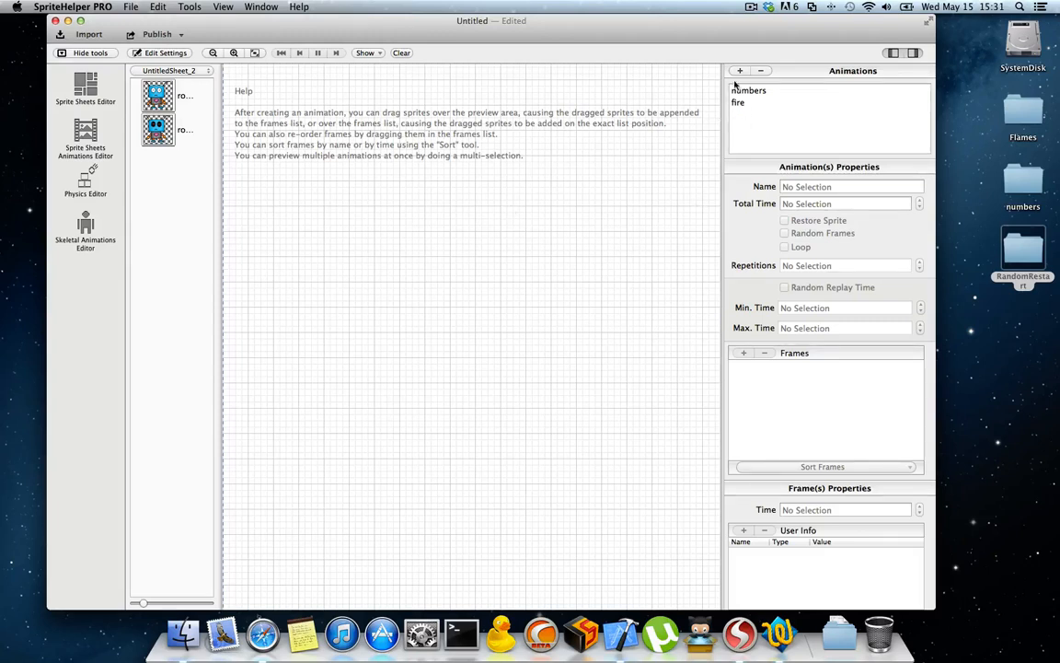
Create robotAnim with eyes-open, eyes-closed and eyes-open frames
left_click(739, 71)
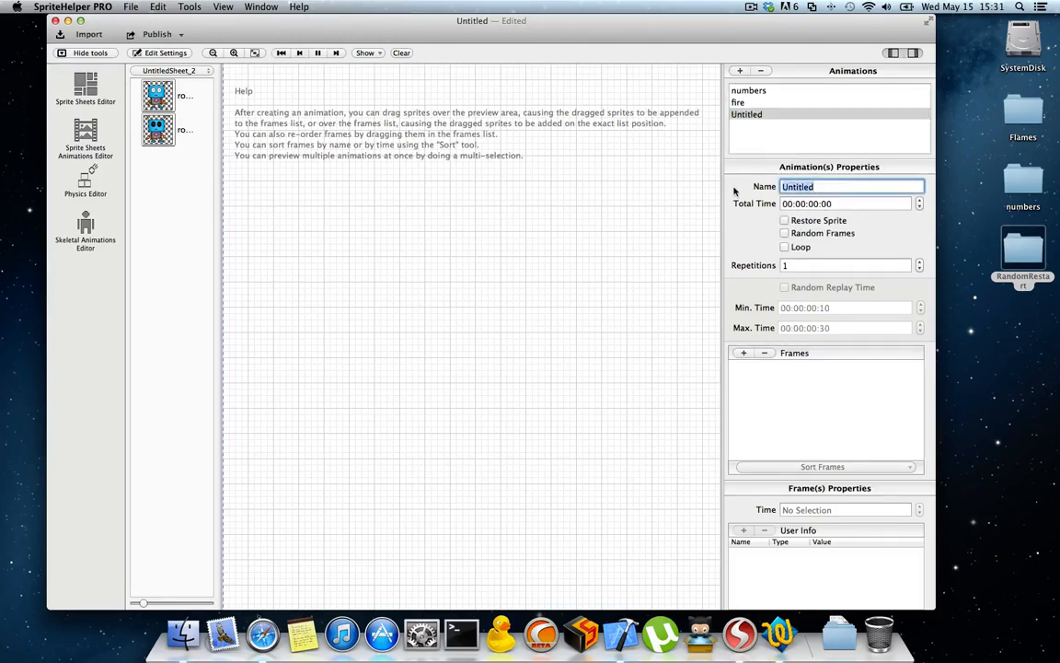
type("robotAnim")
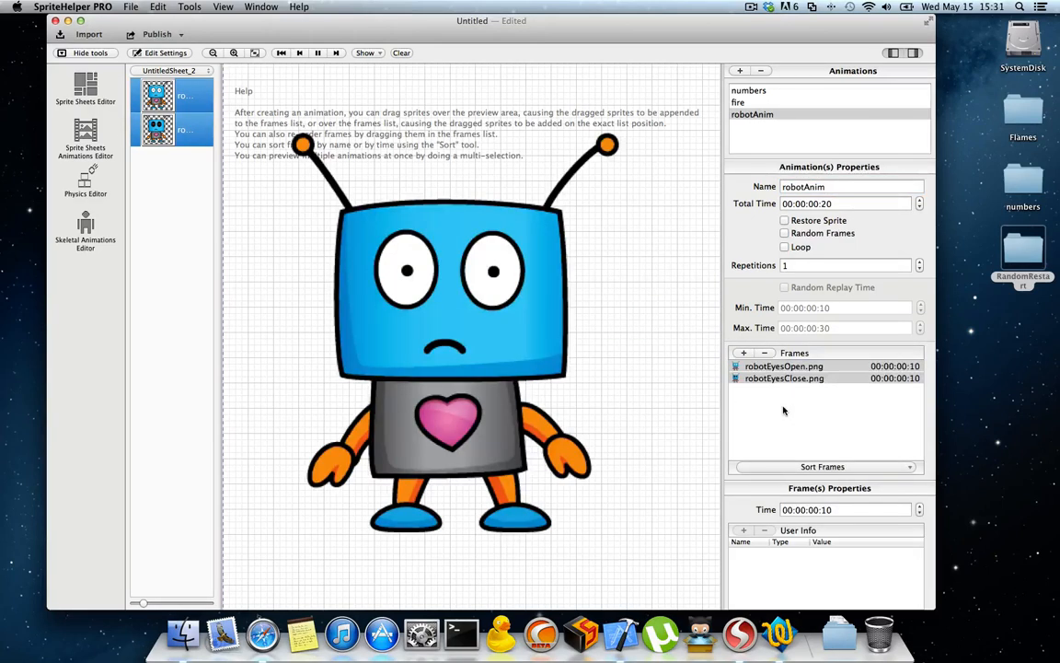
left_click(157, 94)
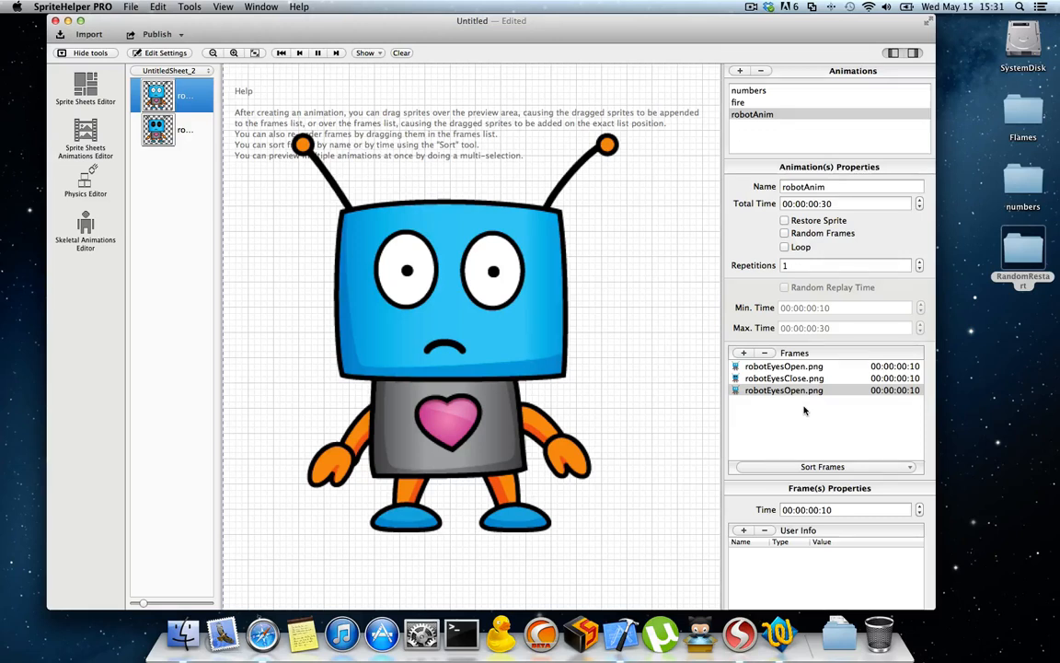
Set the frame times to 00:00:00:30, 00:00:00:10 and 00:00:00:20, and turn on Loop
left_click(784, 378)
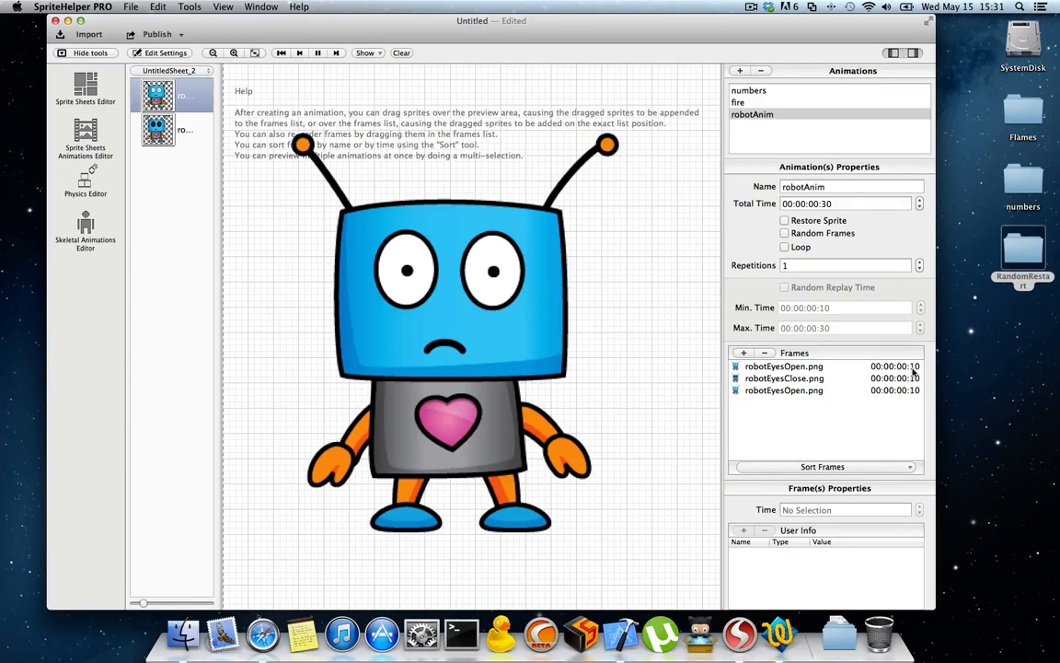
left_click(783, 365)
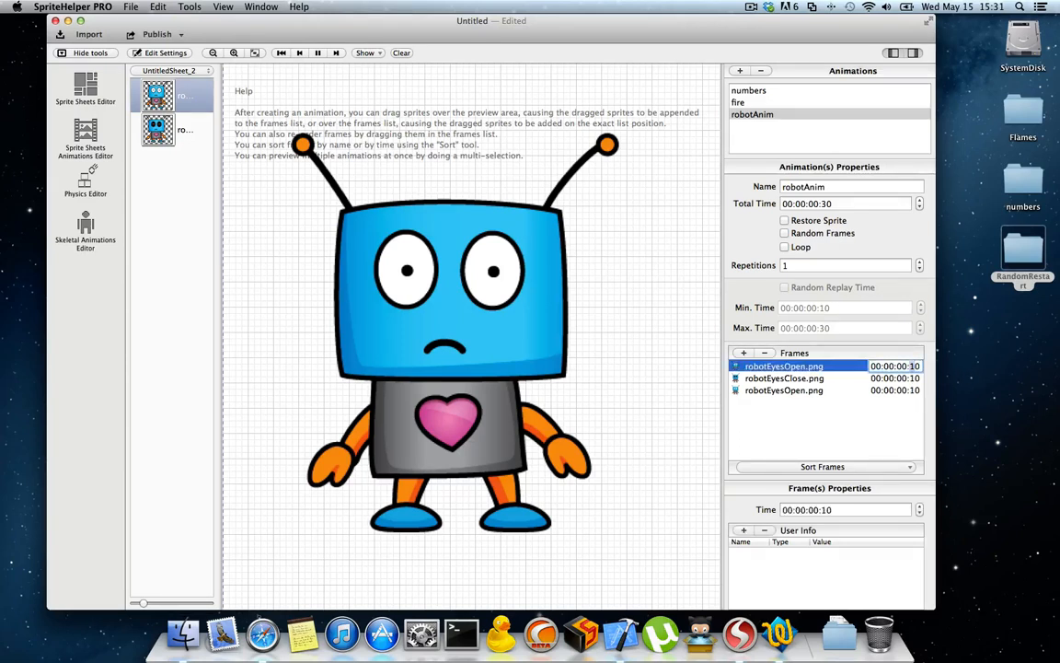
left_click(783, 378)
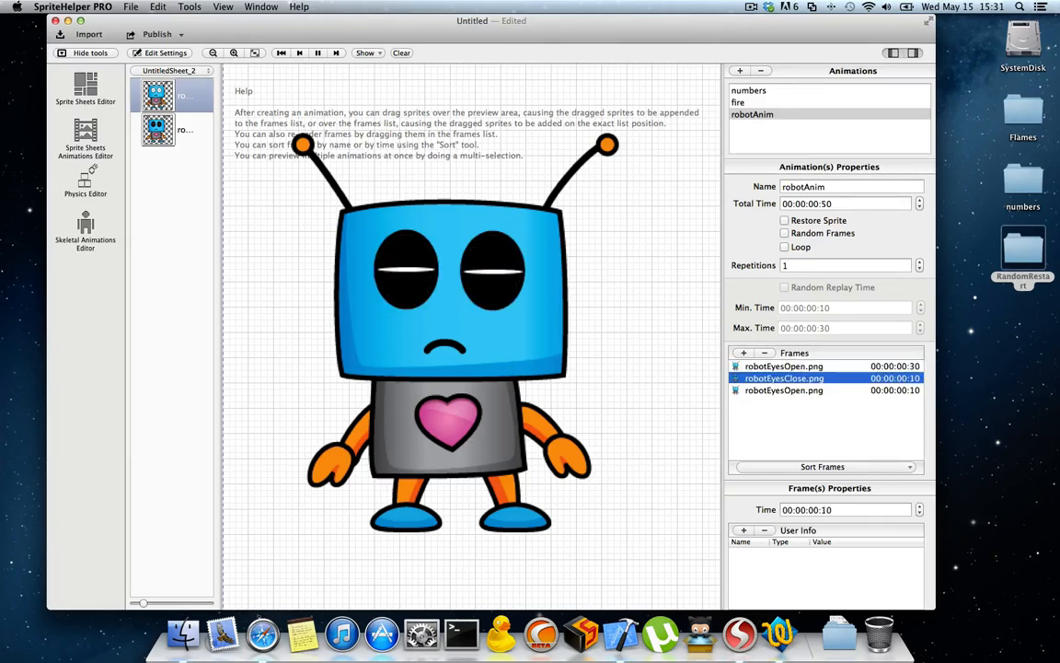
left_click(783, 389)
type("2")
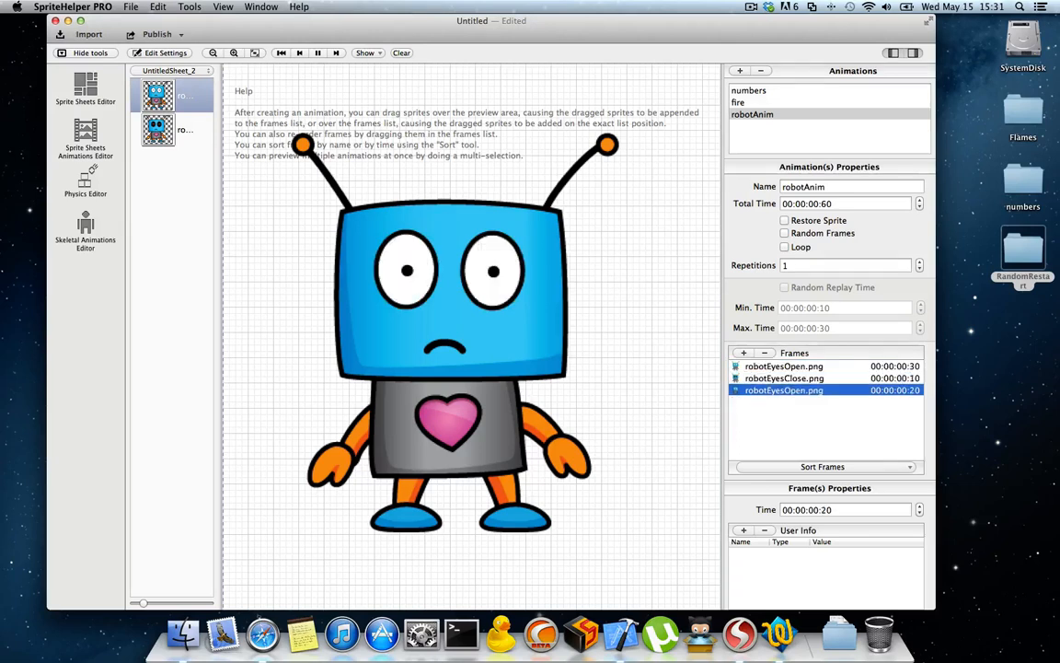
left_click(783, 365)
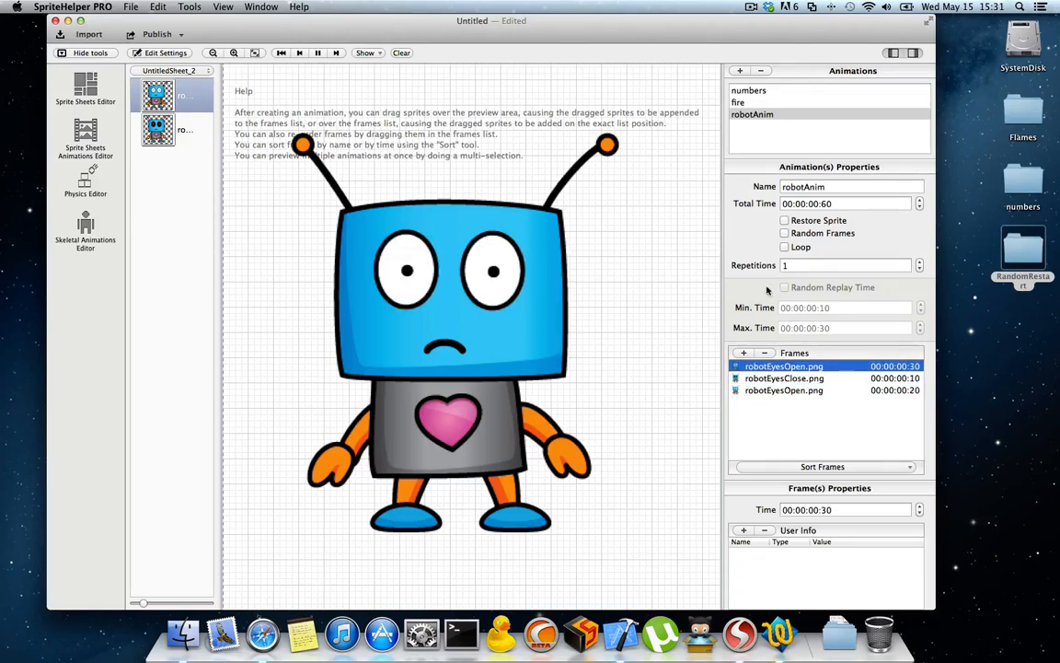
left_click(784, 247)
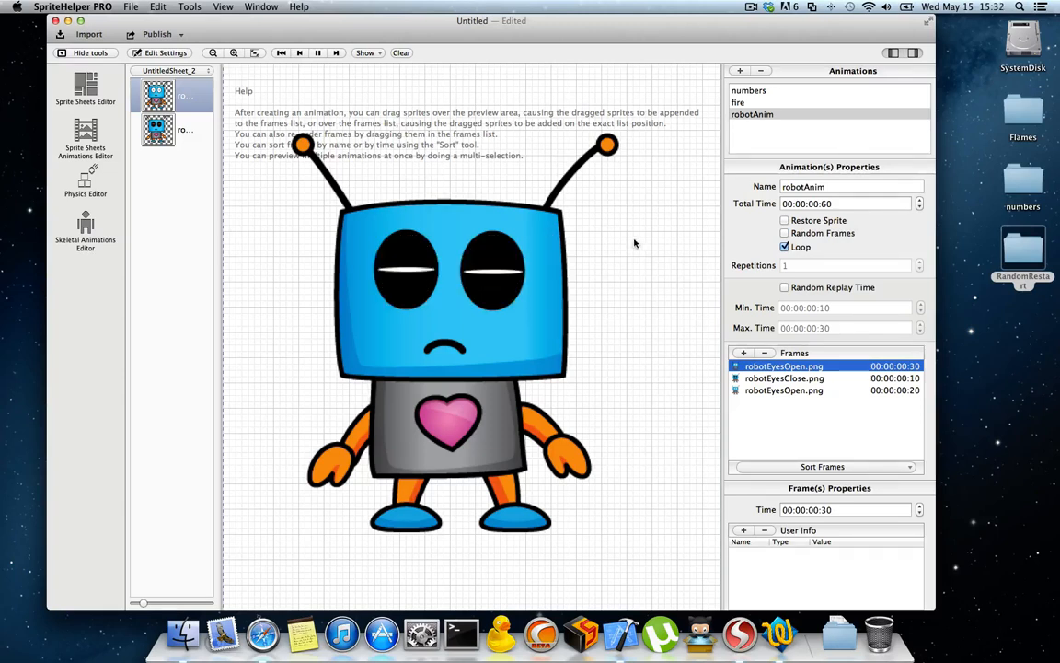
Enable robotAnim's random replay delay and raise Max. Time from 00:00:02:26 to 00:00:03:26
left_click(785, 287)
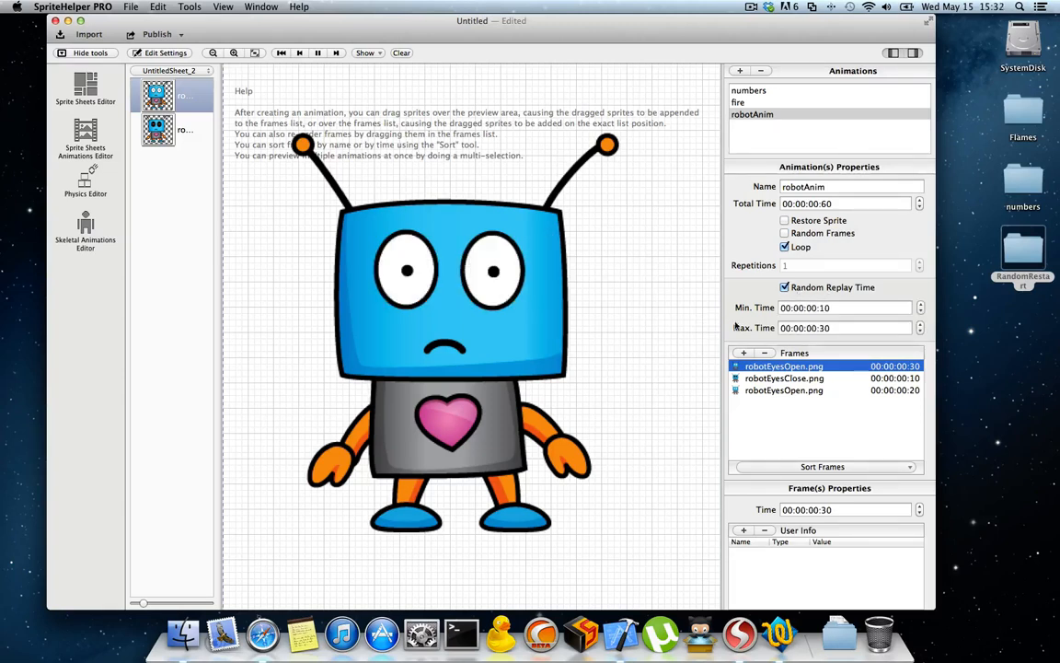
left_click(843, 307)
type("1")
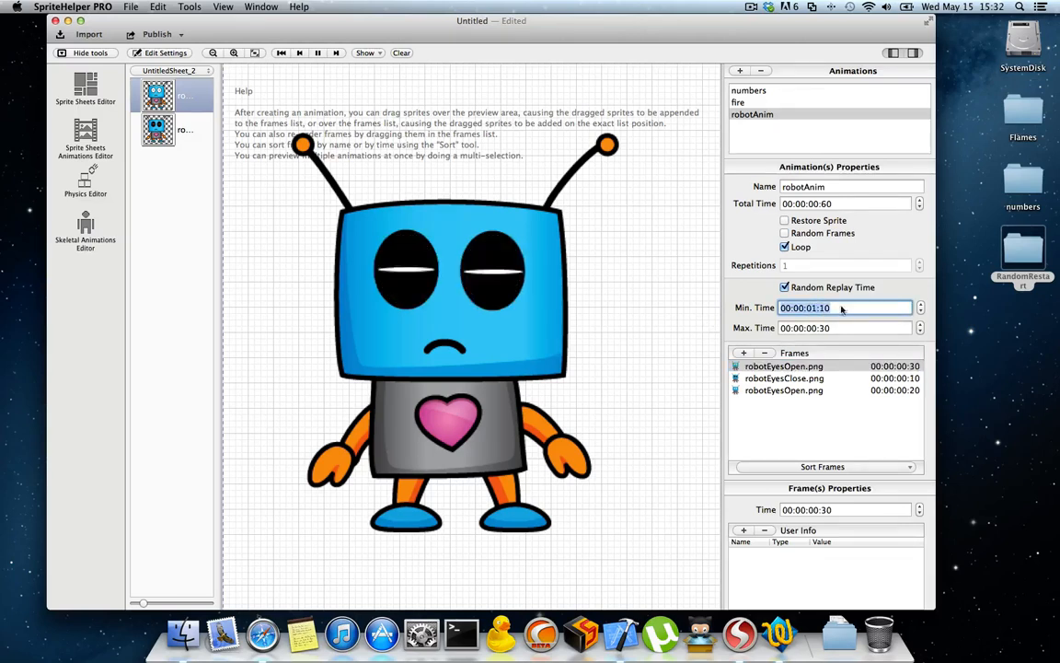
left_click(843, 328)
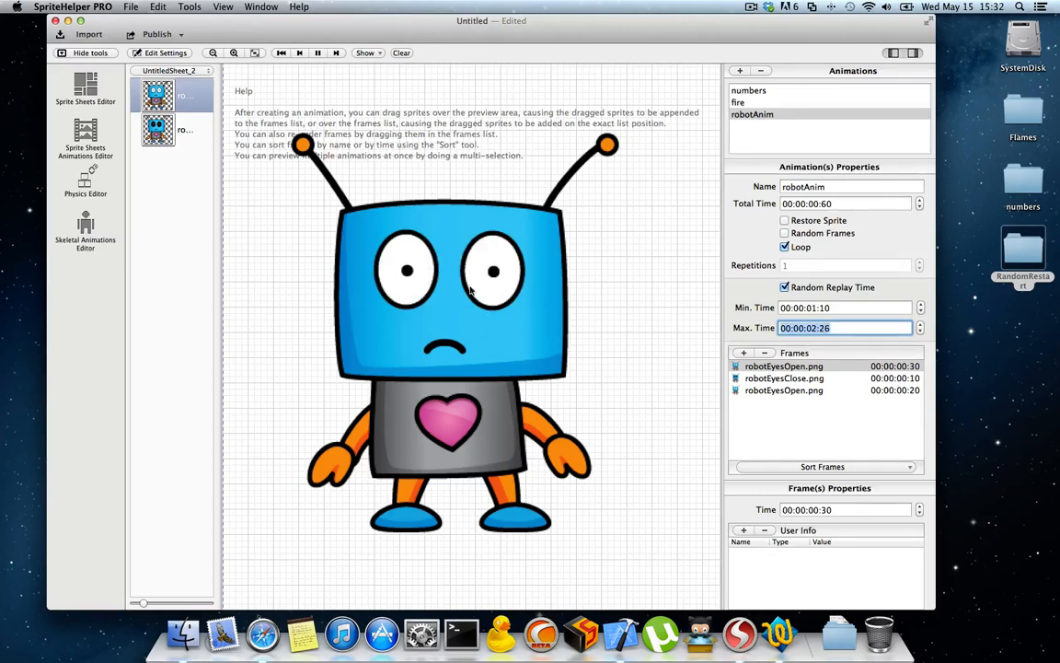
mouse_move(521, 347)
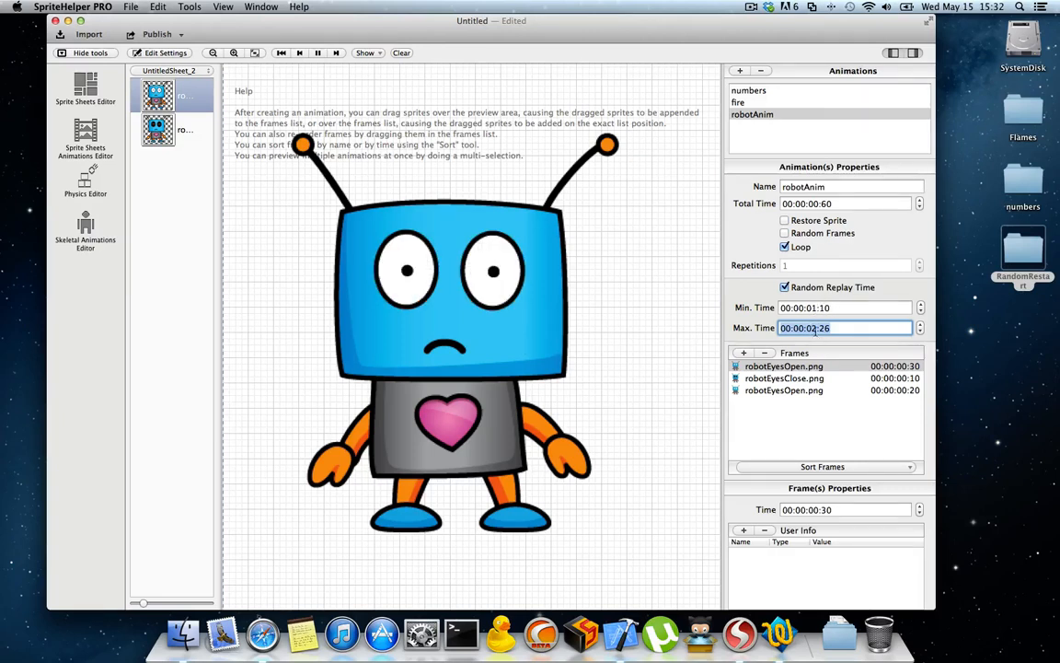
left_click(918, 324)
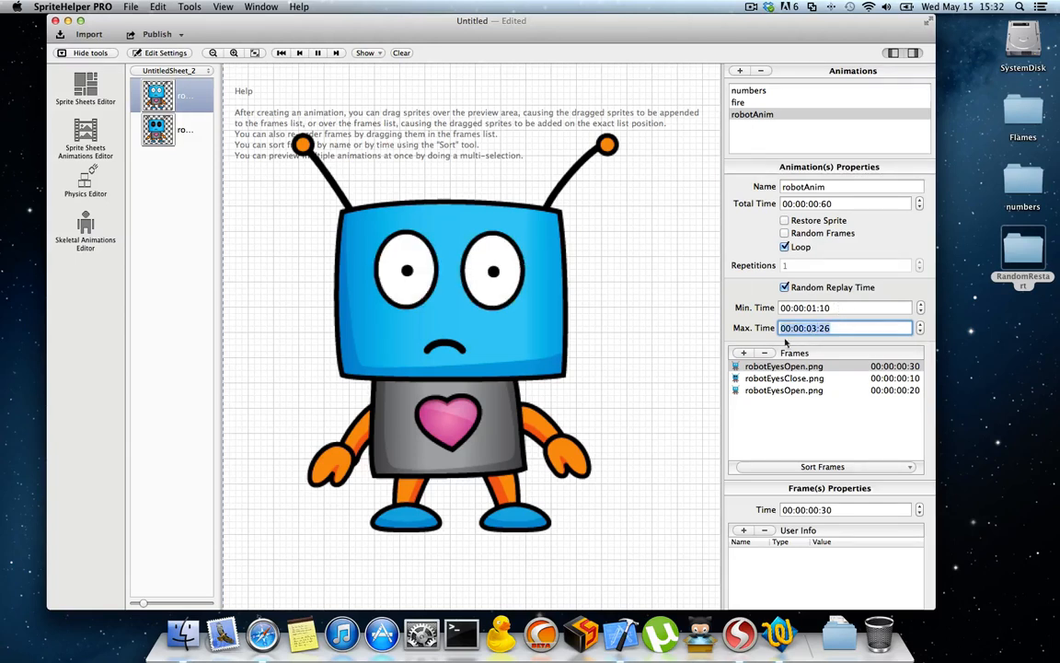
mouse_move(808, 322)
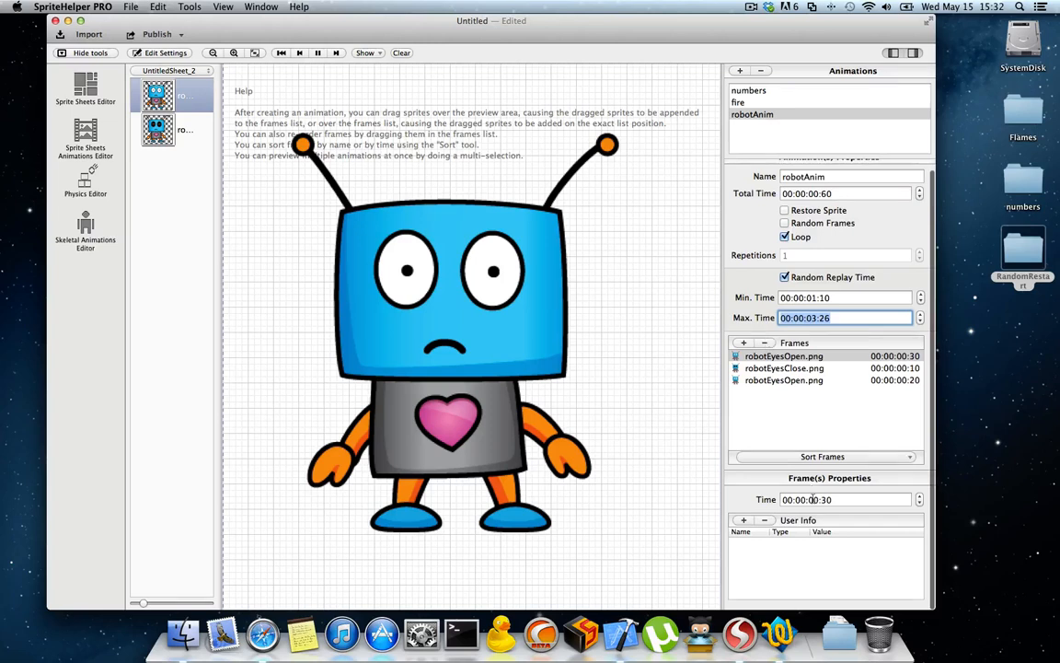
left_click(783, 386)
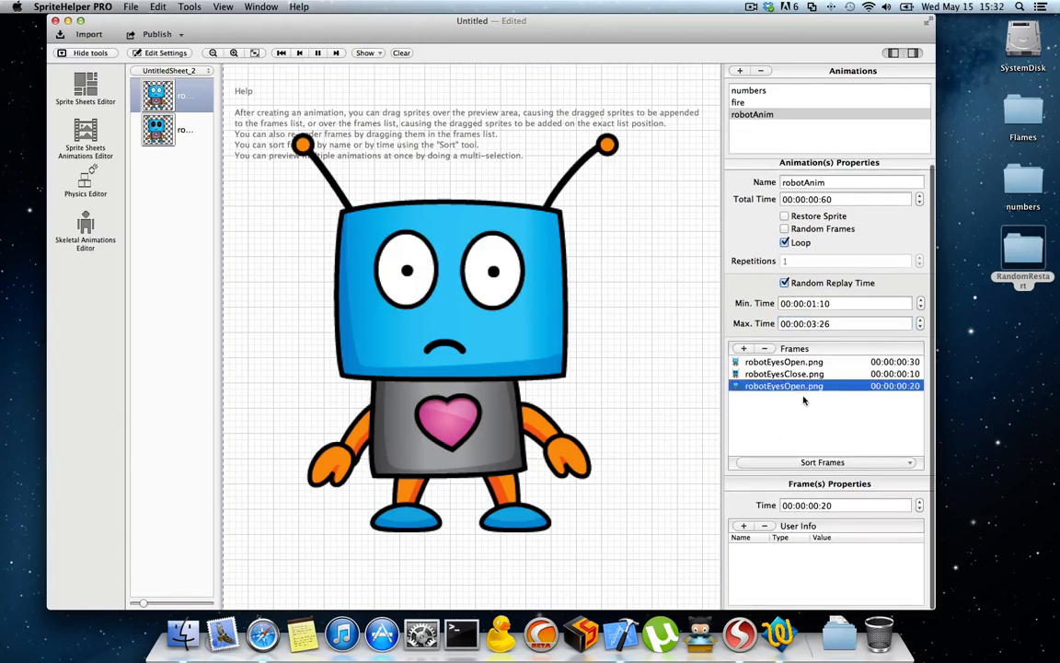
left_click(784, 374)
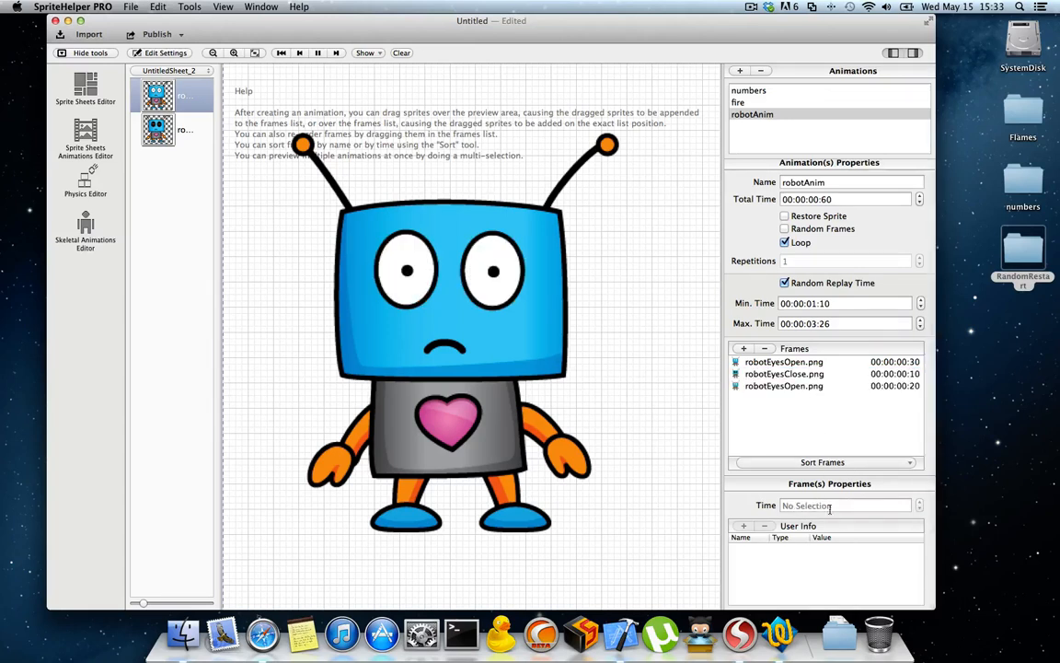
mouse_move(845, 504)
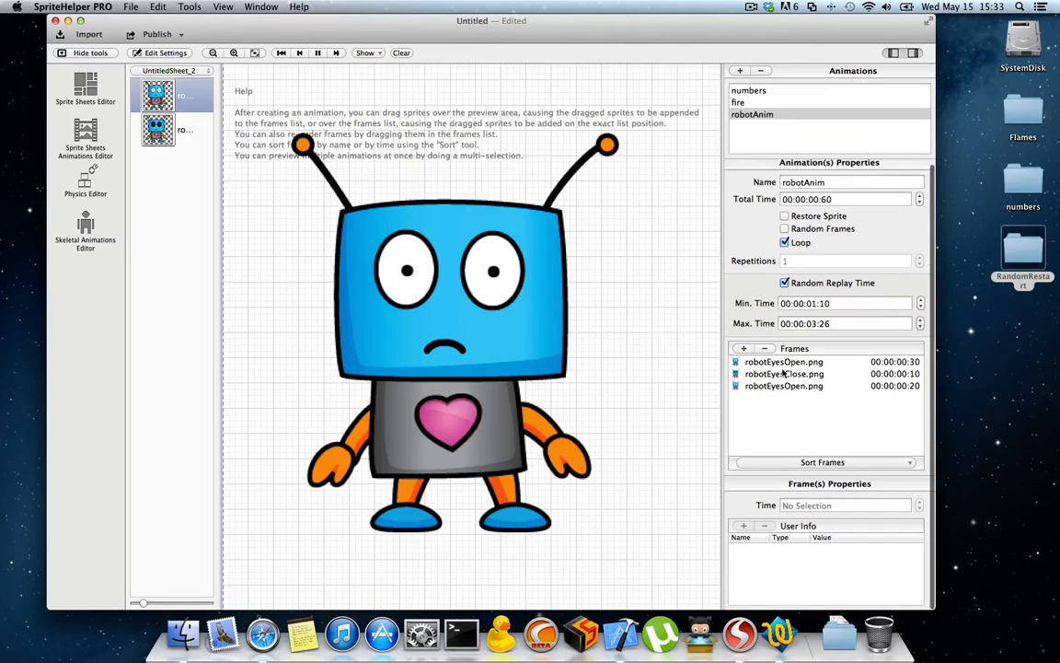
Select the robotEyesClose frame and add a MyString user info entry with value TEST
left_click(783, 373)
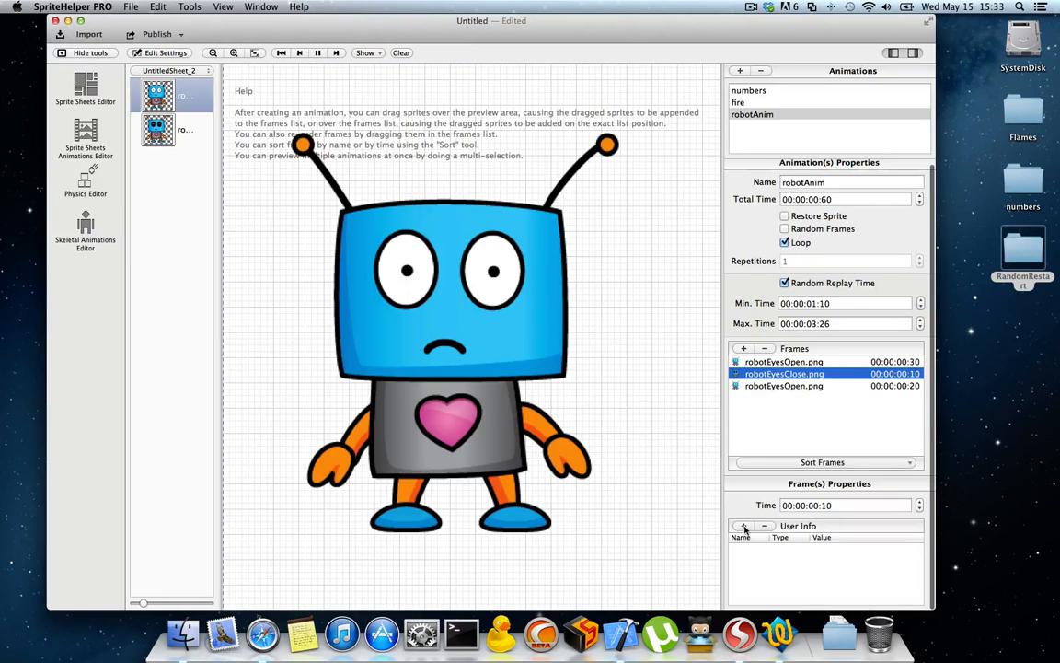
left_click(743, 525)
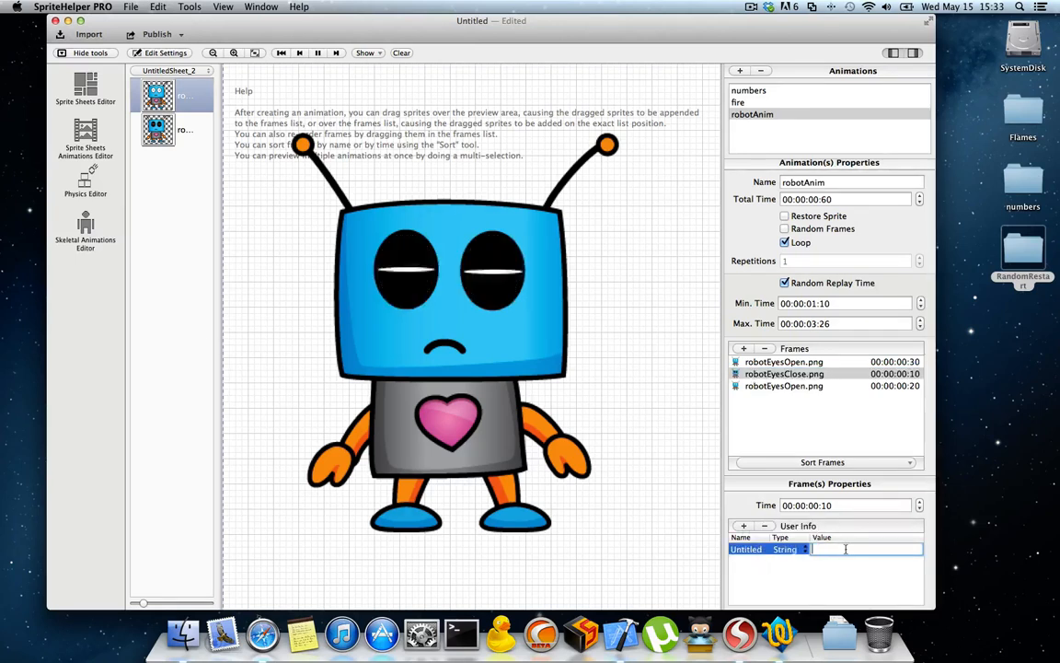
type("TEST")
left_click(750, 548)
type("Na")
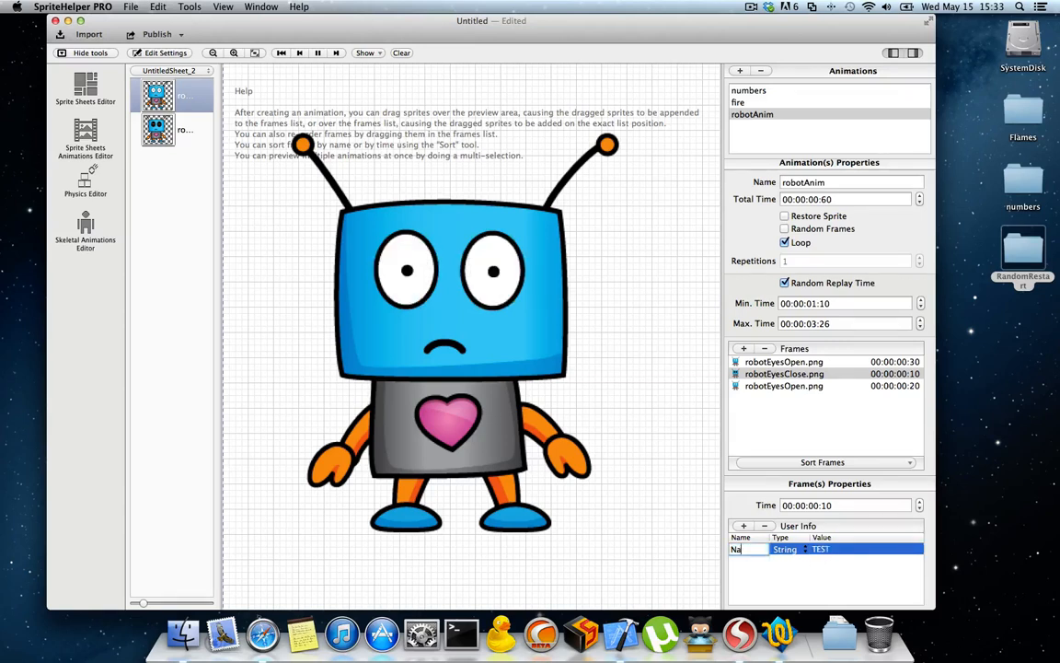
type("MyString")
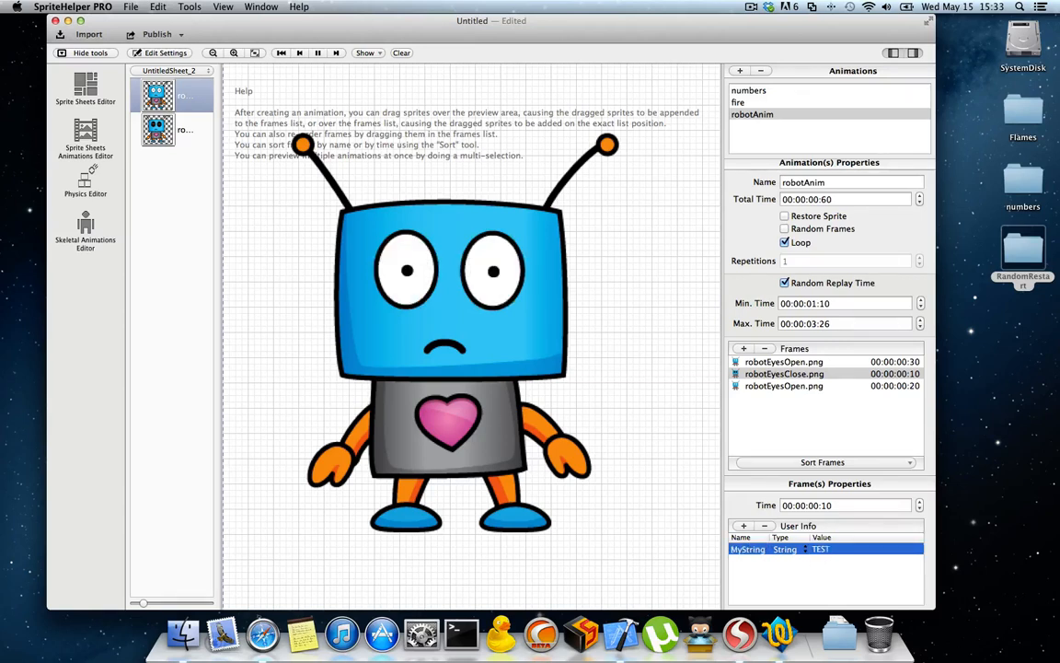
Add a werwq number entry of 24124.461 and a BOOL entry set to NO
left_click(743, 526)
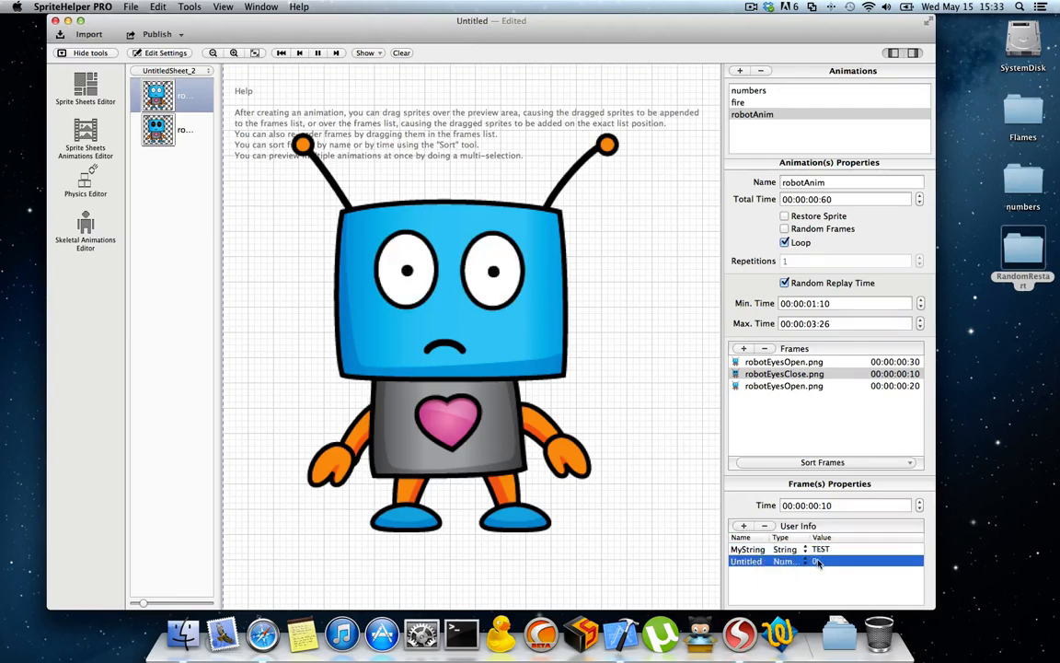
type("24124.461")
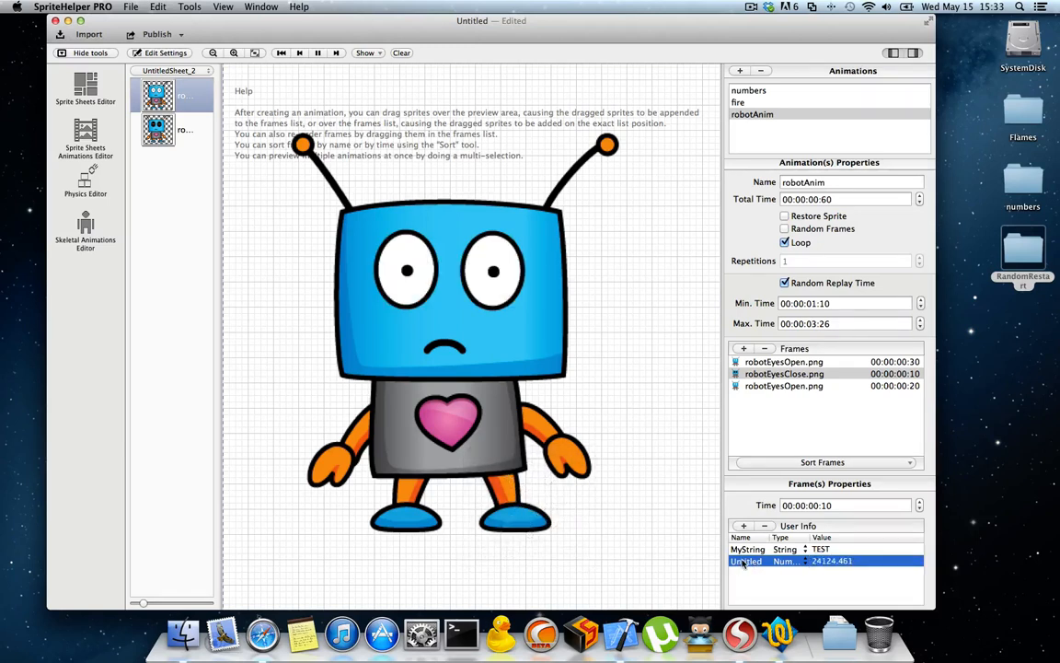
type("werwq")
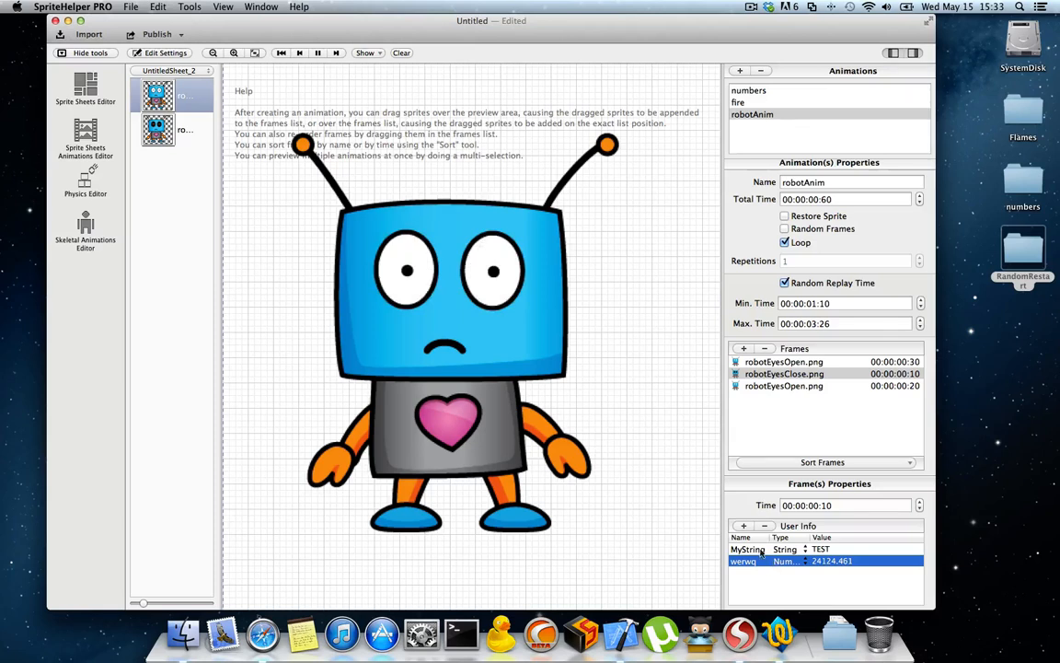
left_click(743, 525)
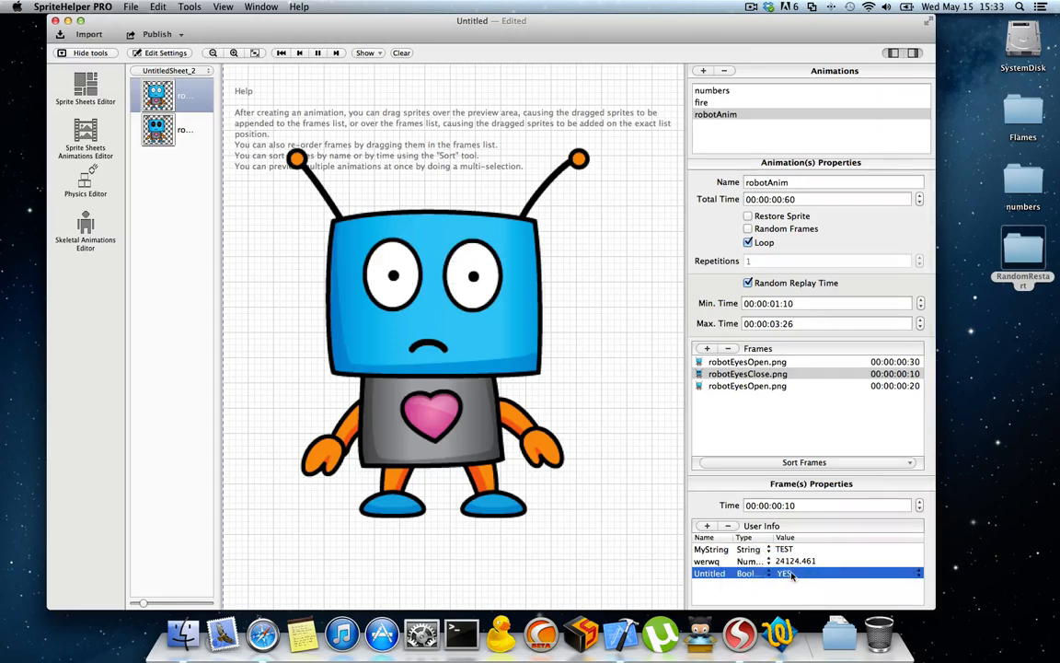
left_click(782, 572)
type("BOOL")
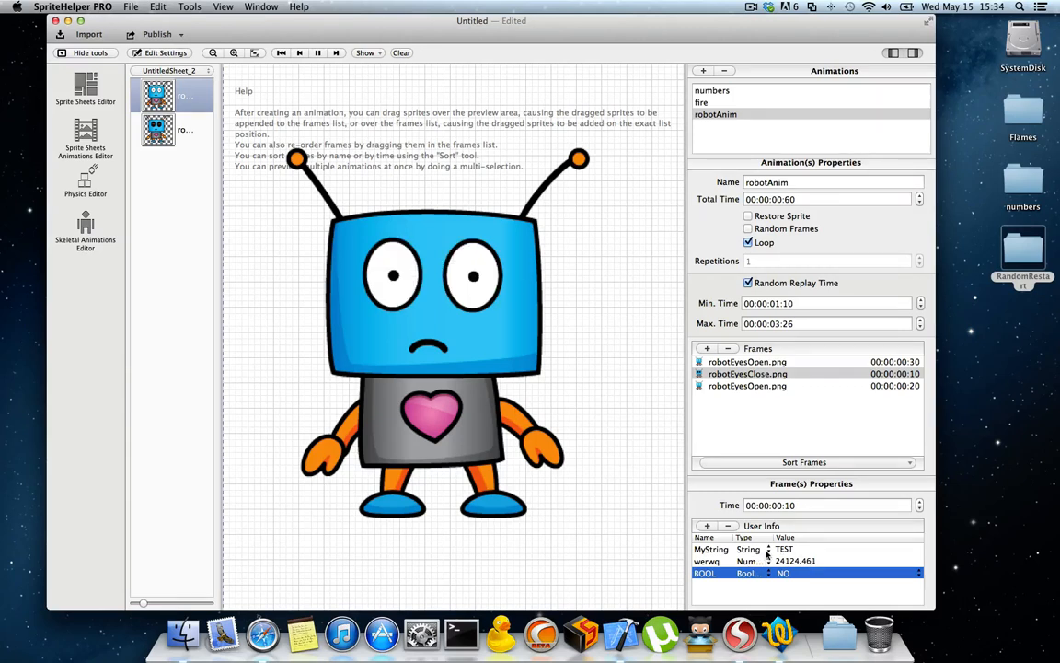
mouse_move(708, 329)
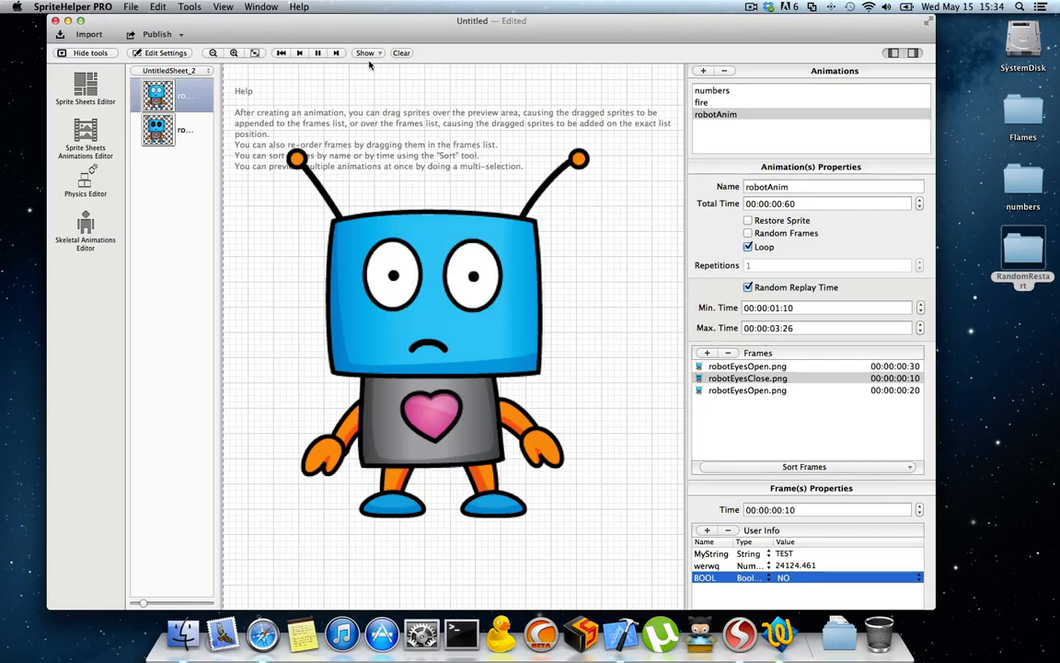
Enable the Animation Finished Repetition notification from the Show menu for the robotAnim preview
left_click(366, 53)
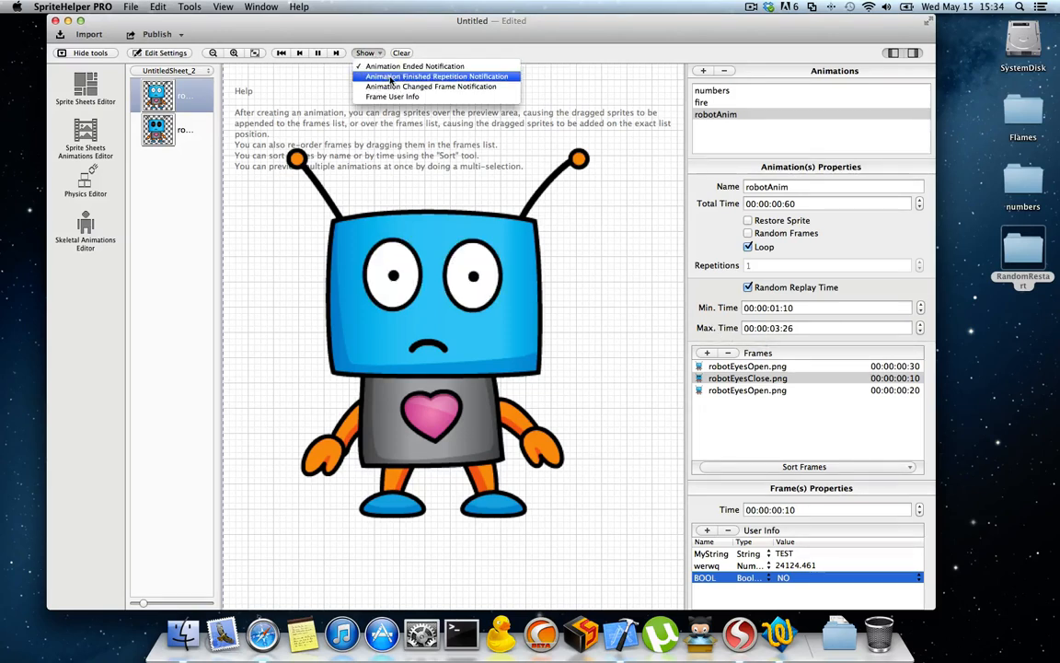
left_click(435, 77)
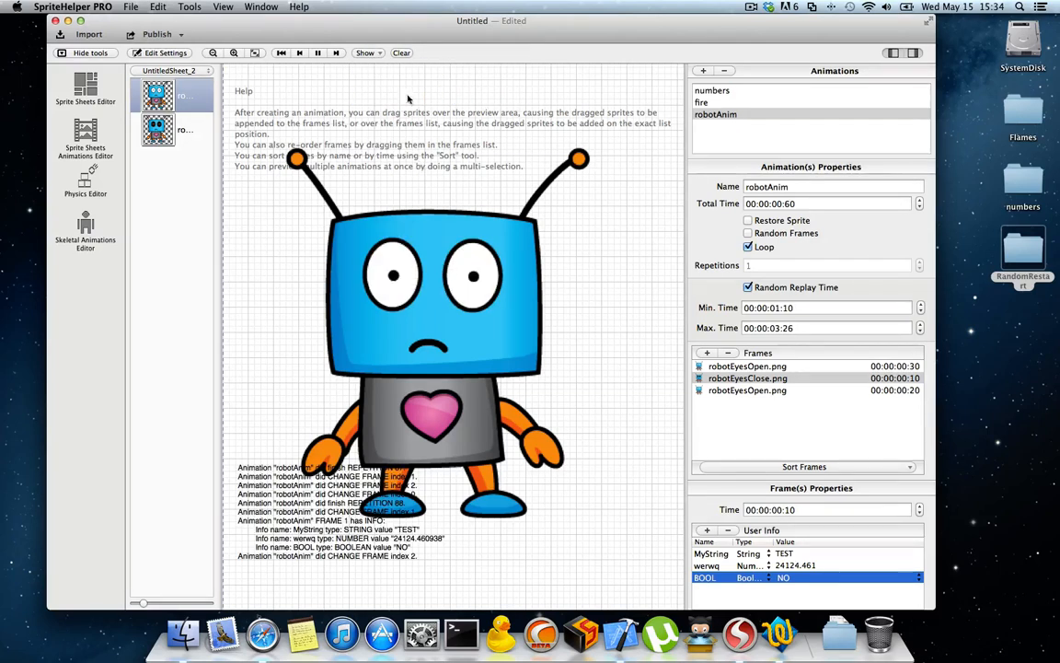
mouse_move(428, 181)
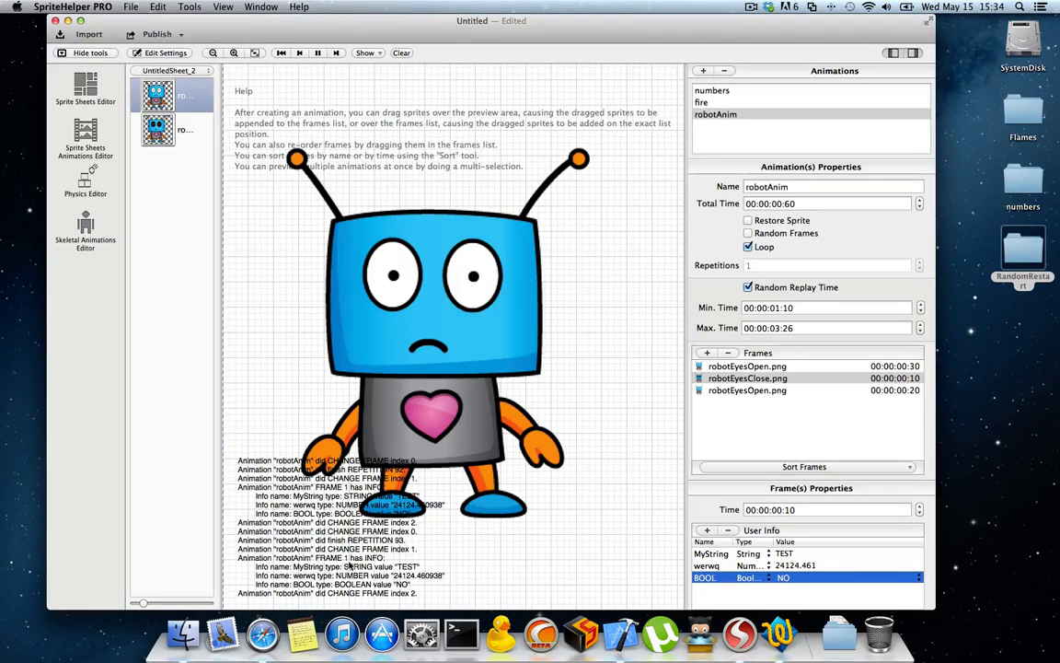
left_click(747, 378)
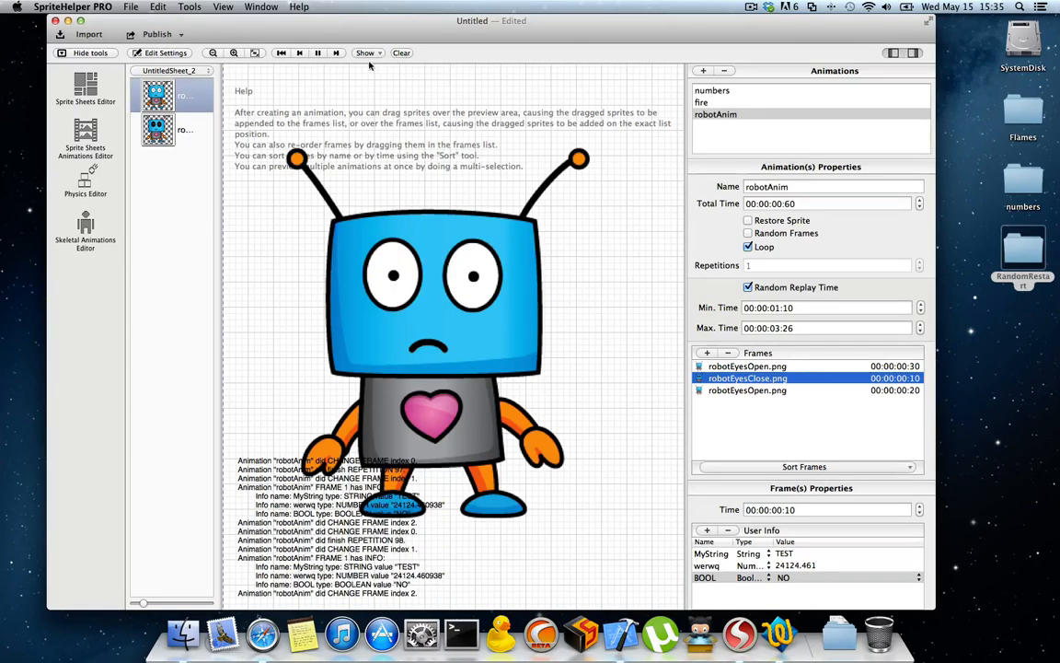
Uncheck Frame User Info in the Show menu and clear the notification log
left_click(366, 52)
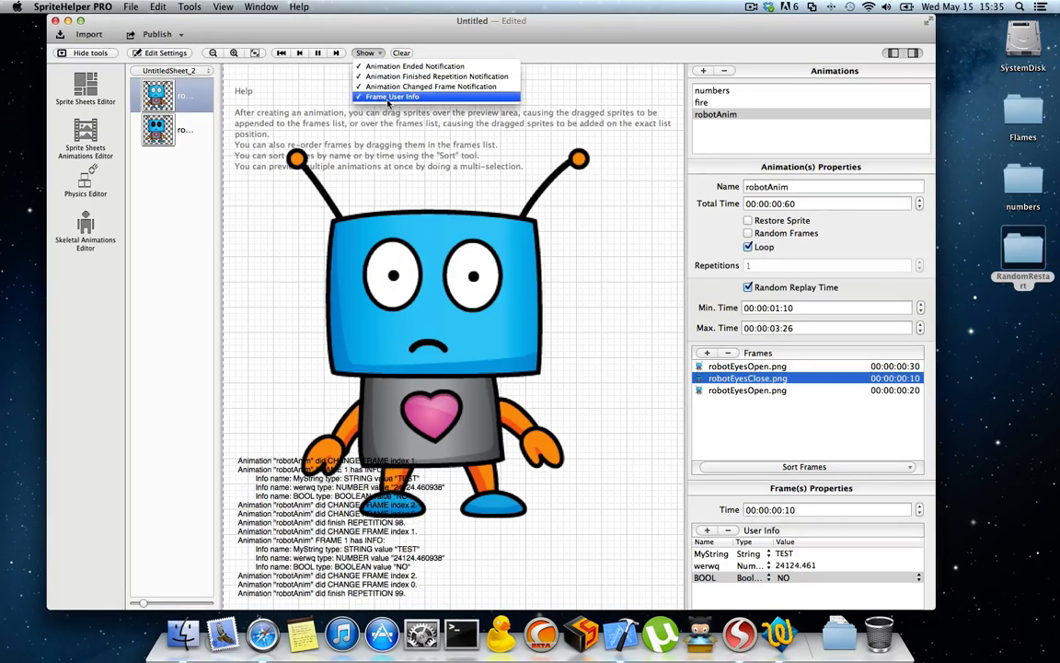
left_click(389, 96)
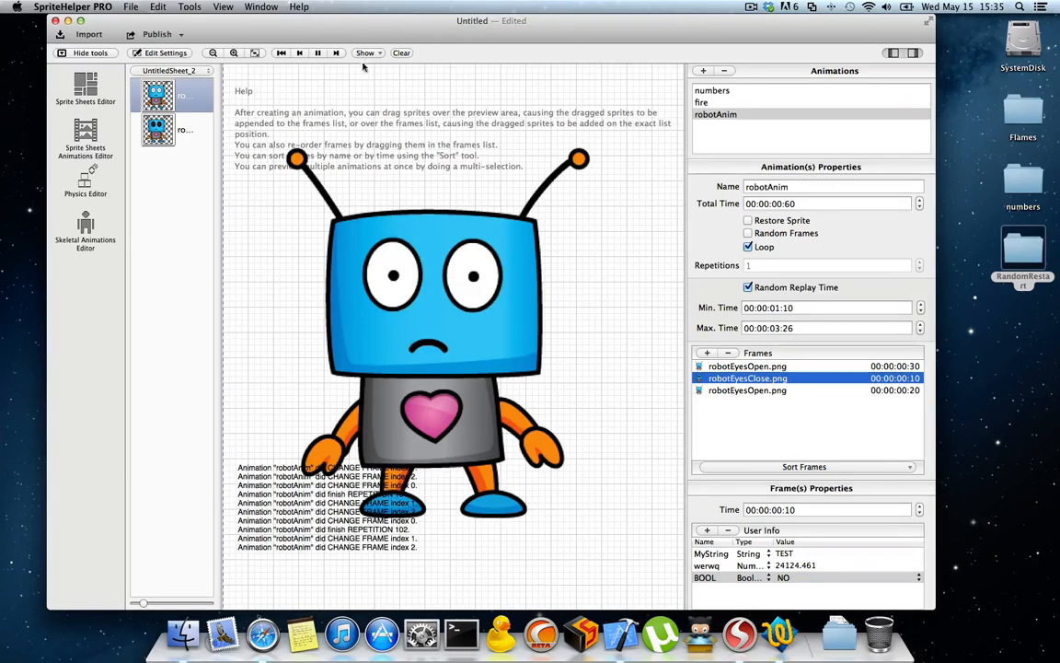
left_click(367, 53)
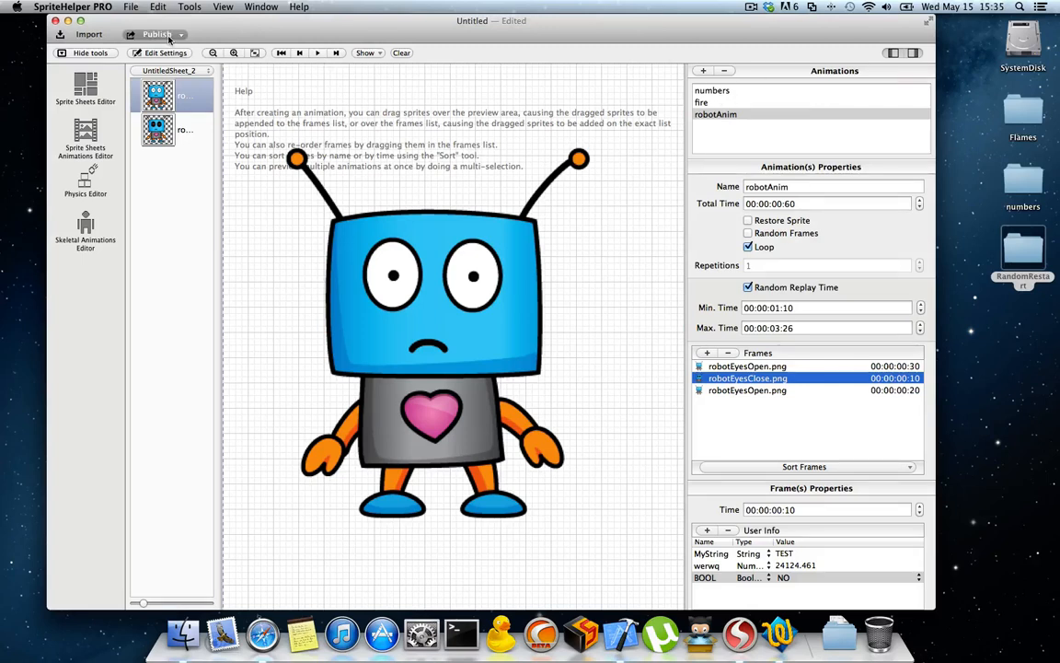
left_click(157, 34)
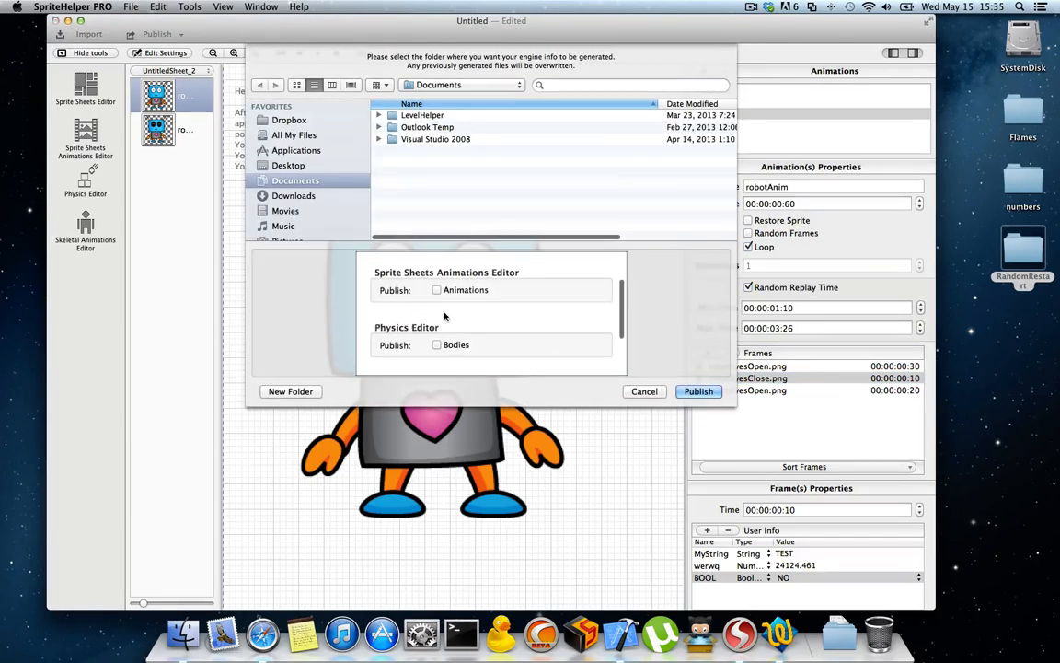
left_click(436, 289)
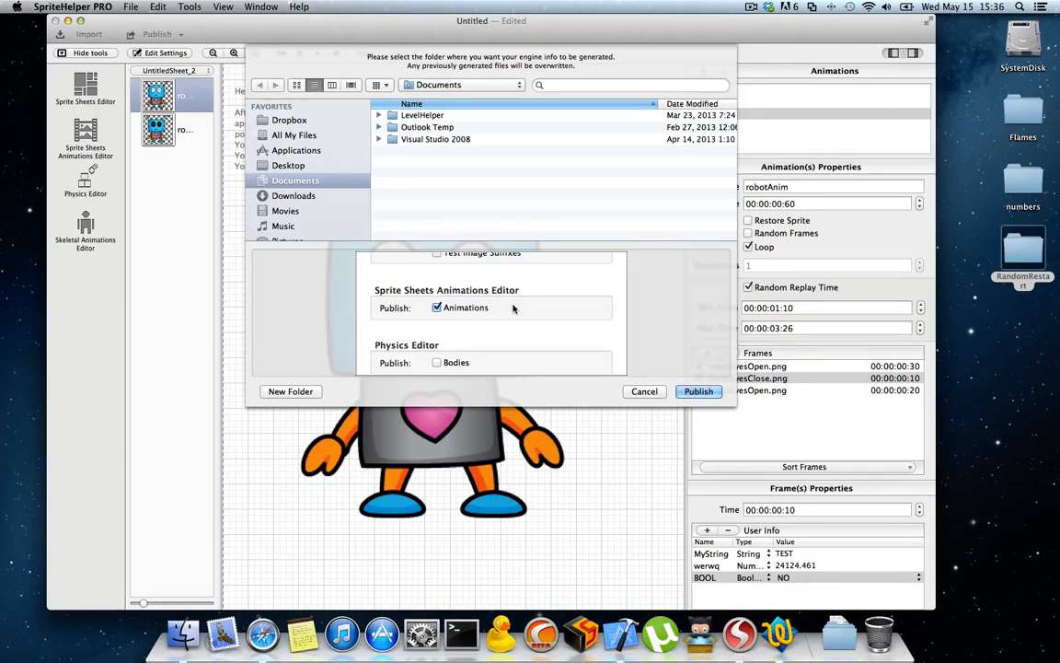
mouse_move(516, 308)
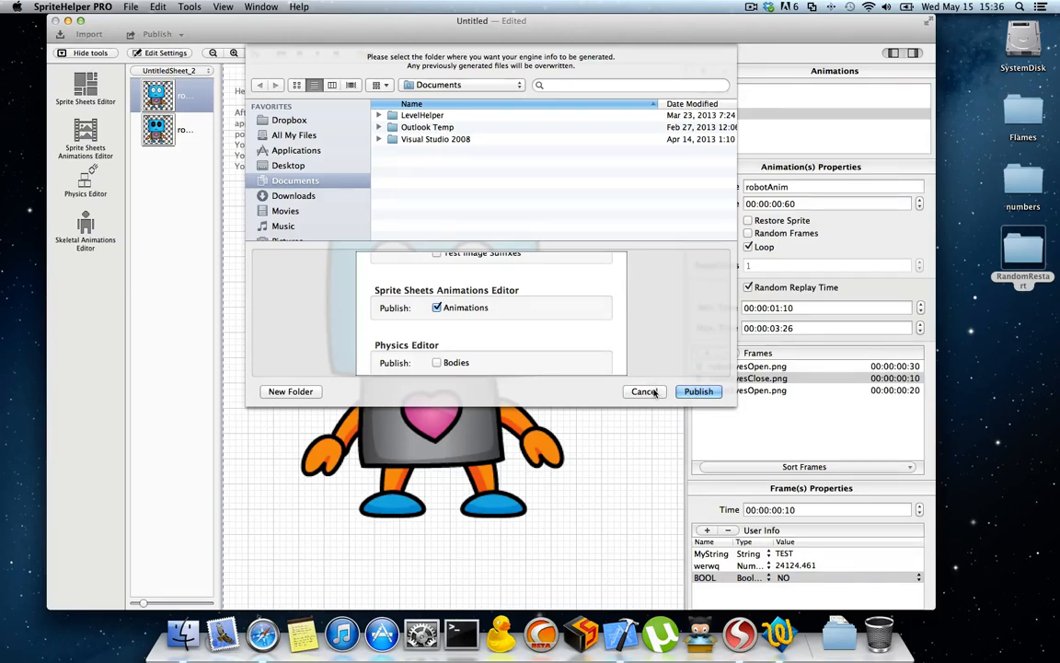
left_click(644, 391)
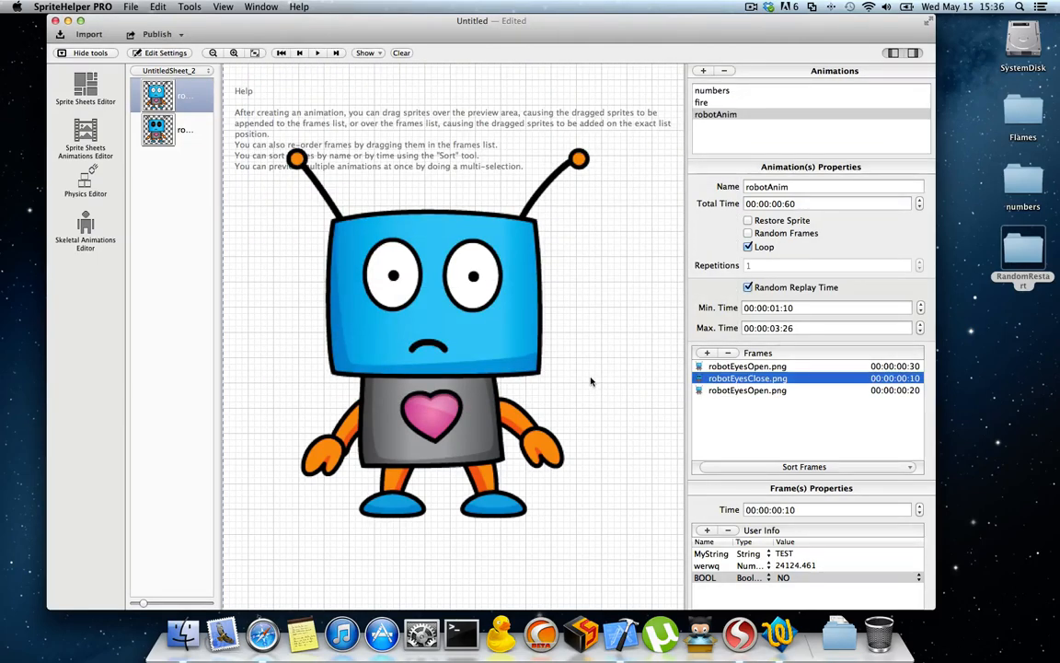